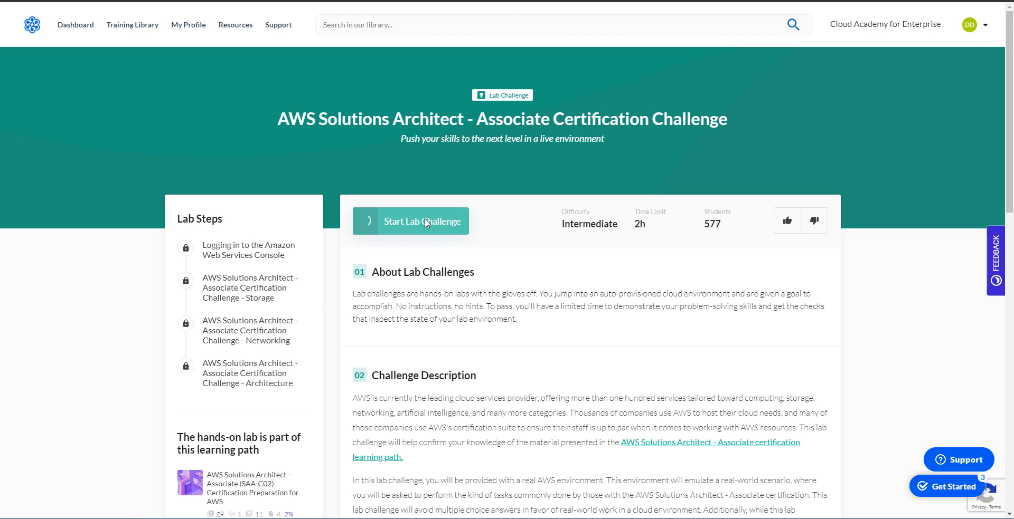
- Start the lab challenge and scroll down to the Open Console button and credentials
click(421, 221)
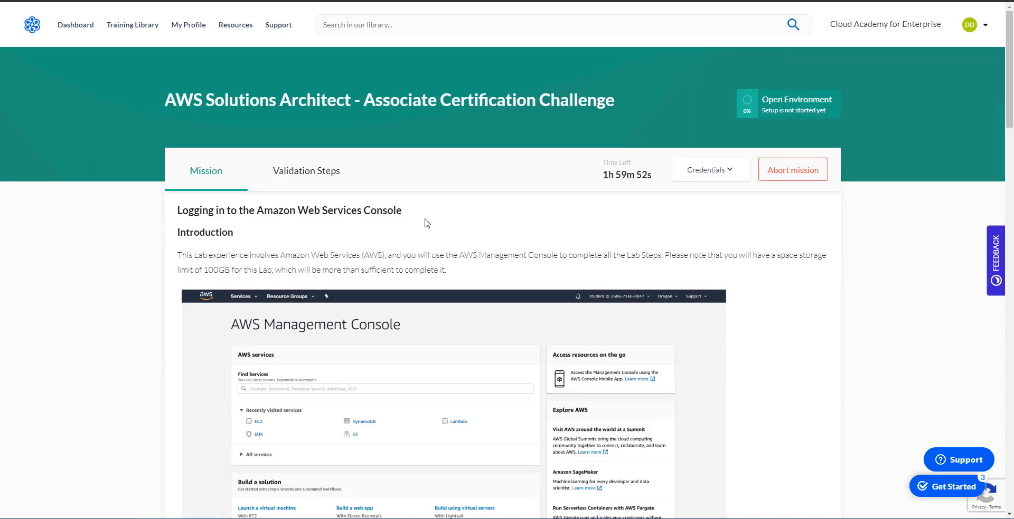
scroll(down, 3)
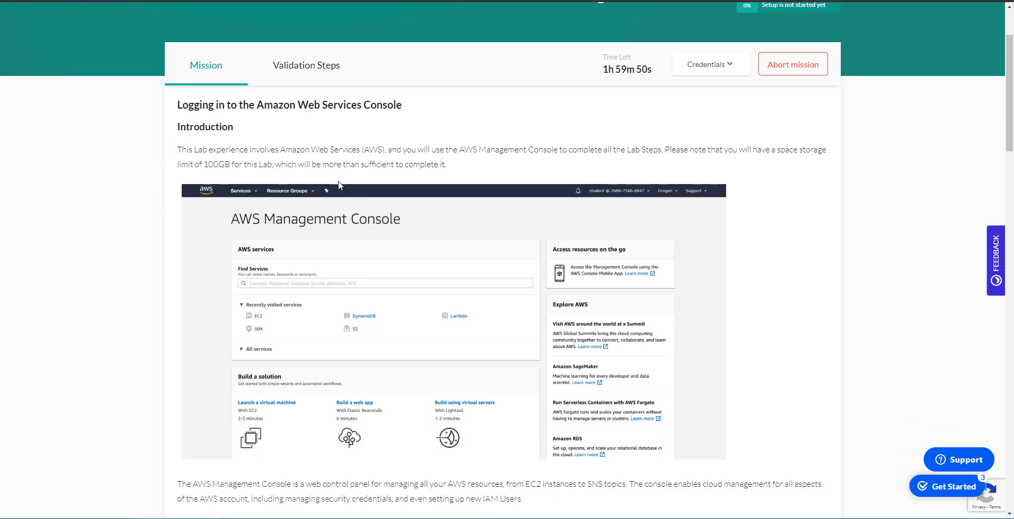
scroll(down, 3)
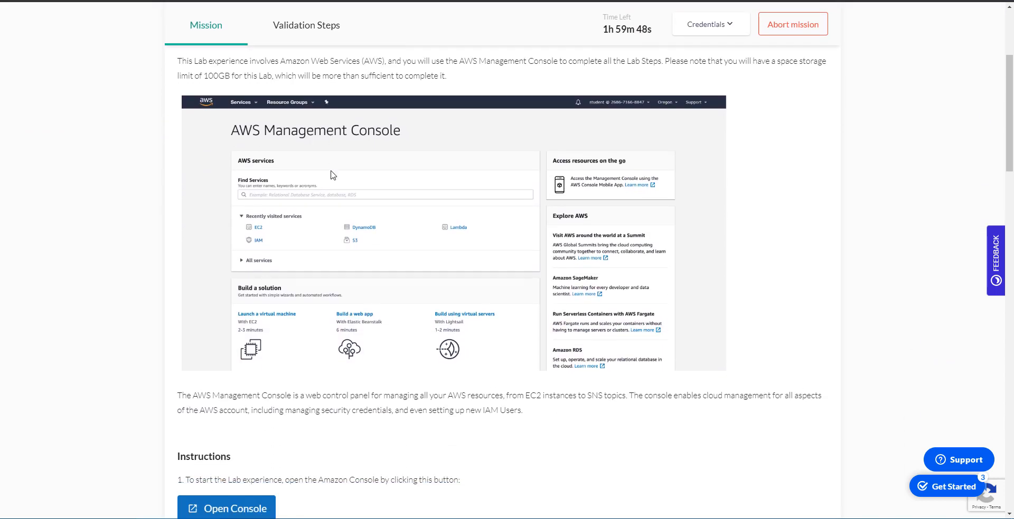
scroll(down, 3)
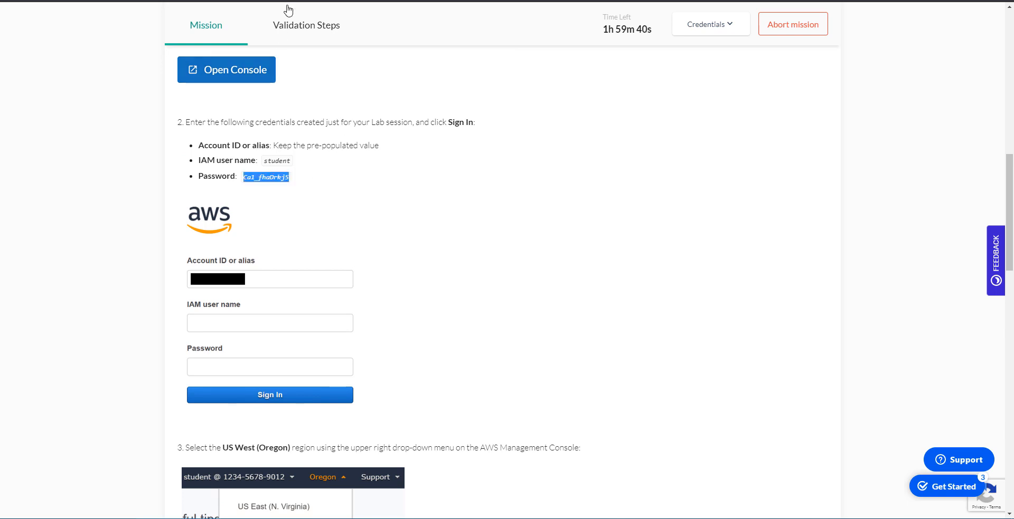
- Sign in to the AWS console as user 'student' with the lab password
click(225, 70)
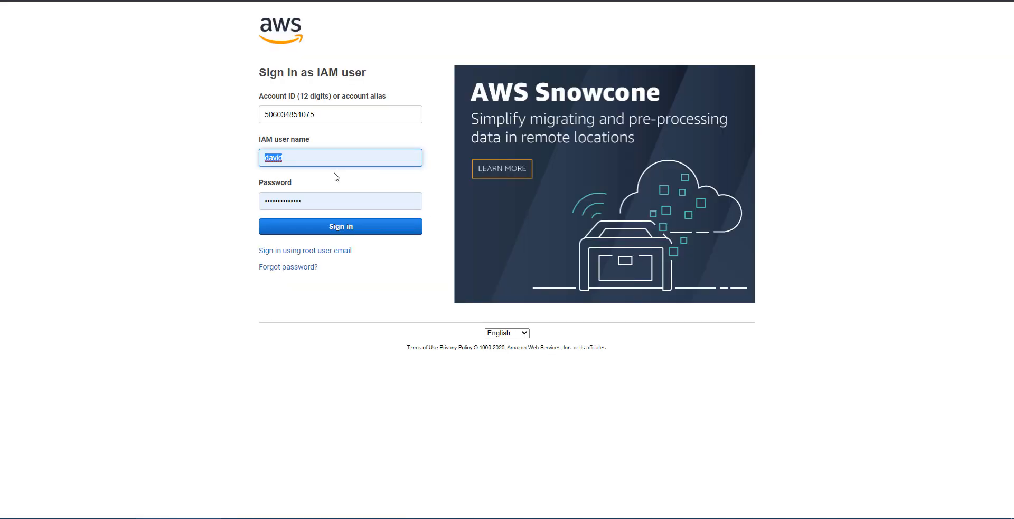
text(student)
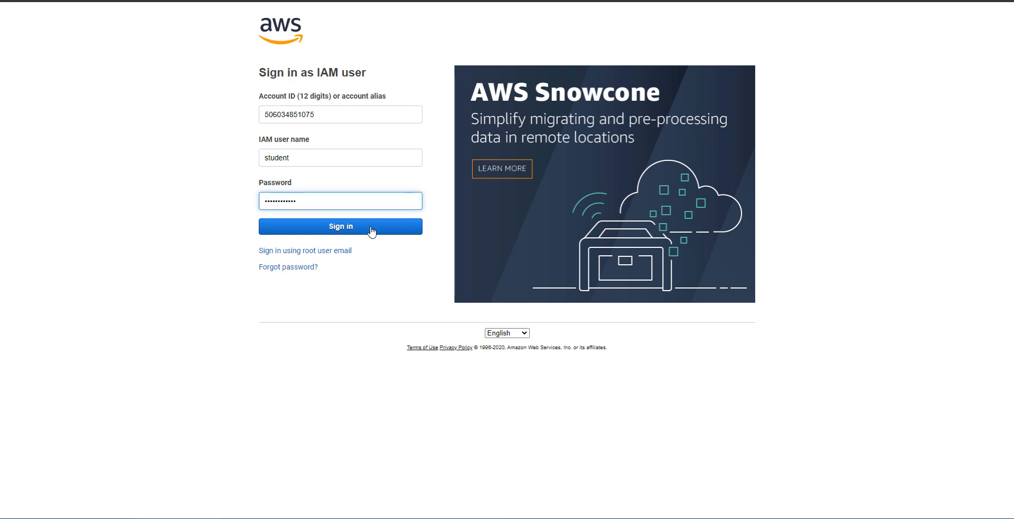
click(340, 227)
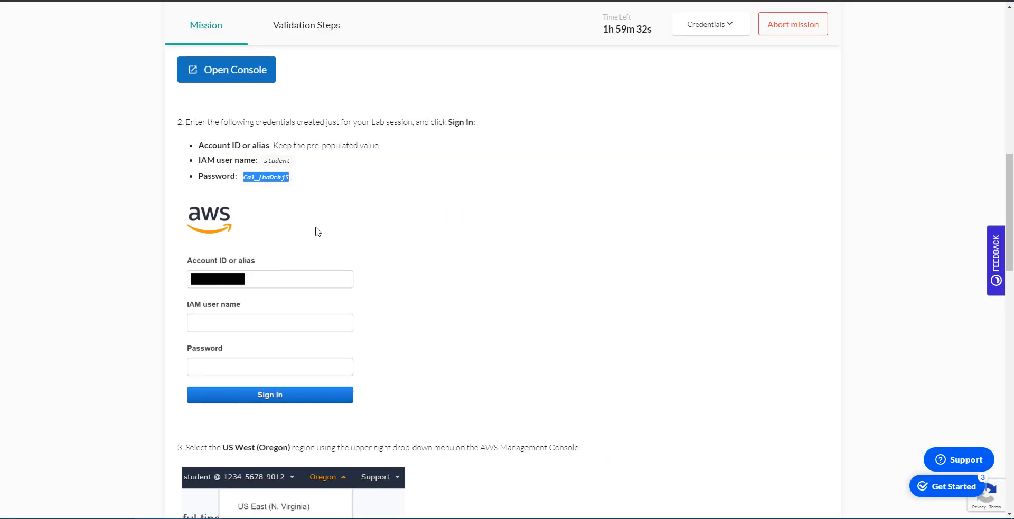
scroll(down, 3)
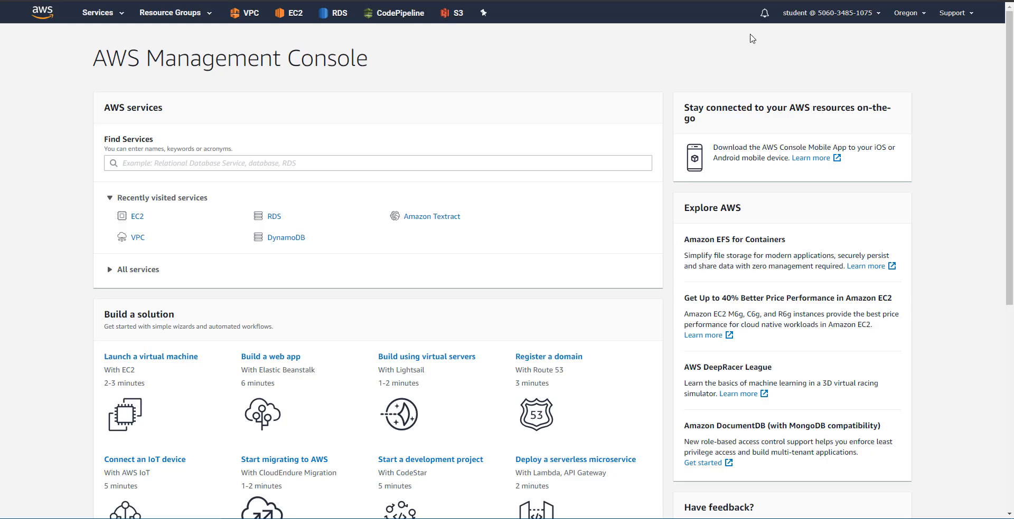
click(906, 12)
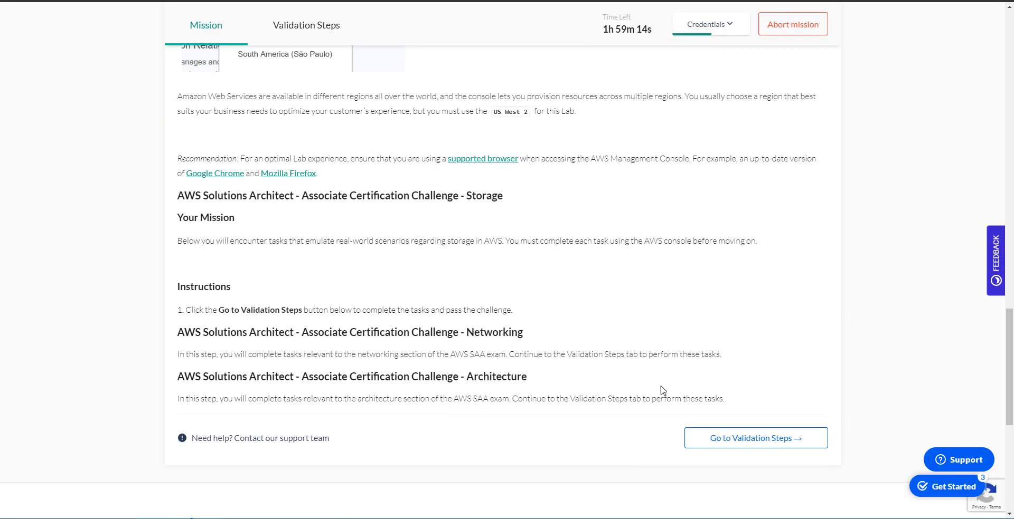
- Open the validation steps and read the AWS-managed, single-digit-millisecond DynamoDB task
click(755, 439)
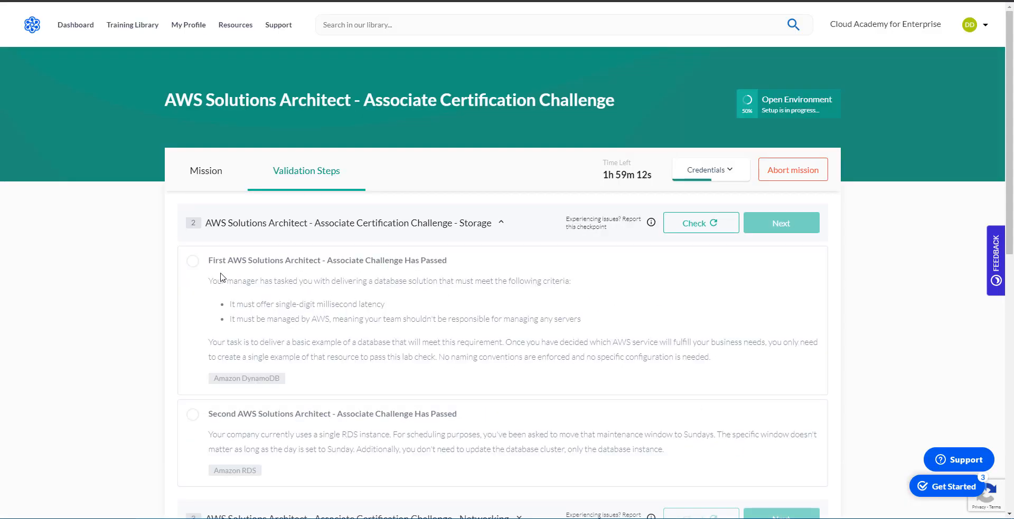
scroll(down, 3)
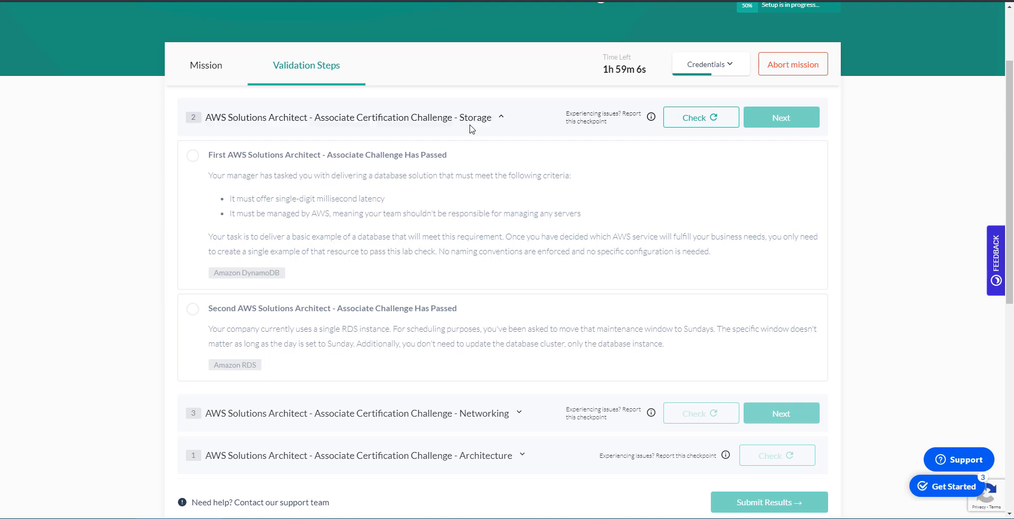
mouse_move(215, 179)
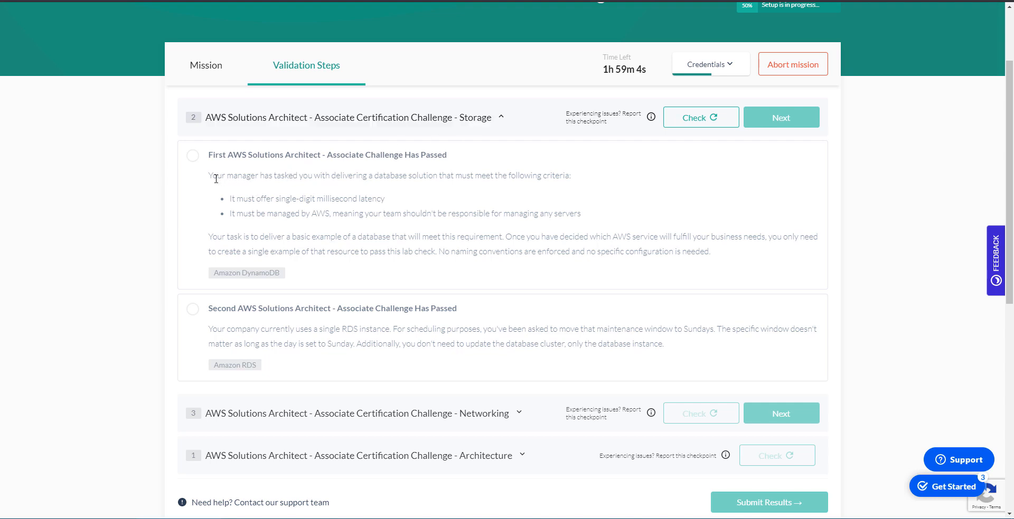
drag(209, 176, 381, 175)
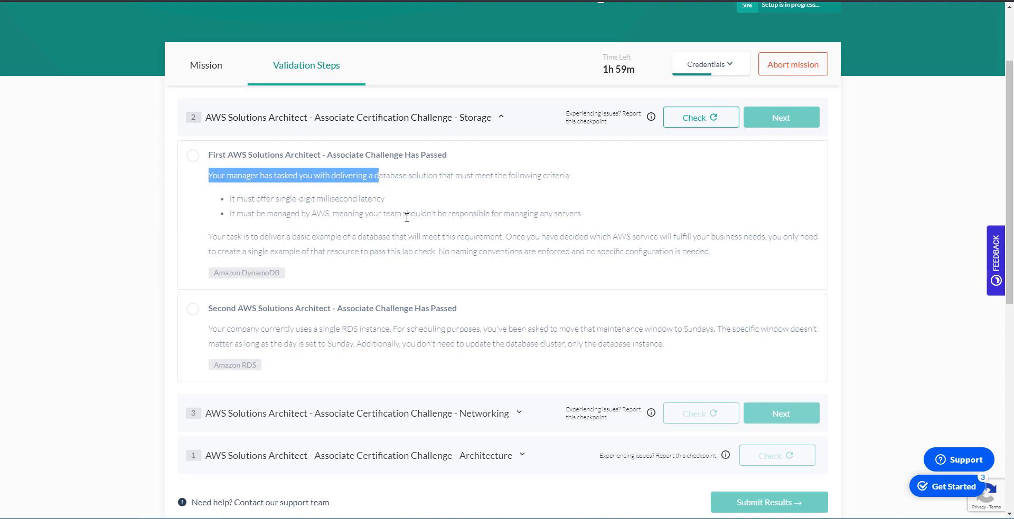
mouse_move(455, 188)
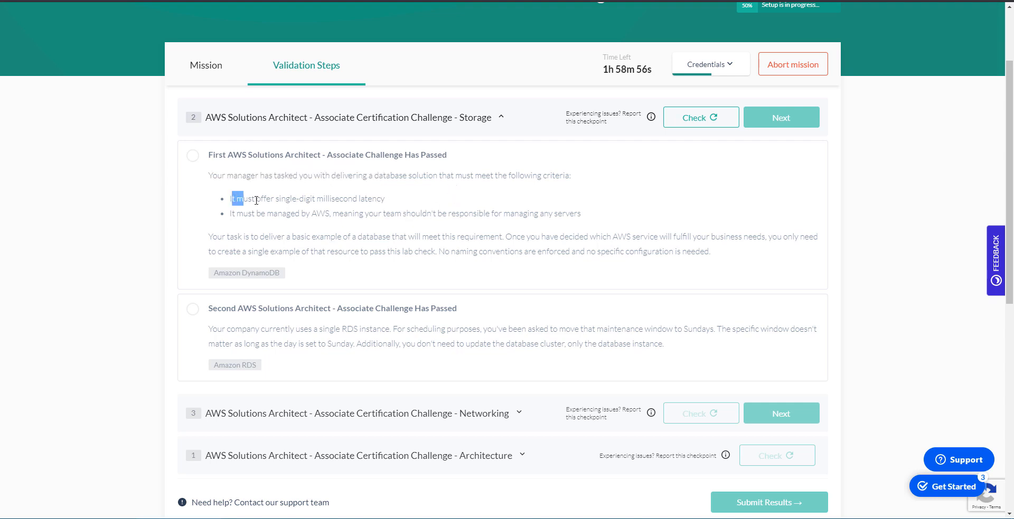
drag(233, 198, 299, 199)
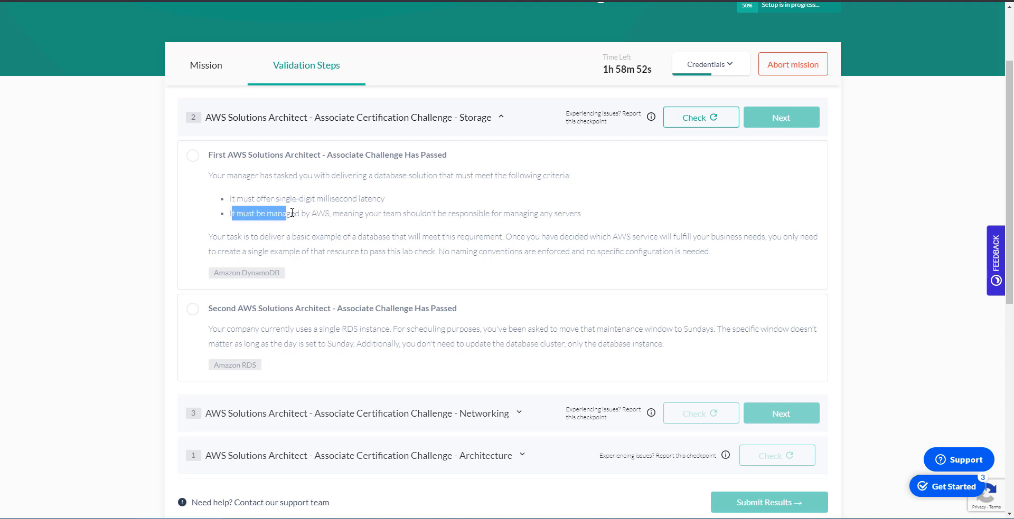
drag(231, 214, 330, 213)
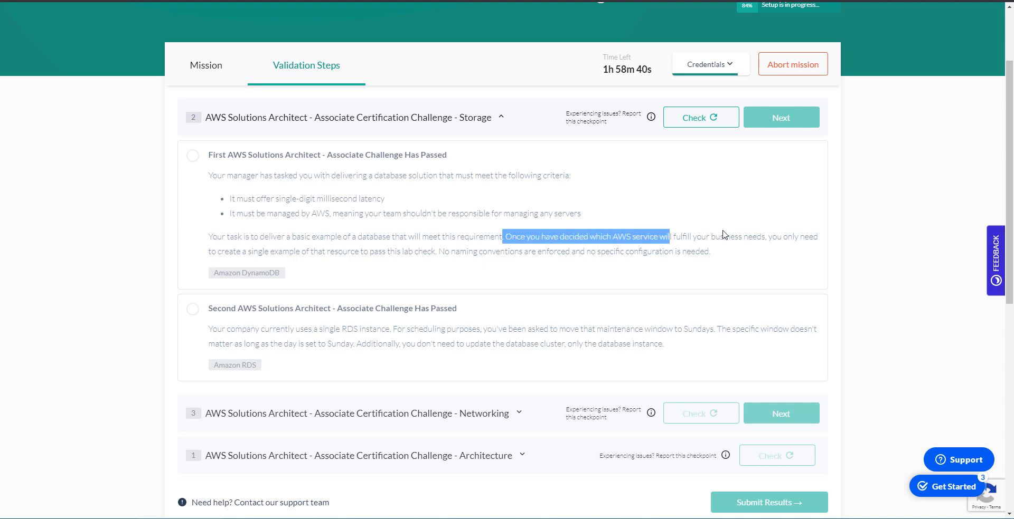
drag(669, 237, 716, 251)
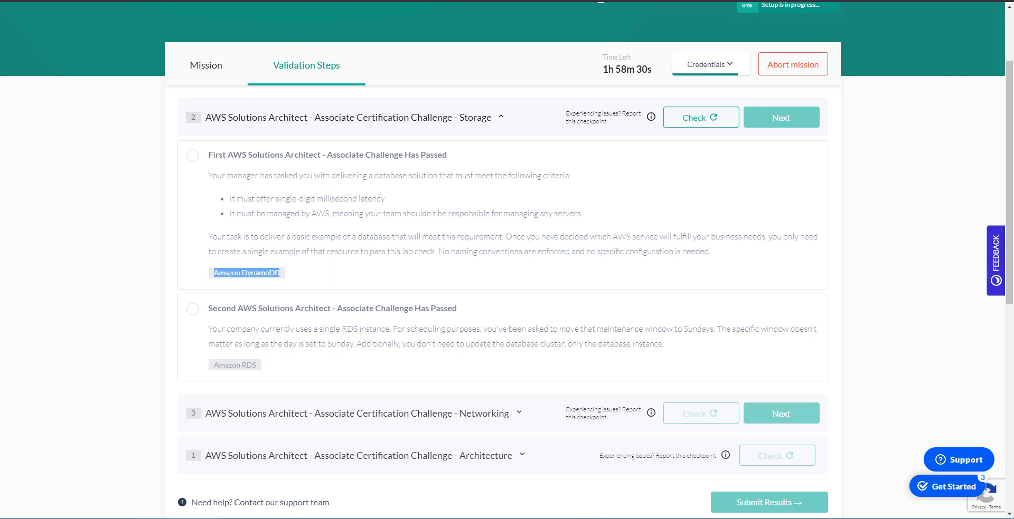
- Fill in a new DynamoDB table with name 'test' and partition key 'test'
click(97, 12)
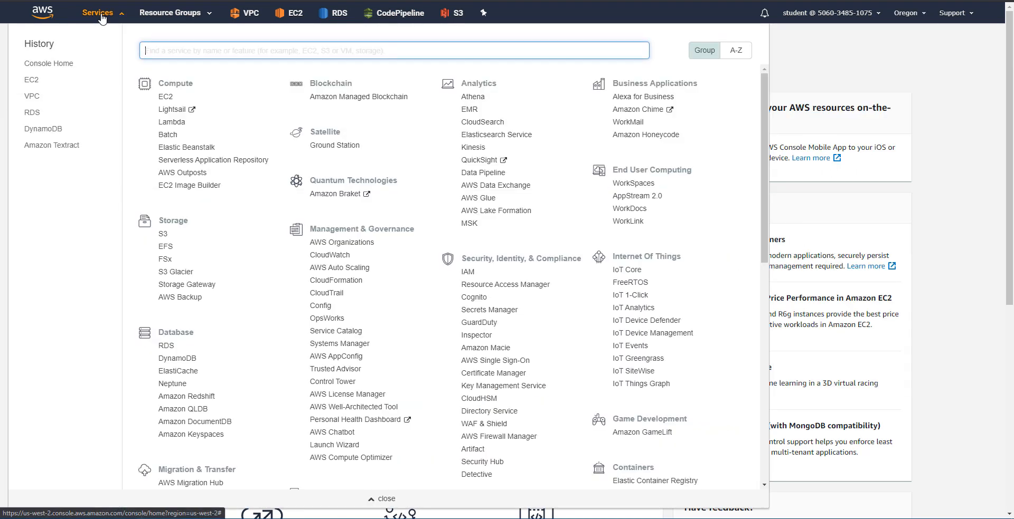
right_click(171, 69)
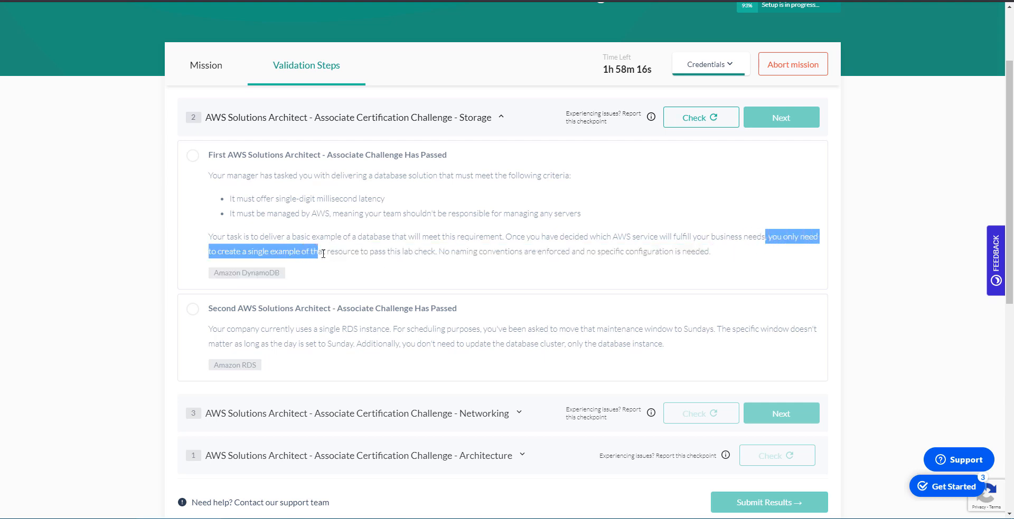
click(438, 251)
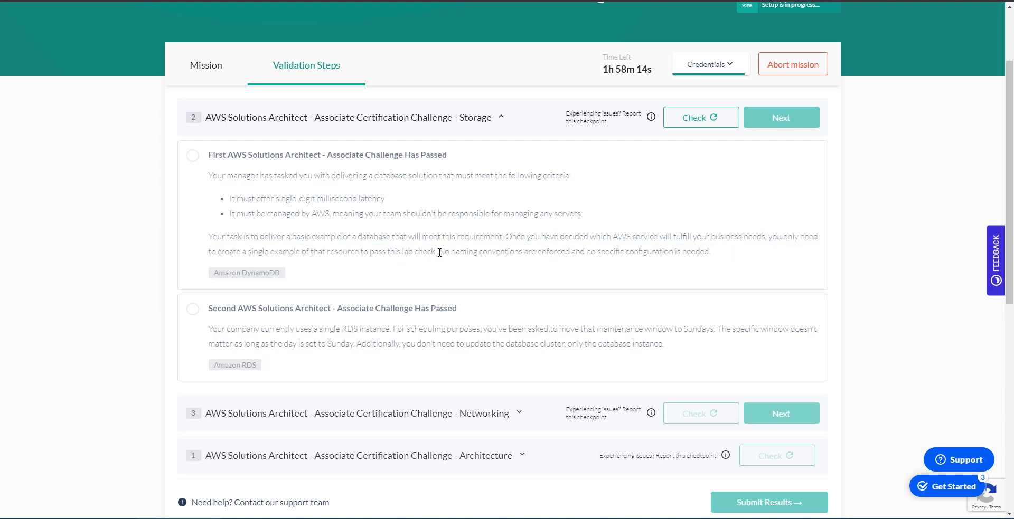
drag(432, 251, 643, 251)
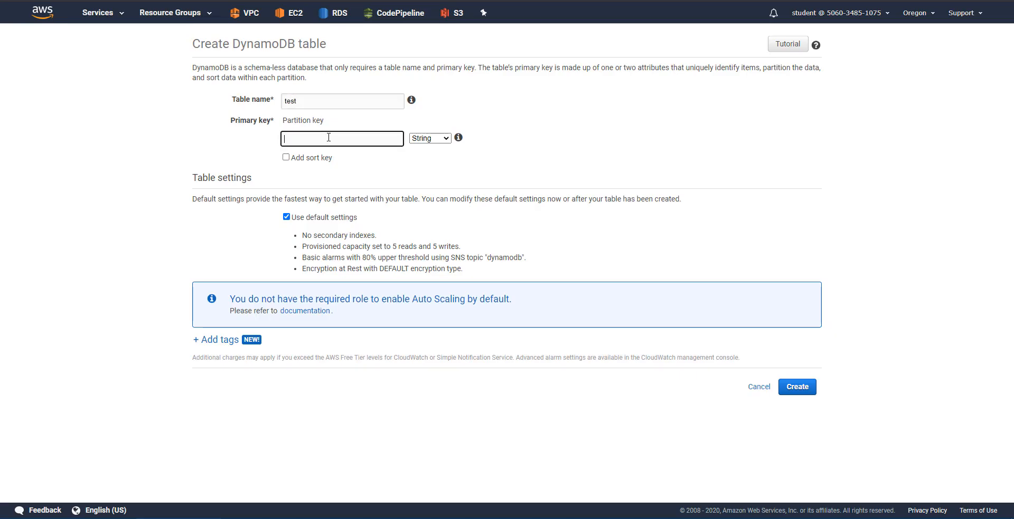
text(test)
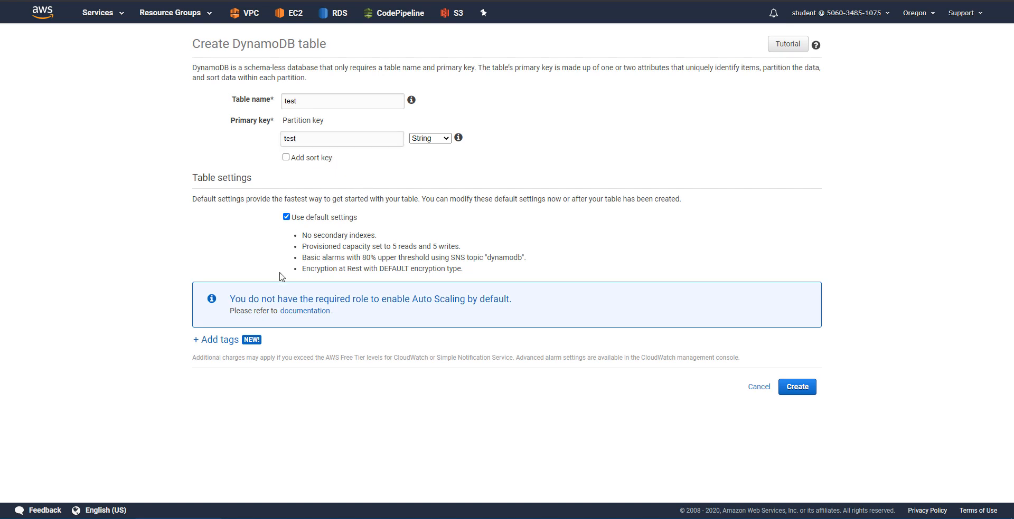
click(796, 386)
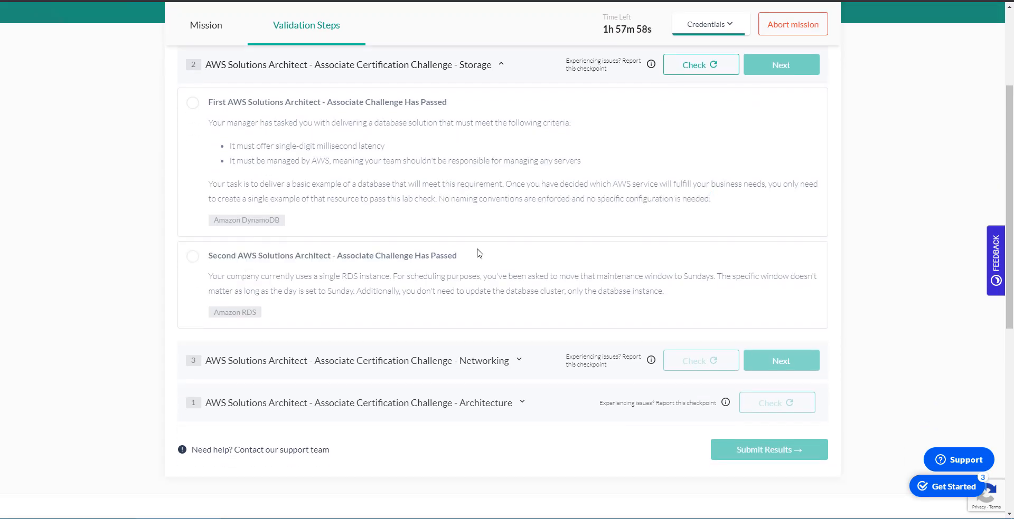
drag(208, 276, 313, 276)
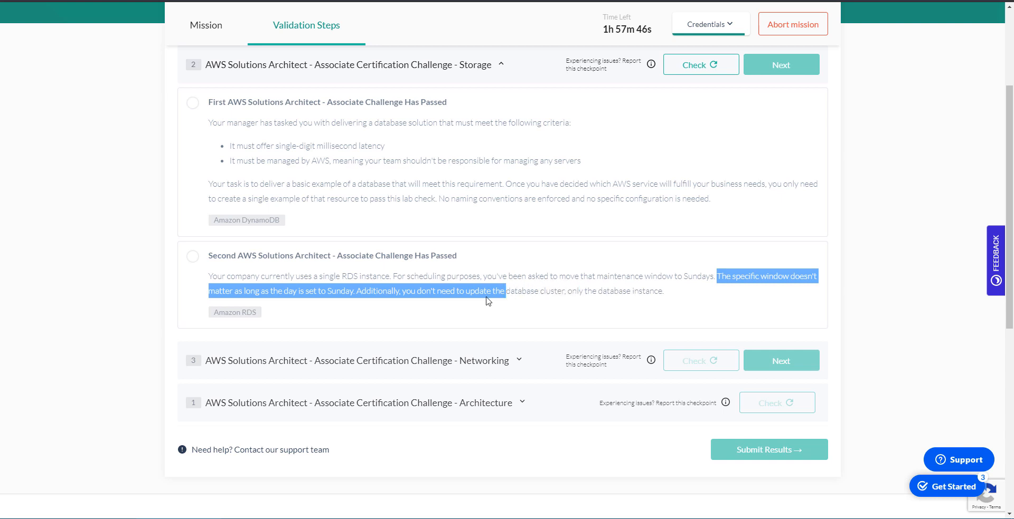
drag(505, 291, 353, 291)
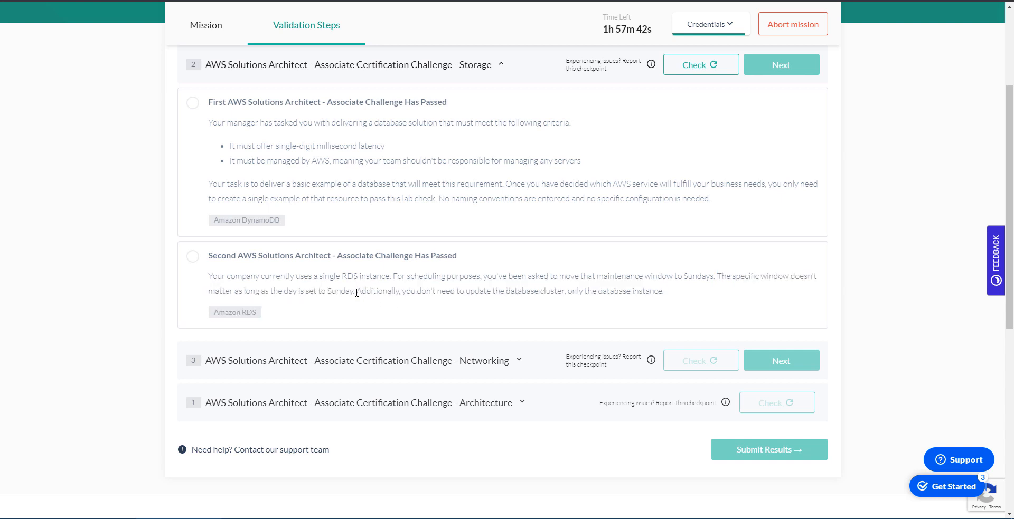
drag(356, 291, 424, 291)
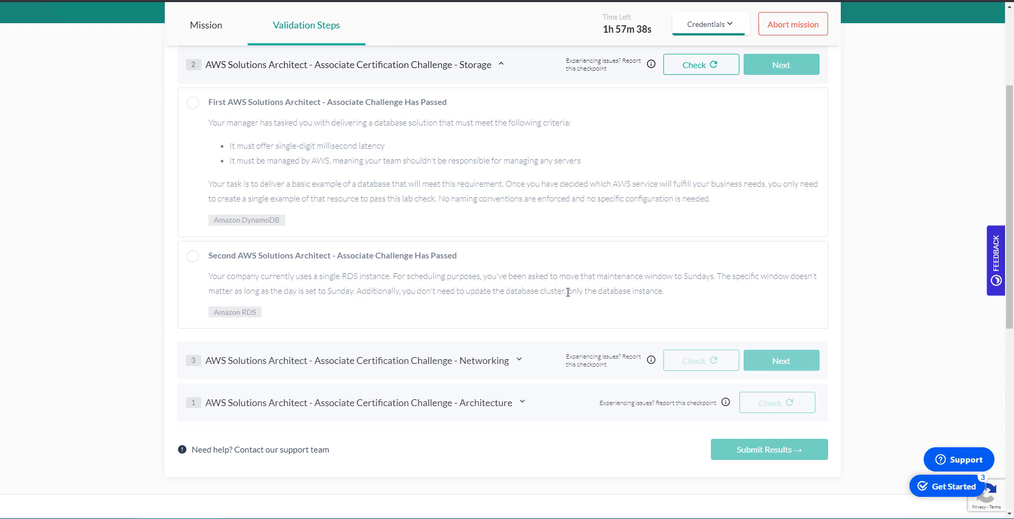
drag(567, 290, 663, 291)
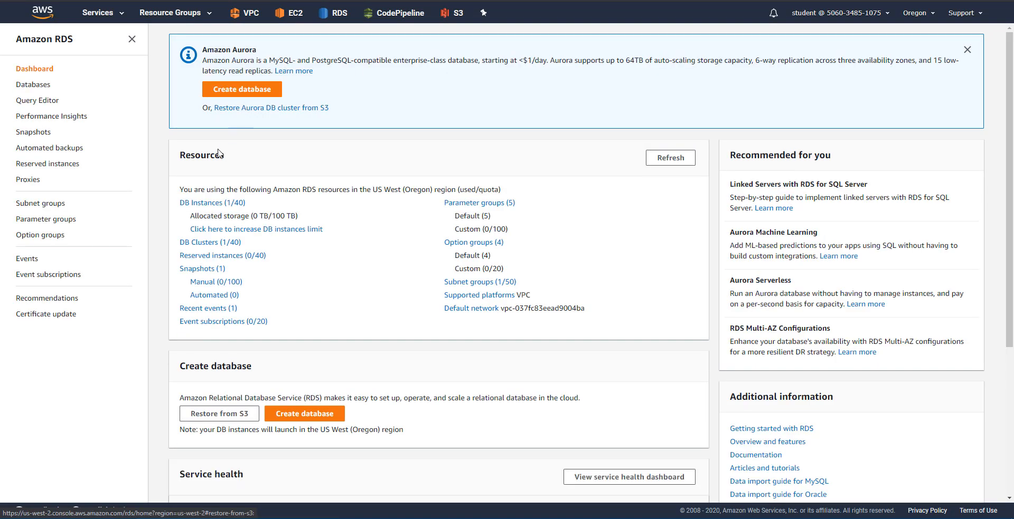
- Select the Aurora writer instance crn8wc8suf0lo8 in the RDS databases list
click(33, 85)
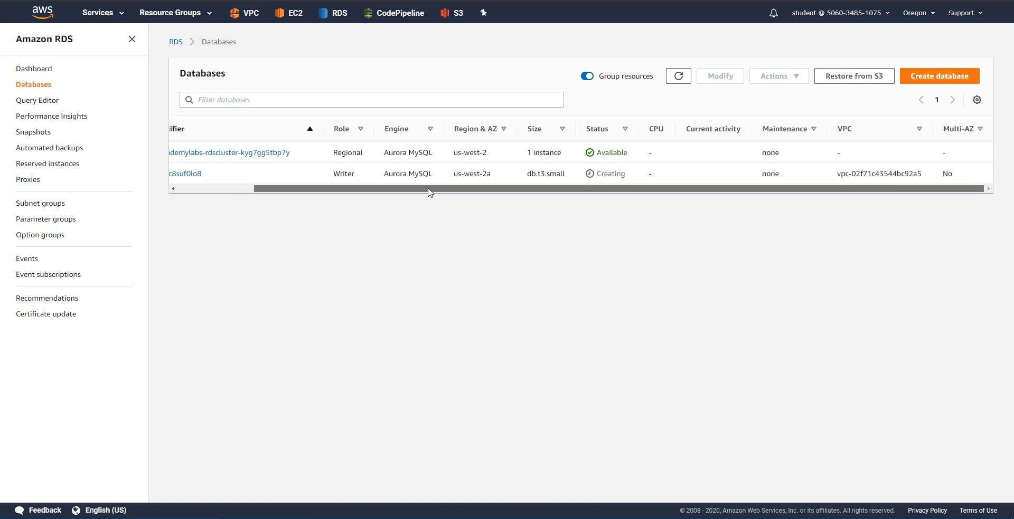
click(184, 174)
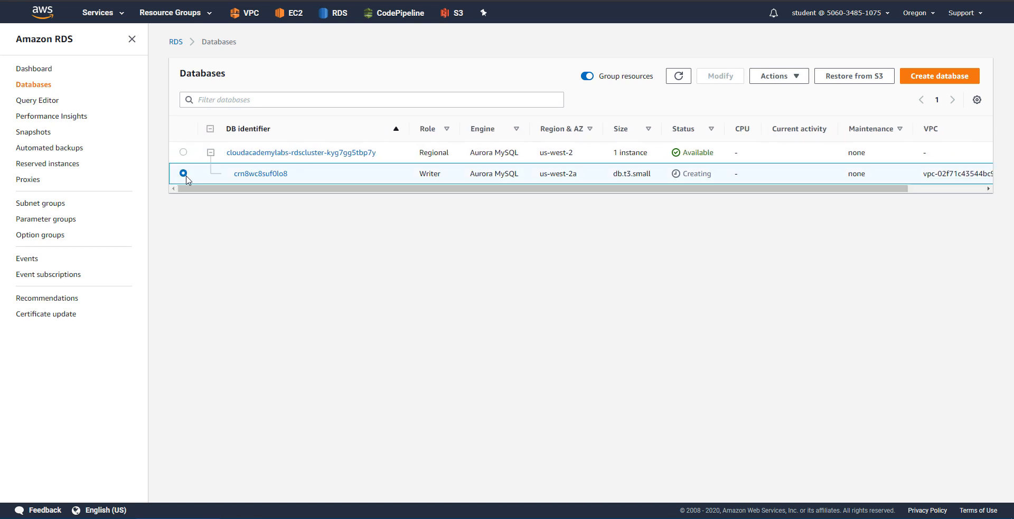
click(678, 75)
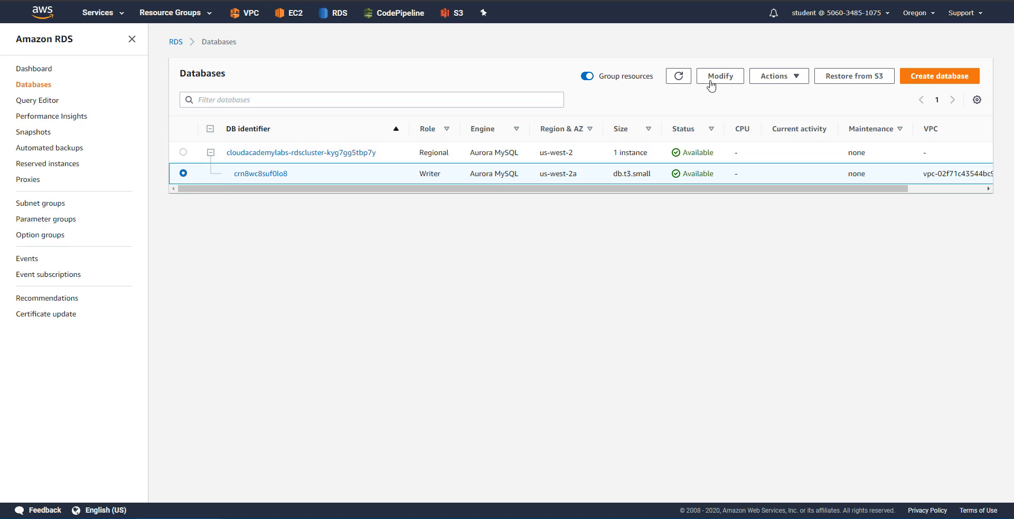
- Set the writer instance's maintenance window start day to Sunday, applied immediately
click(718, 75)
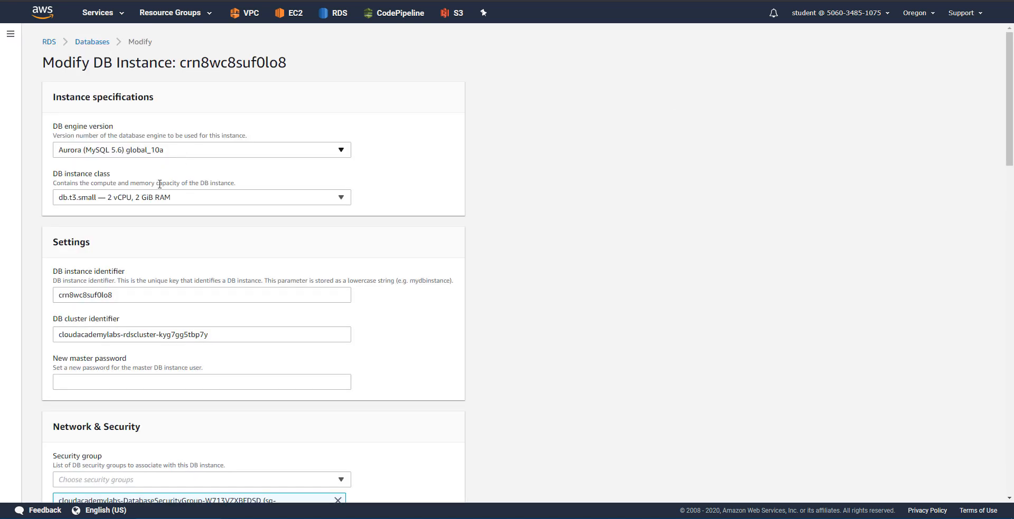
scroll(down, 3)
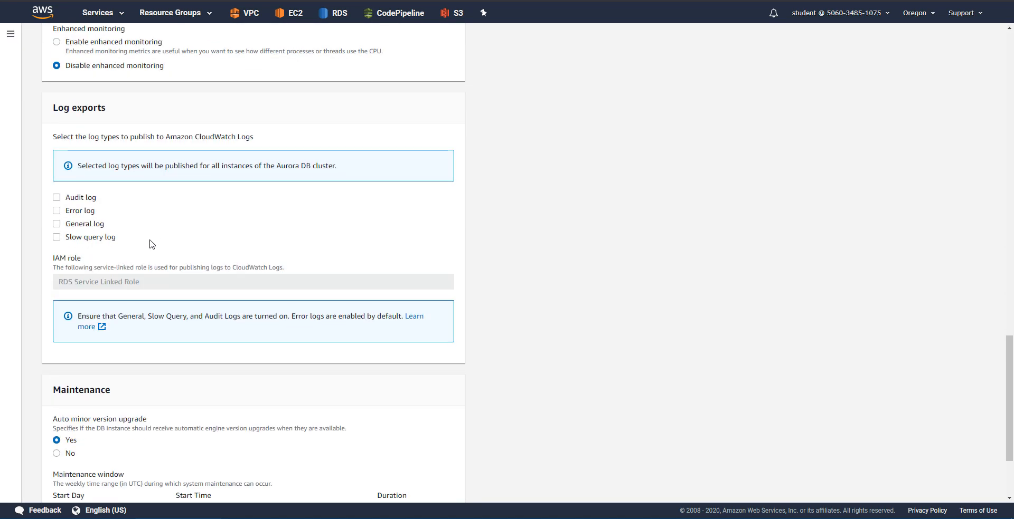
scroll(down, 3)
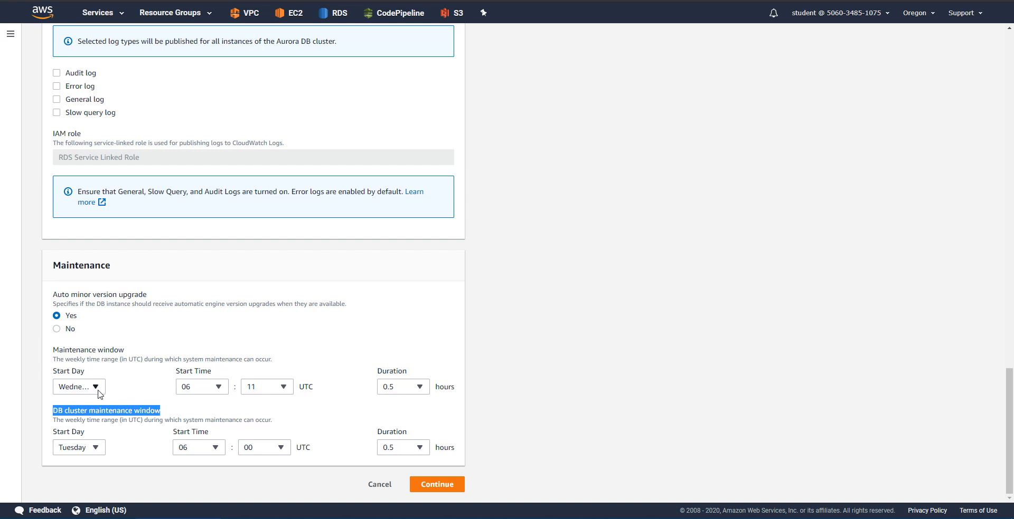
click(74, 386)
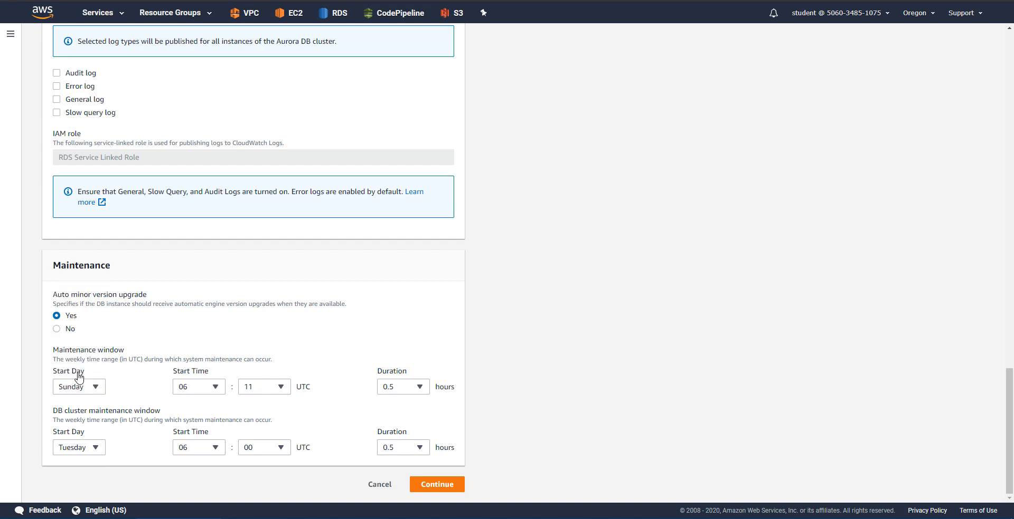
click(436, 484)
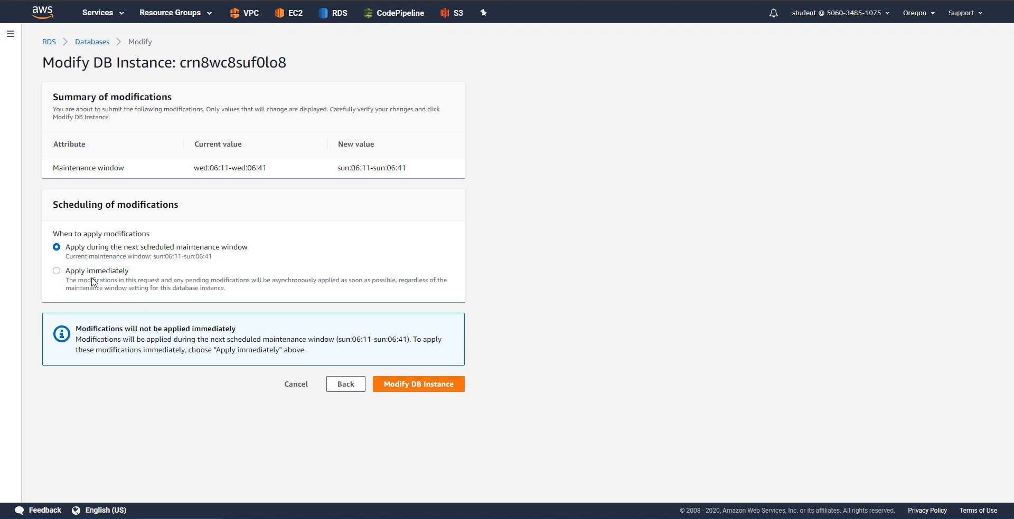
click(56, 270)
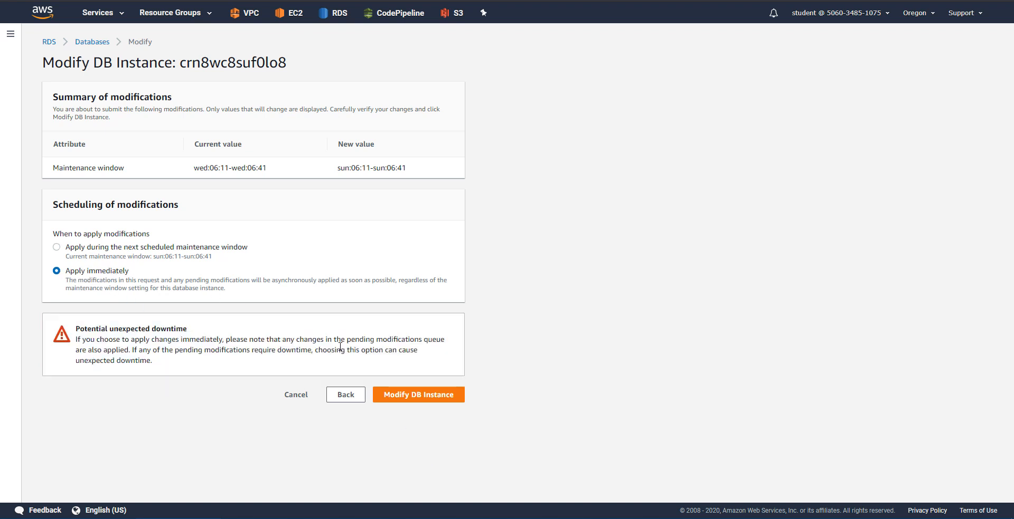
click(418, 395)
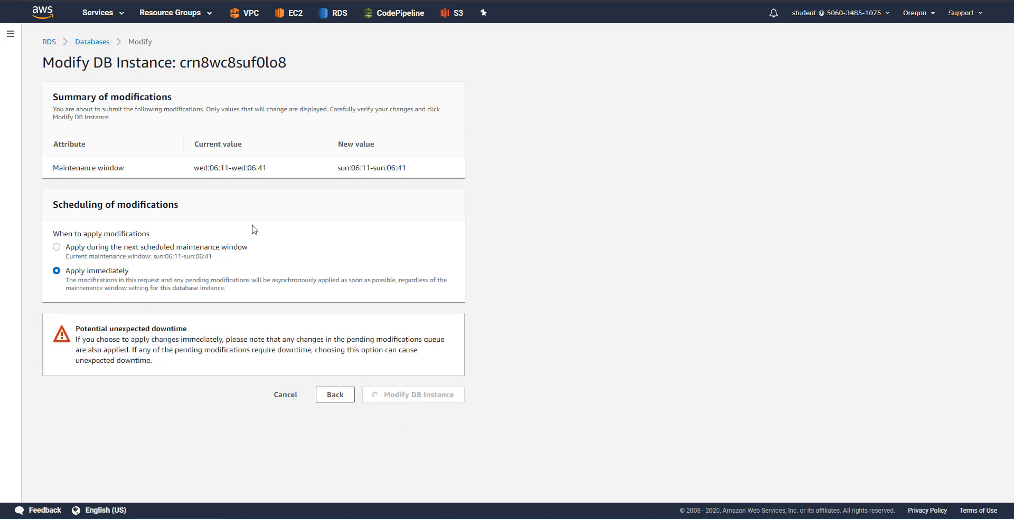
click(412, 394)
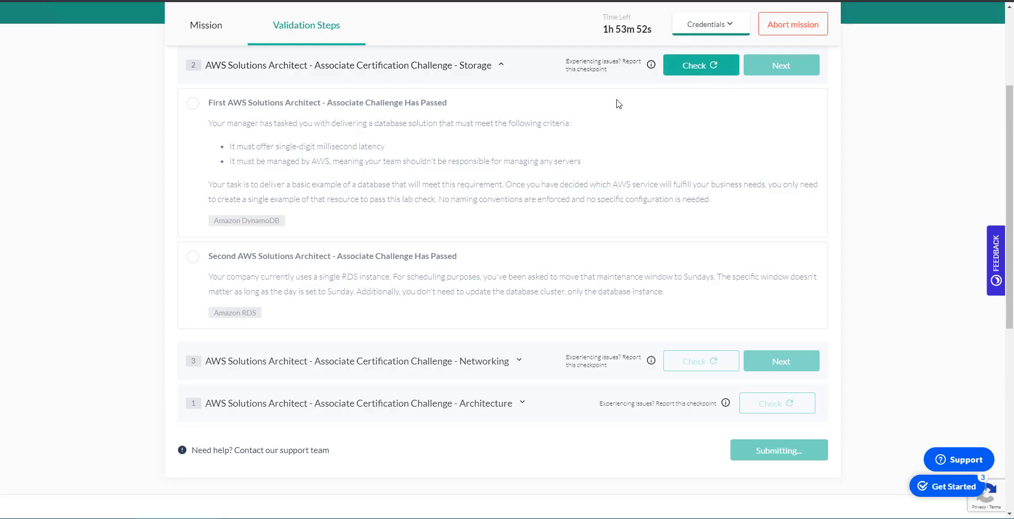
- Check the Storage checkpoint, confirm both challenges passed, and advance to networking
click(700, 64)
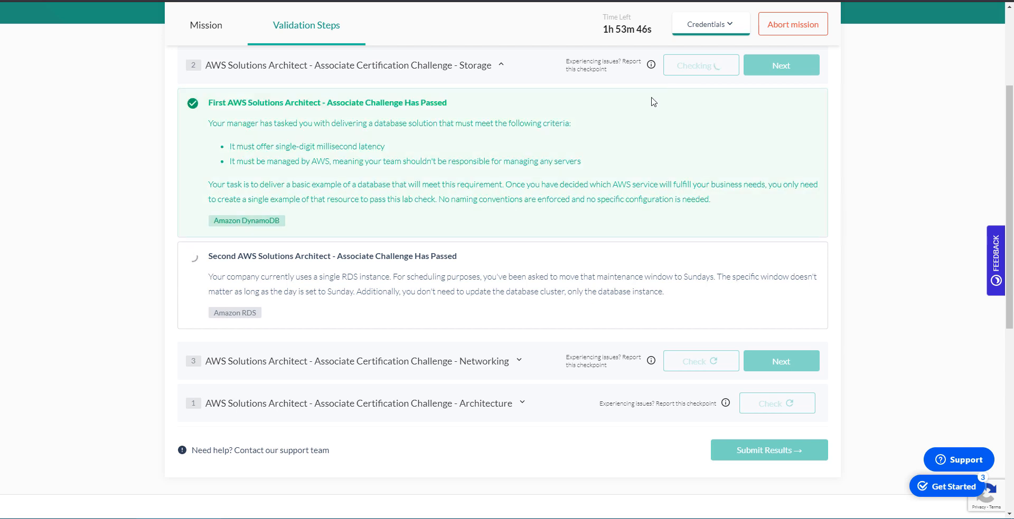
mouse_move(210, 109)
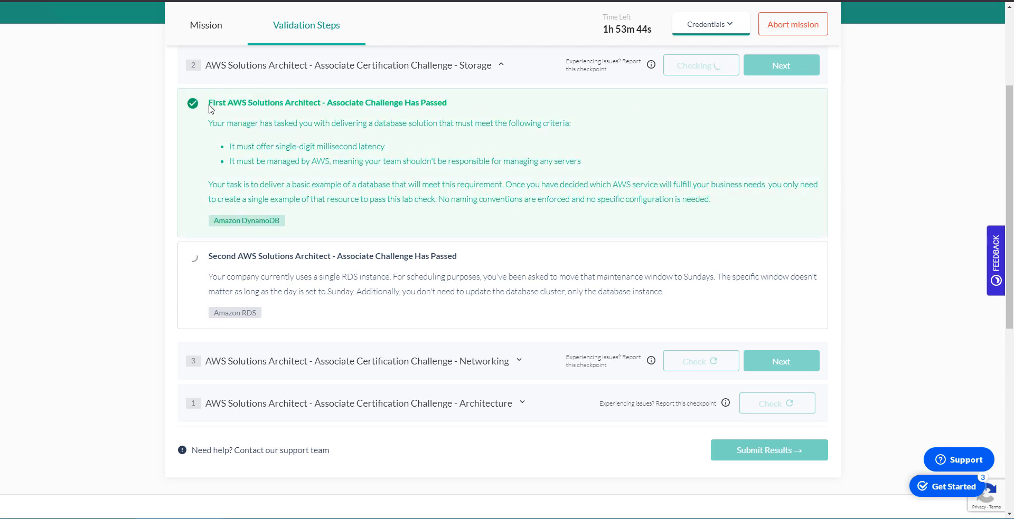
scroll(down, 3)
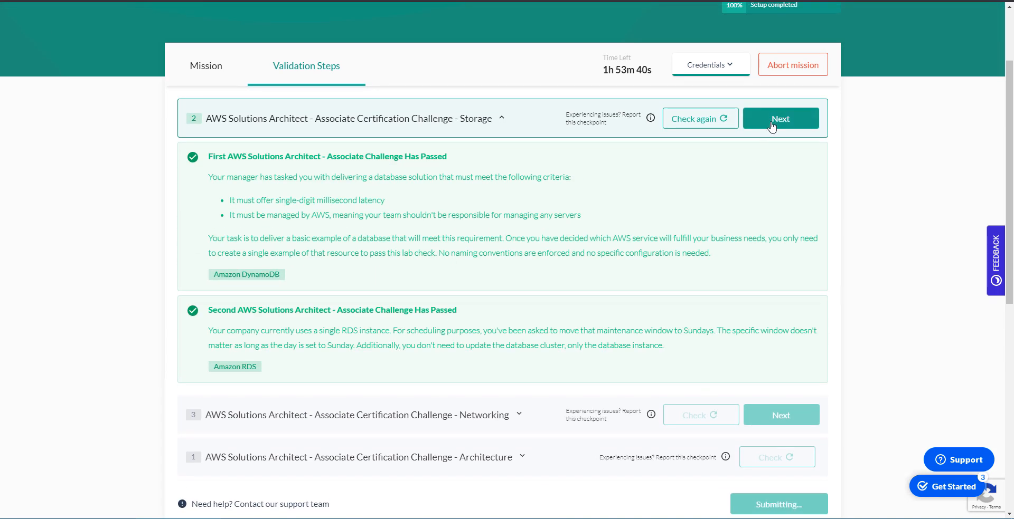
click(780, 118)
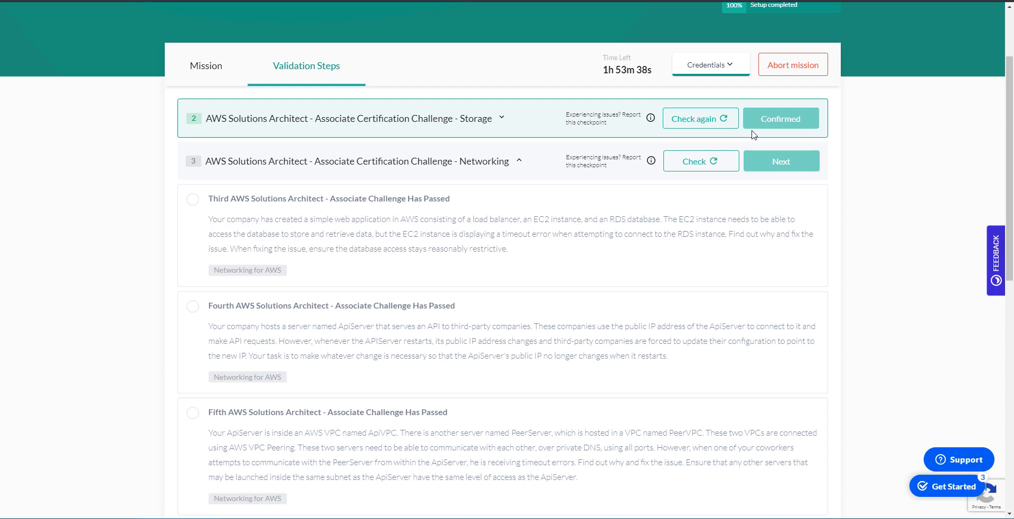
mouse_move(698, 129)
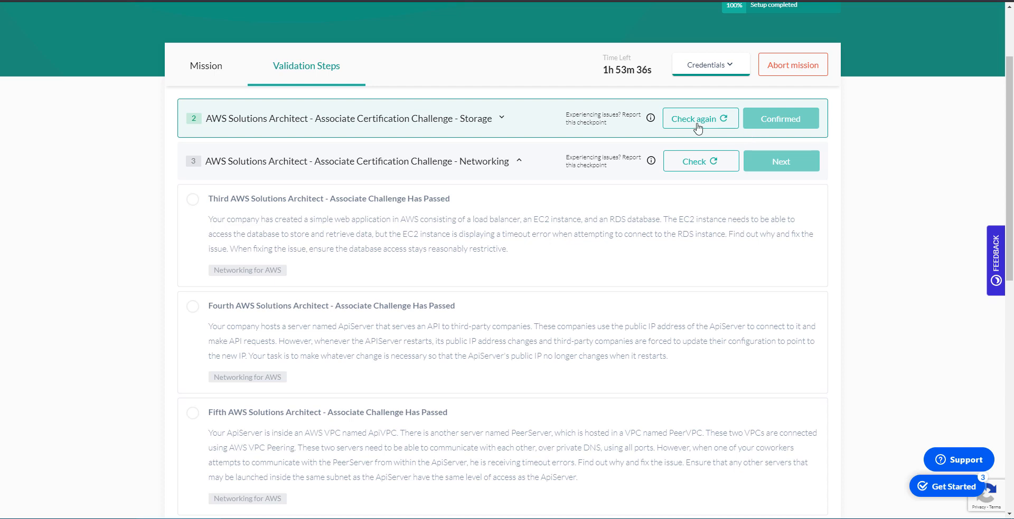
drag(206, 161, 428, 161)
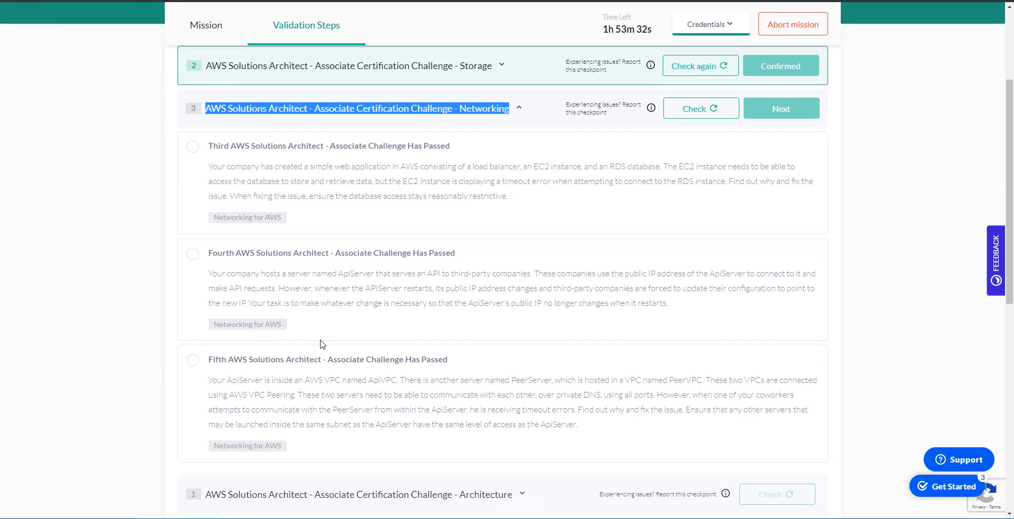
mouse_move(213, 164)
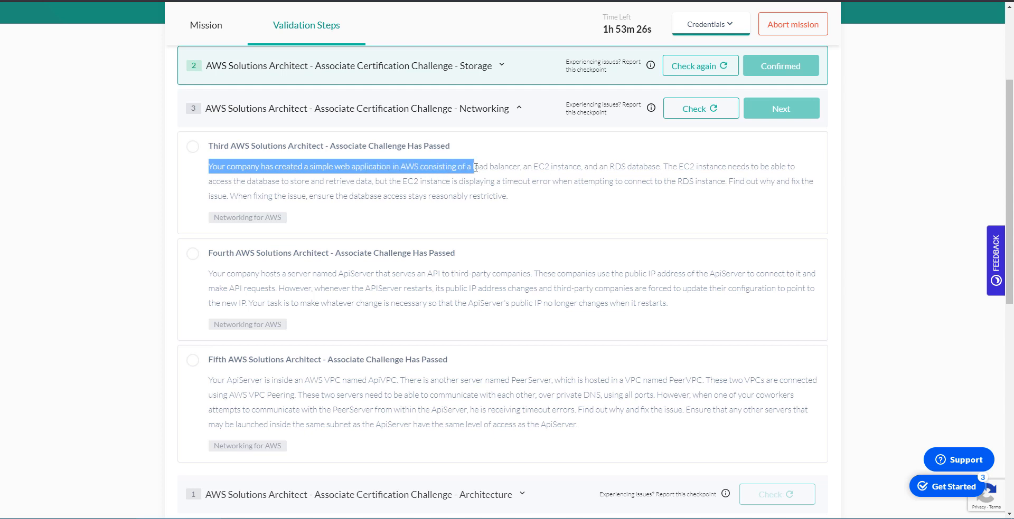
drag(472, 166, 504, 166)
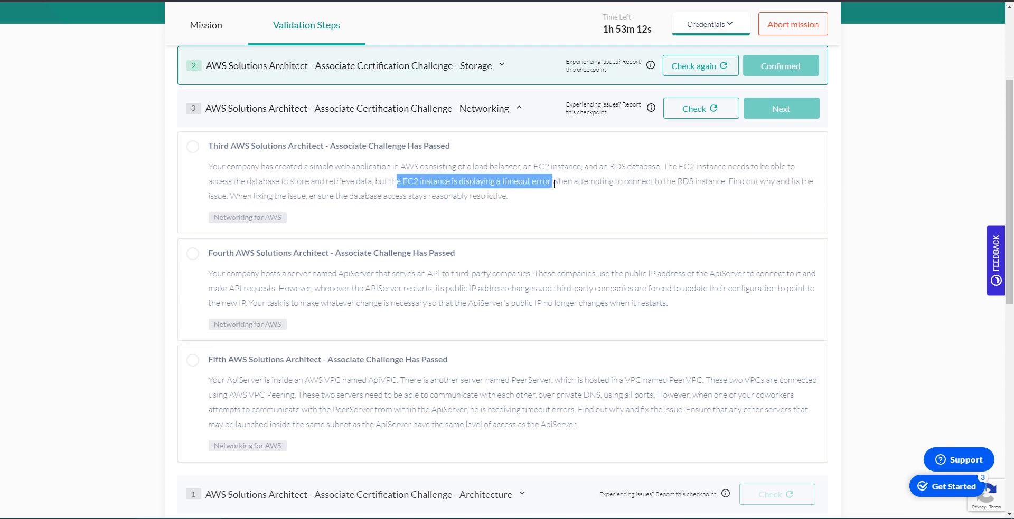
drag(553, 181, 712, 181)
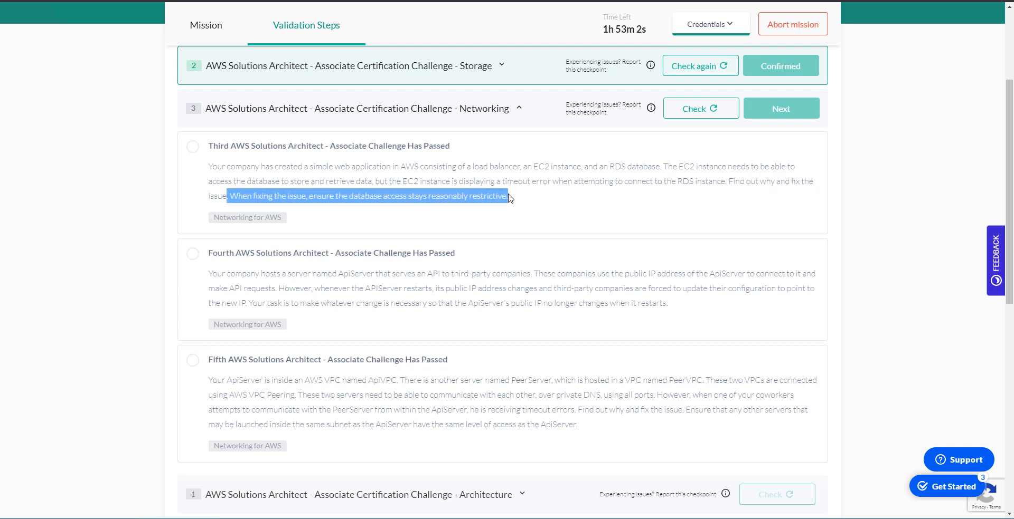
click(477, 194)
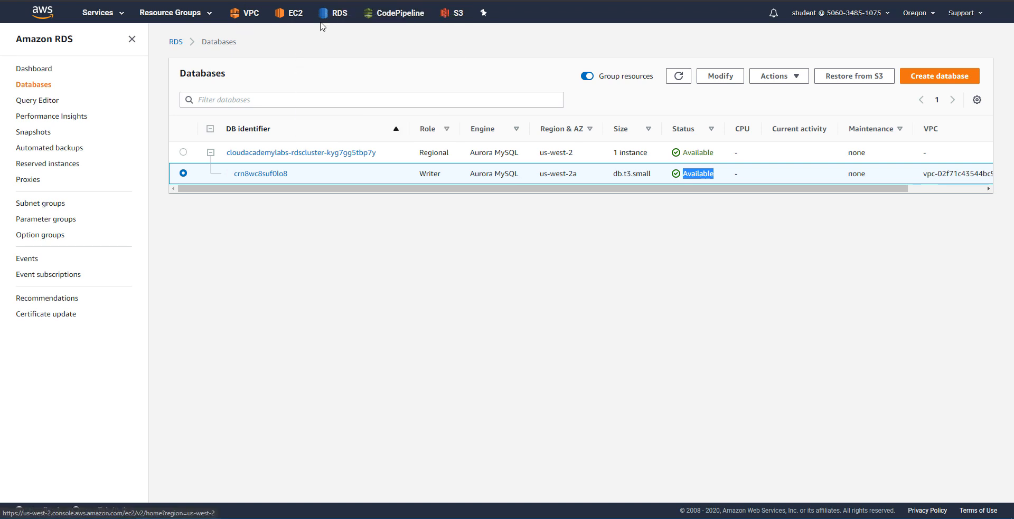
- Review the challenge descriptions, then open crn8wc8suf0lo8's details from RDS Databases
click(295, 12)
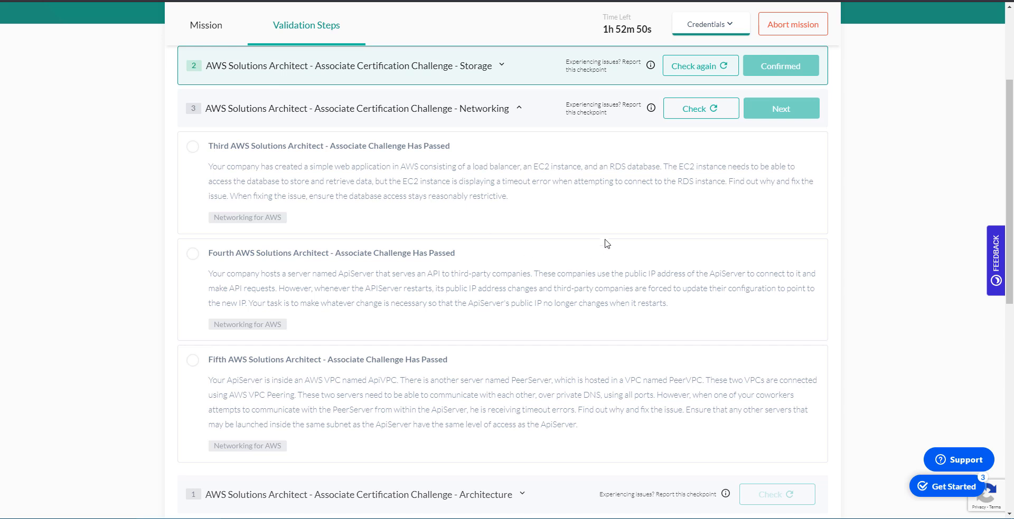
mouse_move(420, 167)
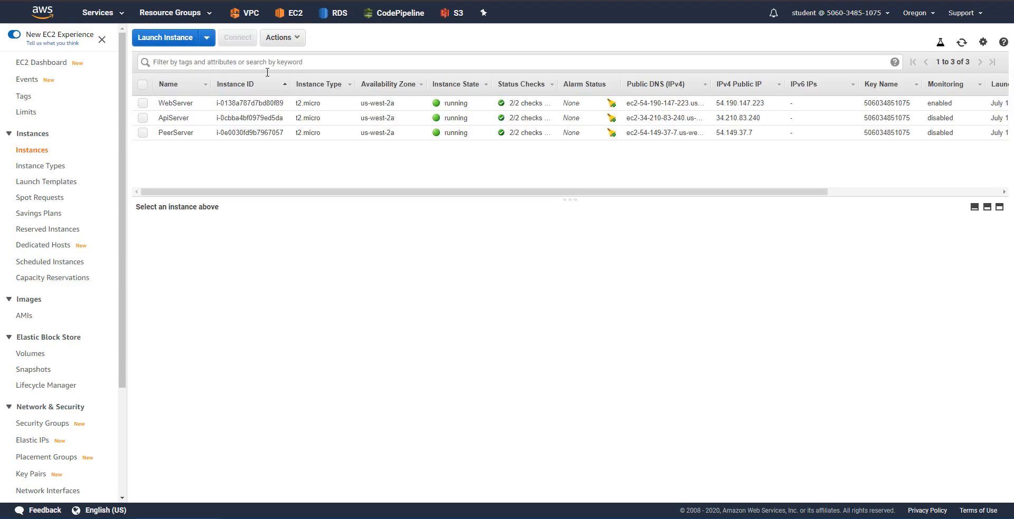
click(175, 103)
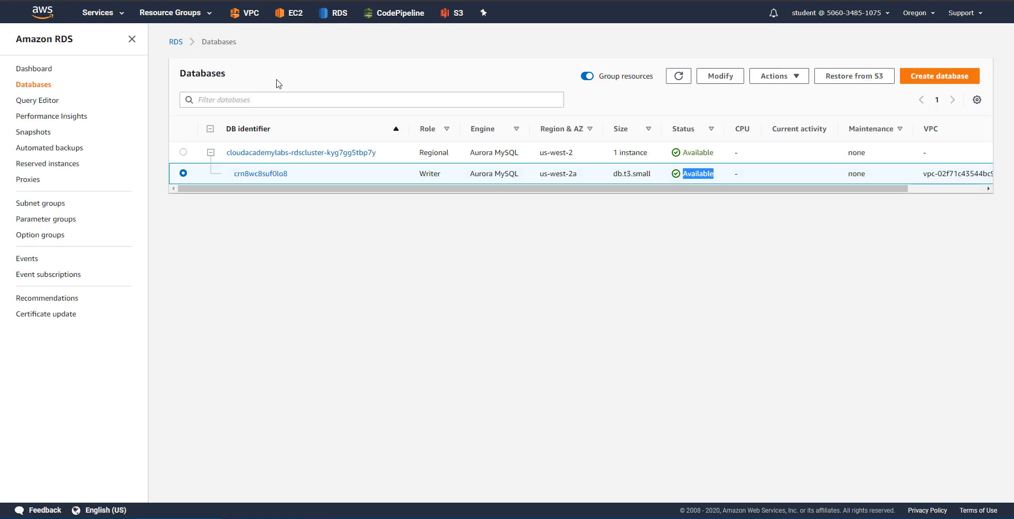
click(259, 175)
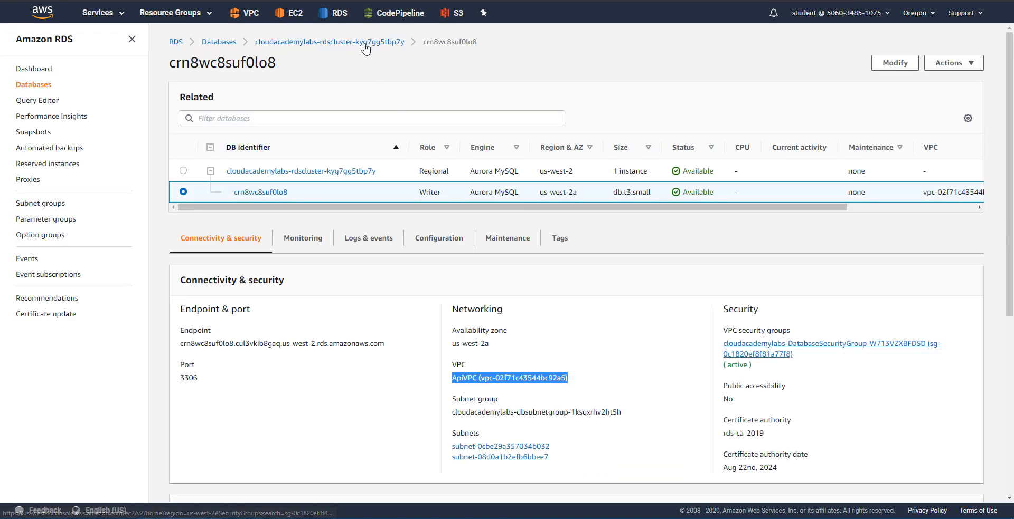
- Inspect the database security group's inbound rules and find the WebServerSecurityGroup ID
click(831, 344)
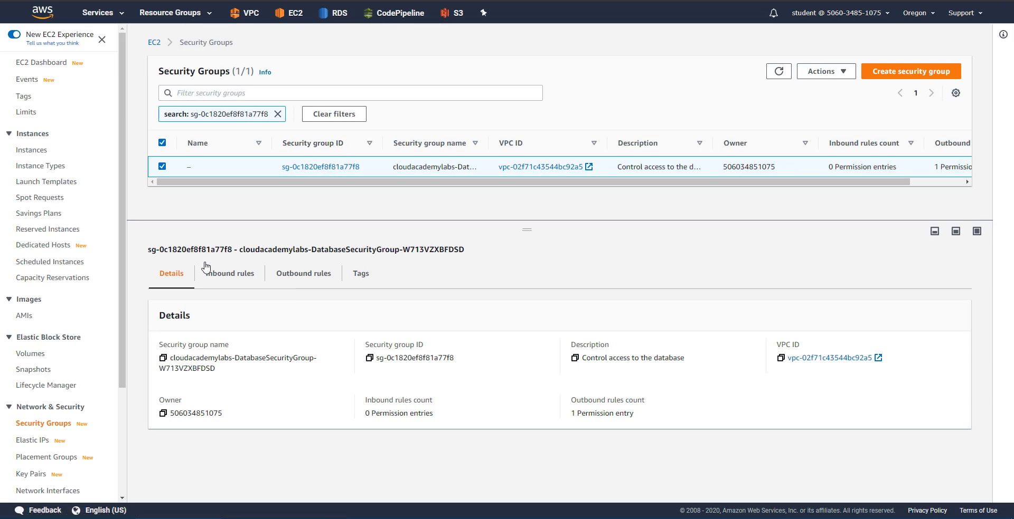
click(228, 272)
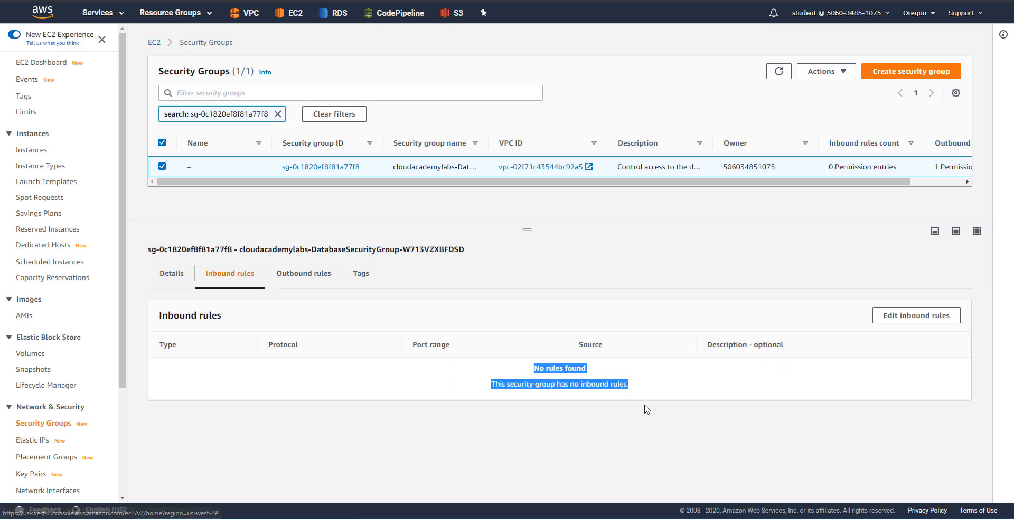
click(31, 150)
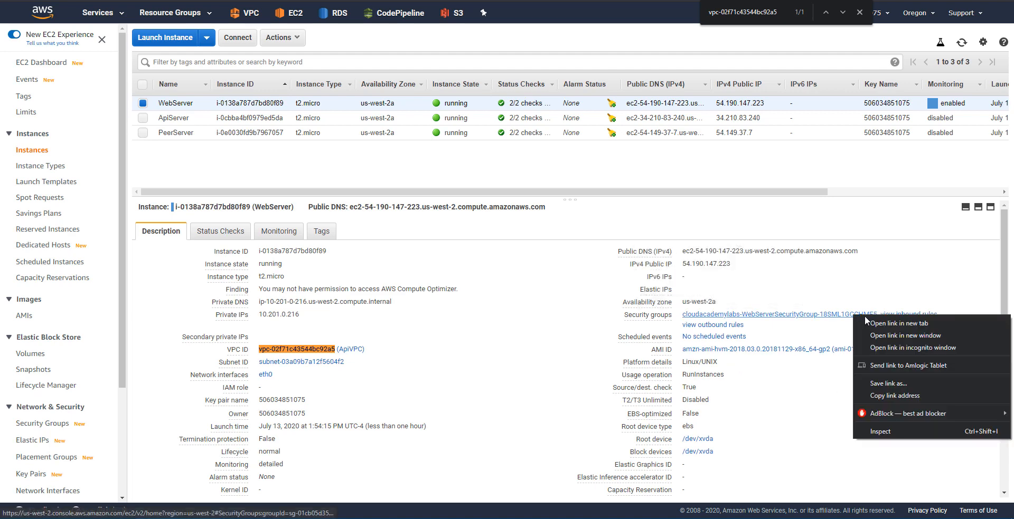
click(922, 314)
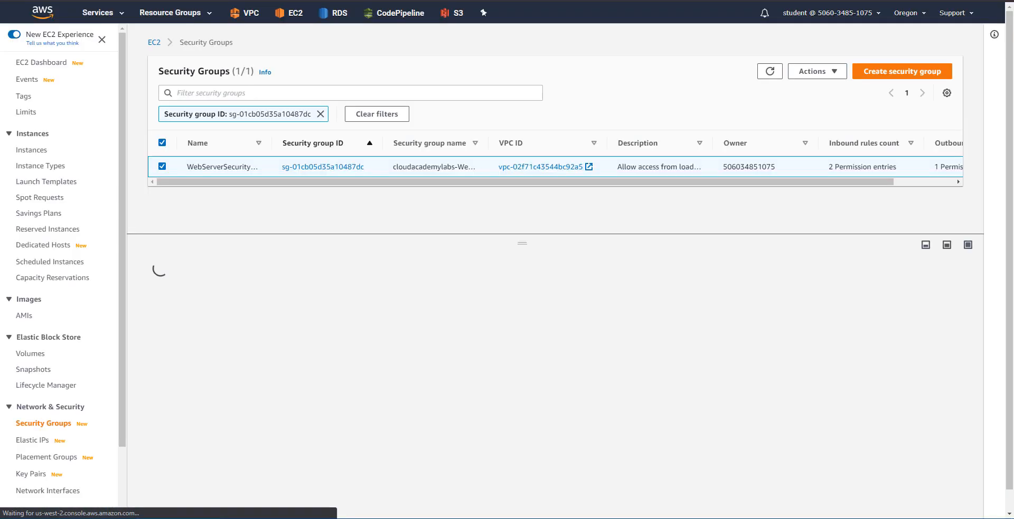
click(369, 357)
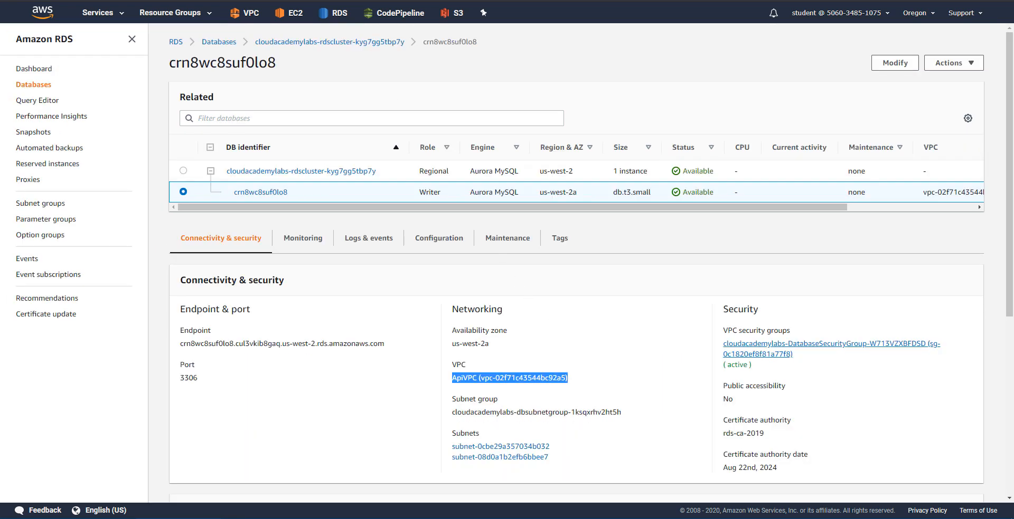
click(756, 354)
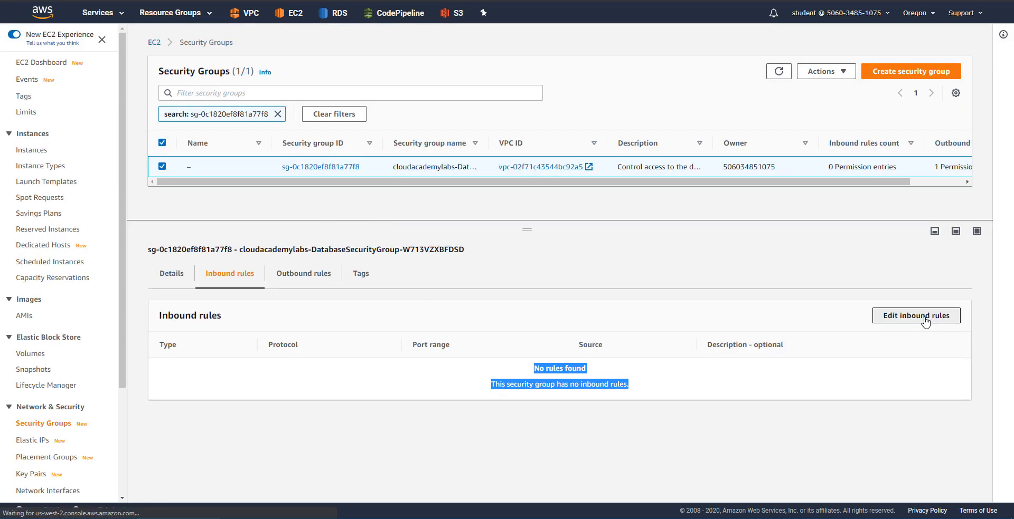
- Add and save an inbound rule for port 3306 from sg-01cb05d35a10487dc
click(916, 316)
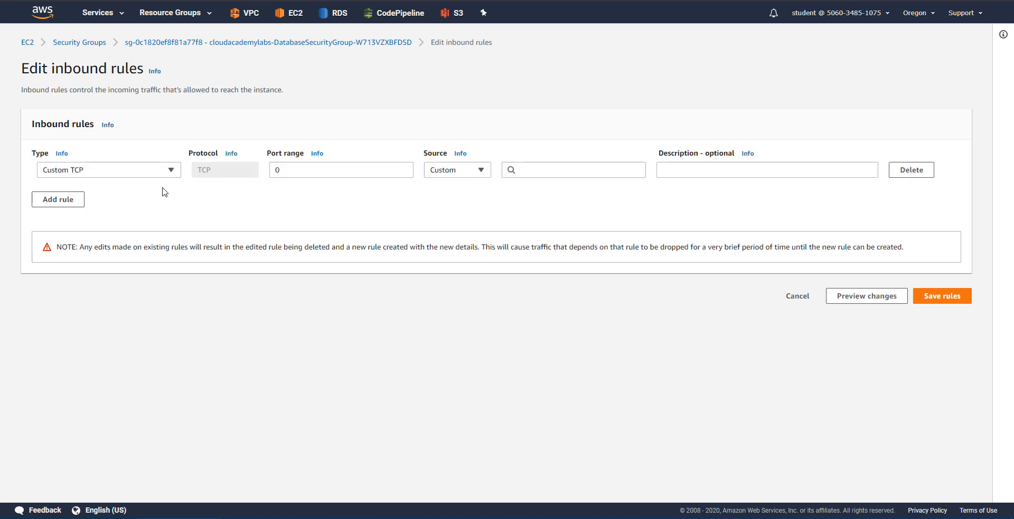
click(340, 170)
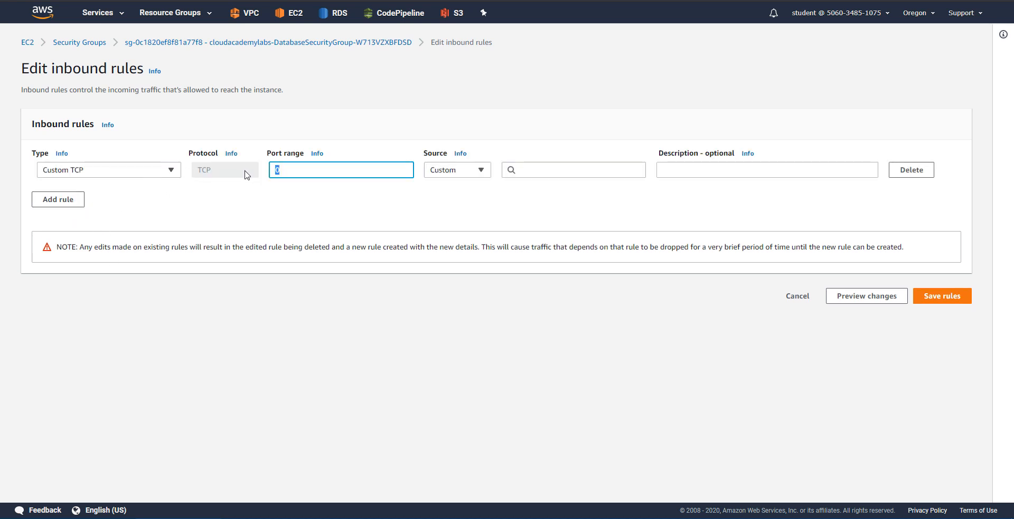
text(sg-01cb05d35a10487dc)
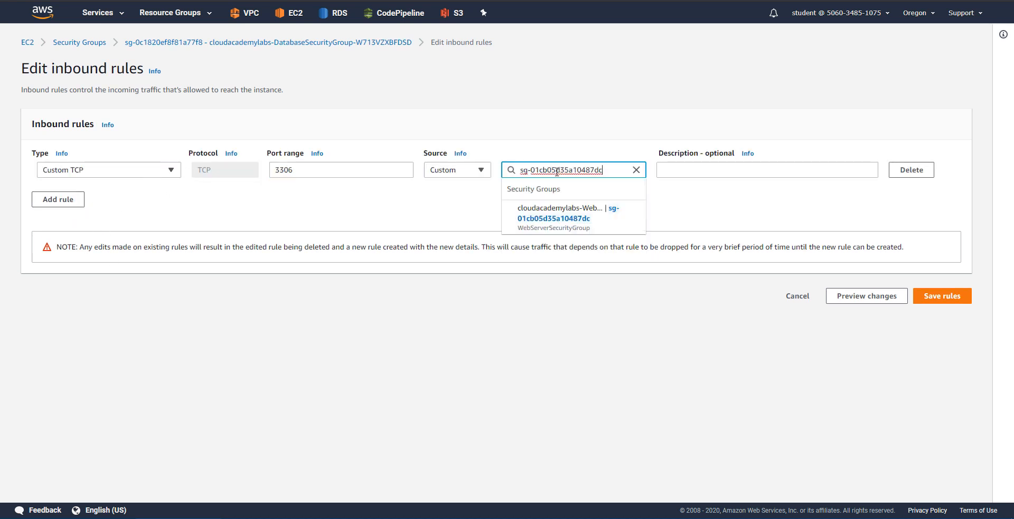
click(553, 213)
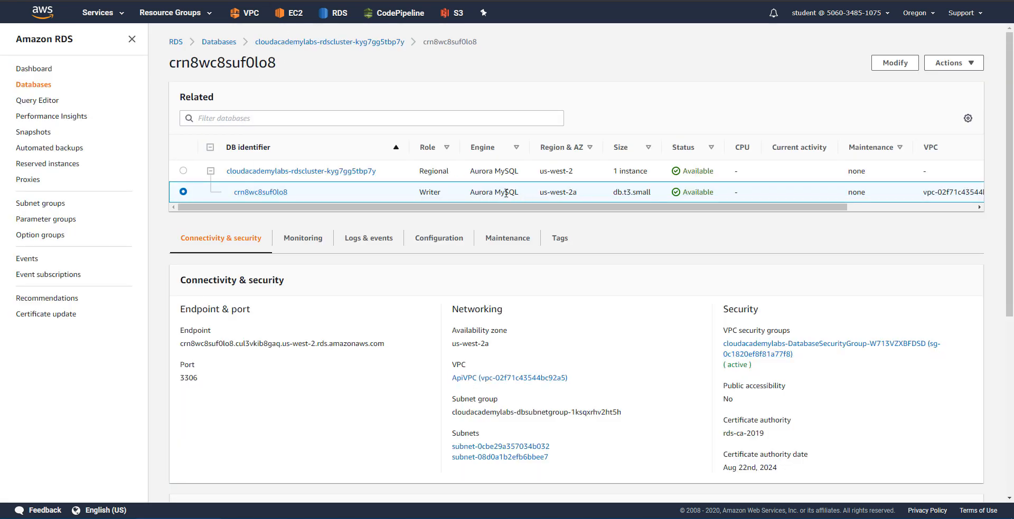
double_click(493, 192)
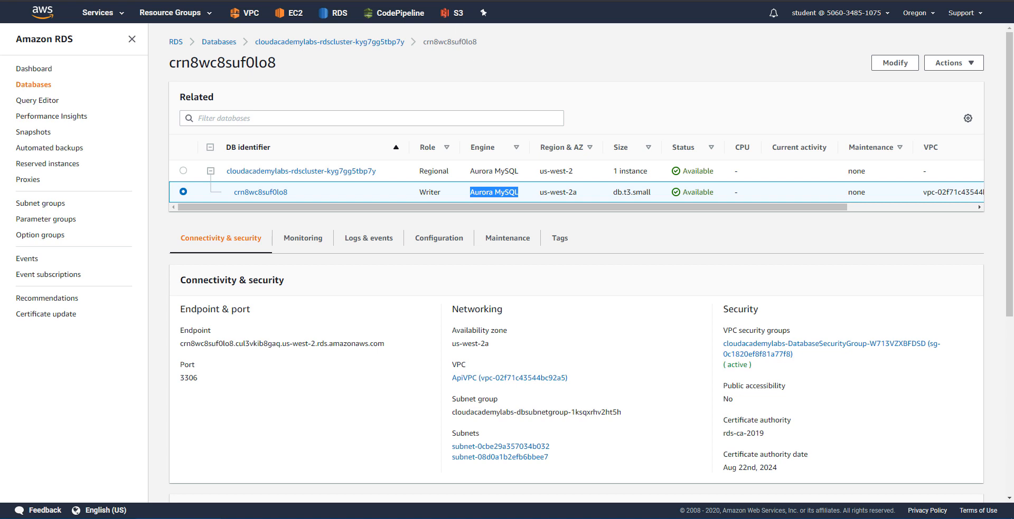
click(831, 343)
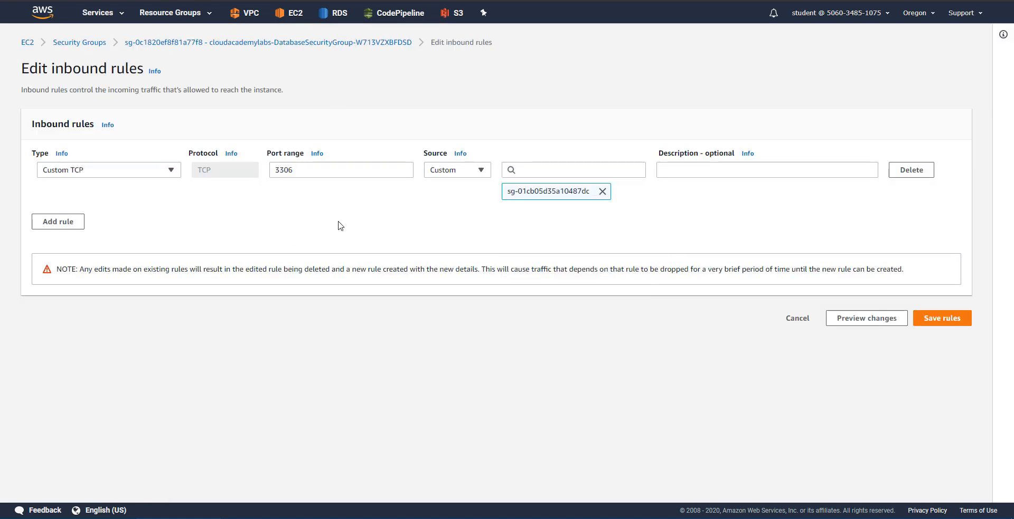
click(941, 318)
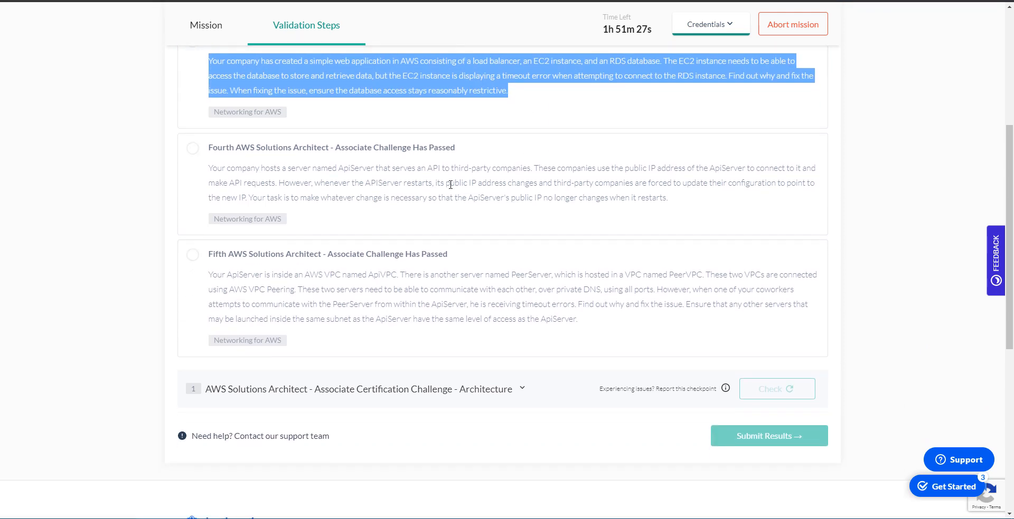
mouse_move(222, 180)
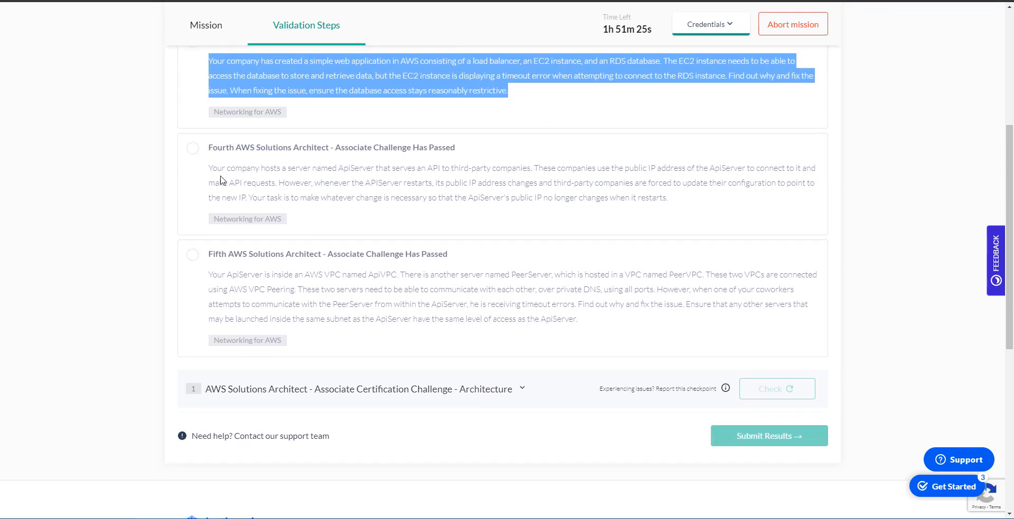
drag(208, 168, 273, 168)
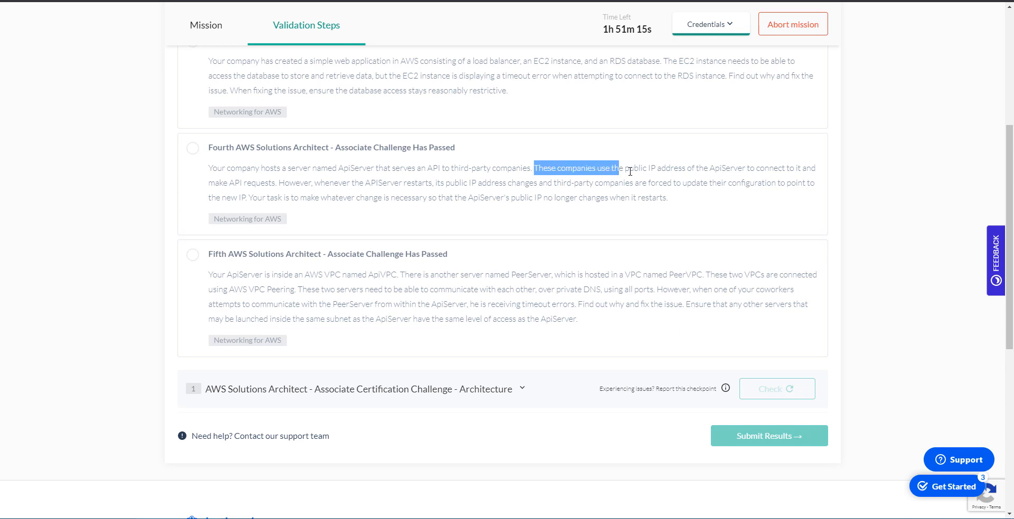
mouse_move(574, 177)
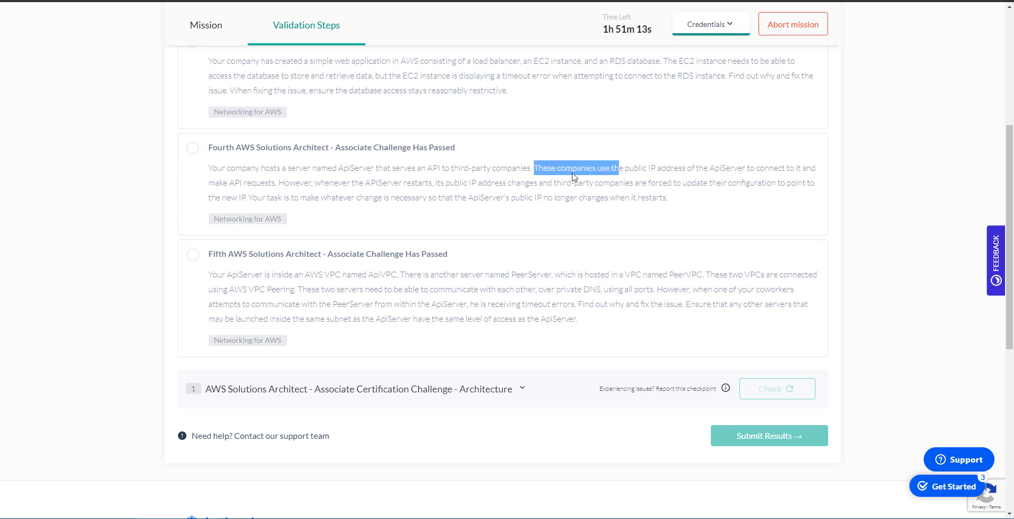
mouse_move(351, 192)
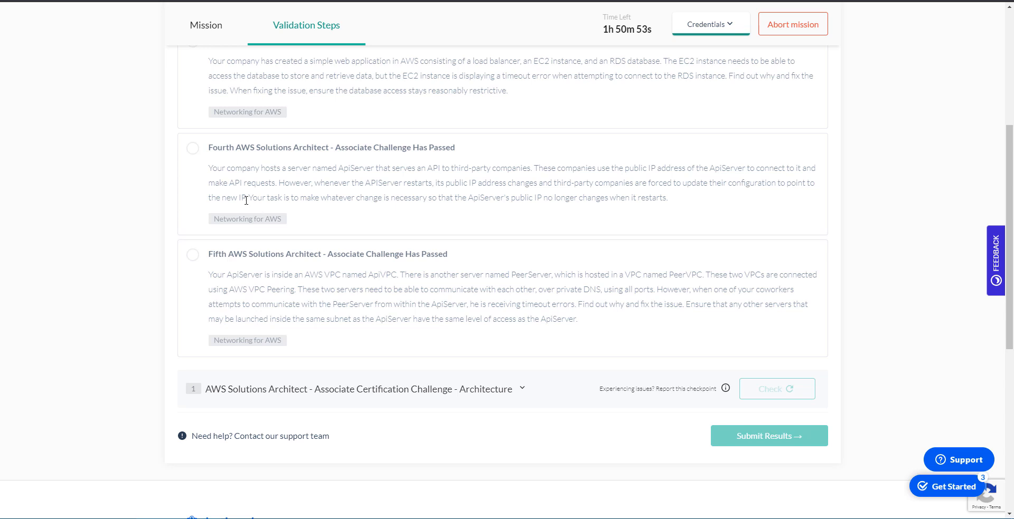
drag(245, 198, 351, 197)
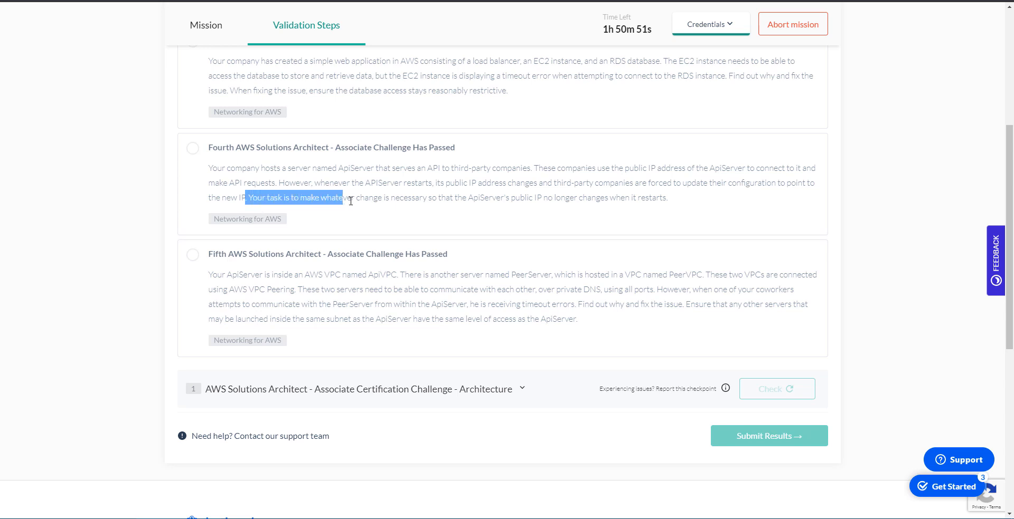
drag(328, 198, 428, 198)
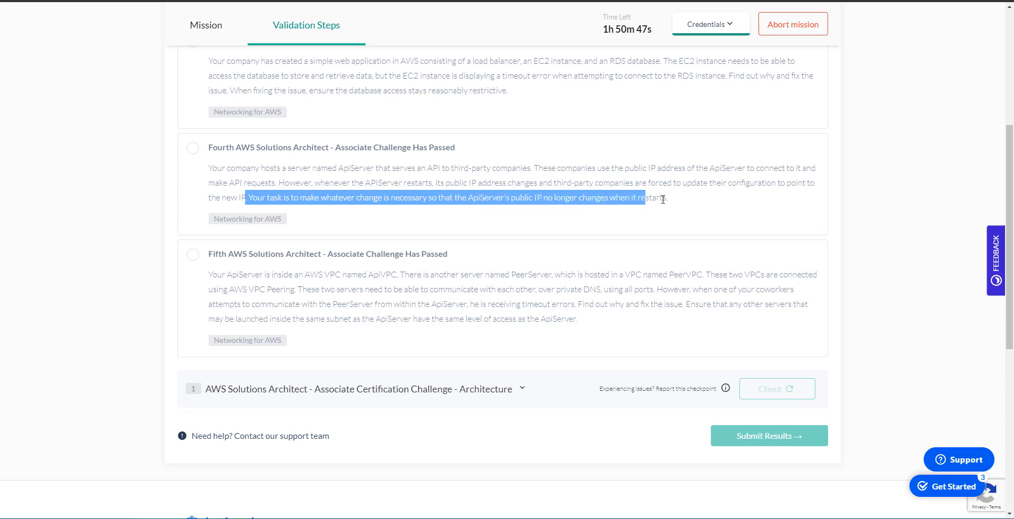
click(662, 199)
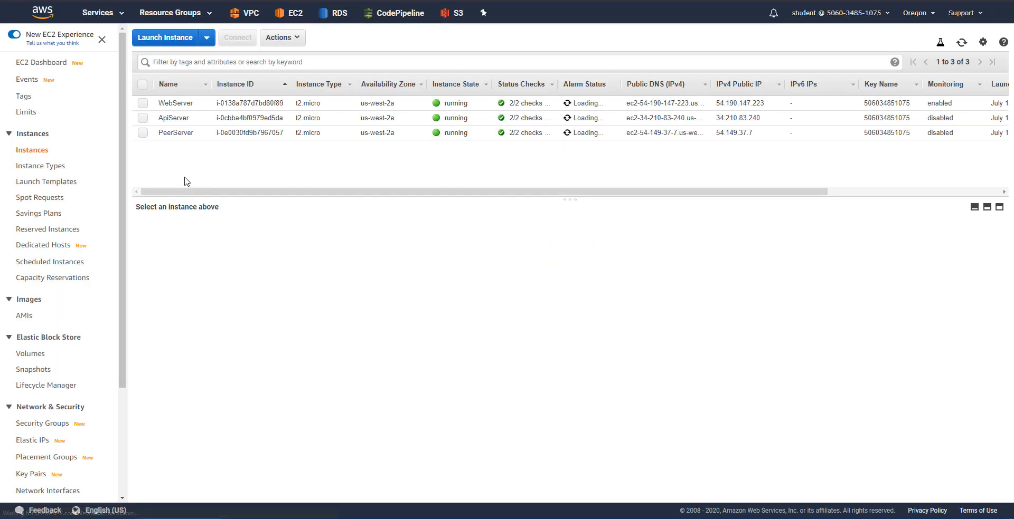
- Note ApiServer's current public IP and allocate Elastic IP 44.233.193.223
click(173, 118)
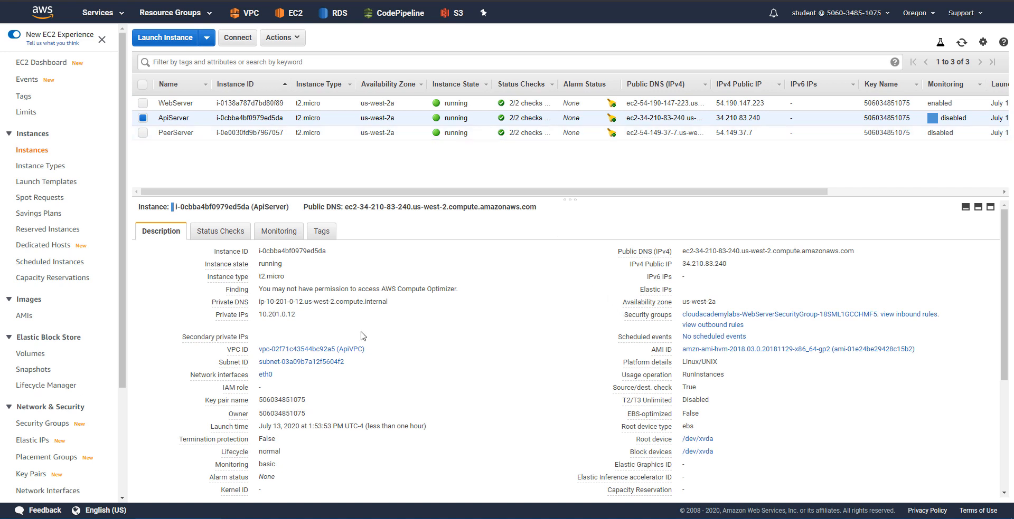
double_click(703, 263)
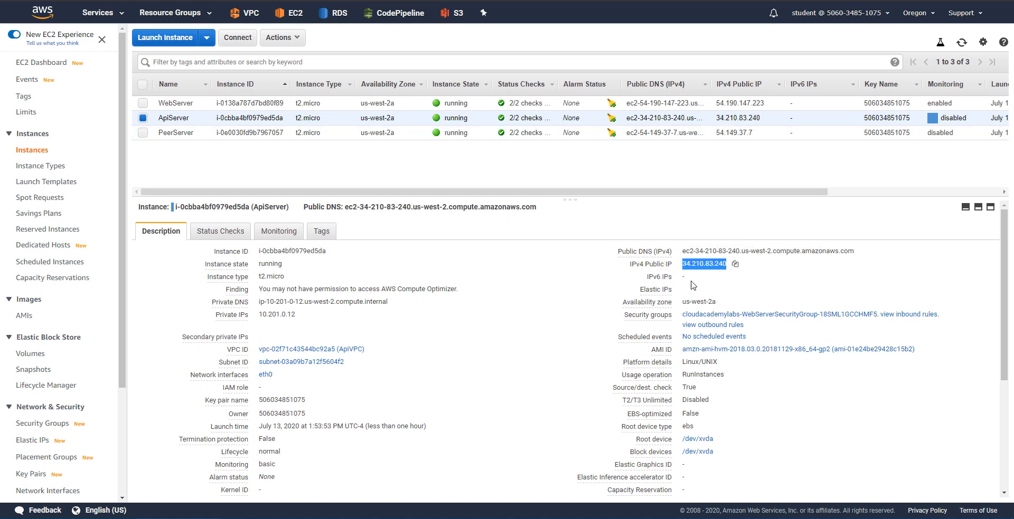
mouse_move(133, 254)
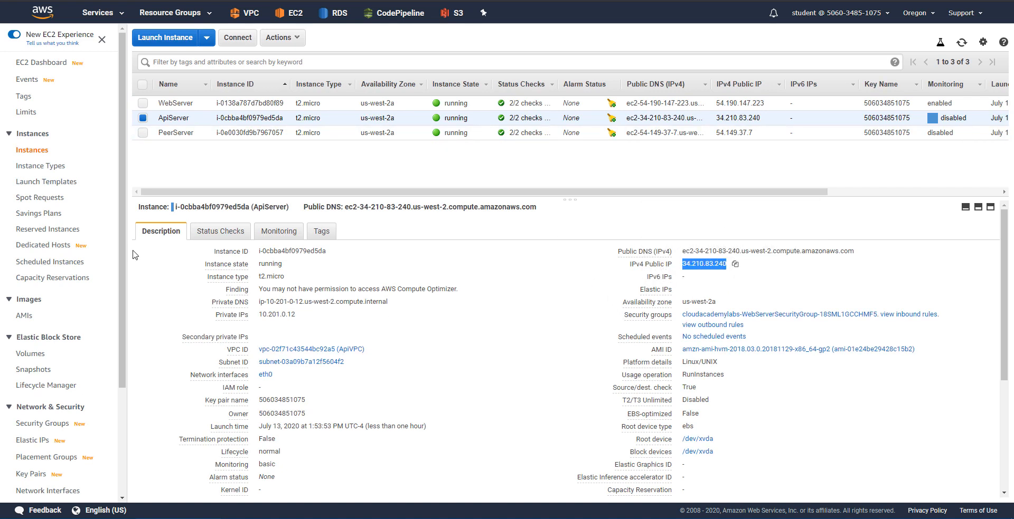
mouse_move(31, 441)
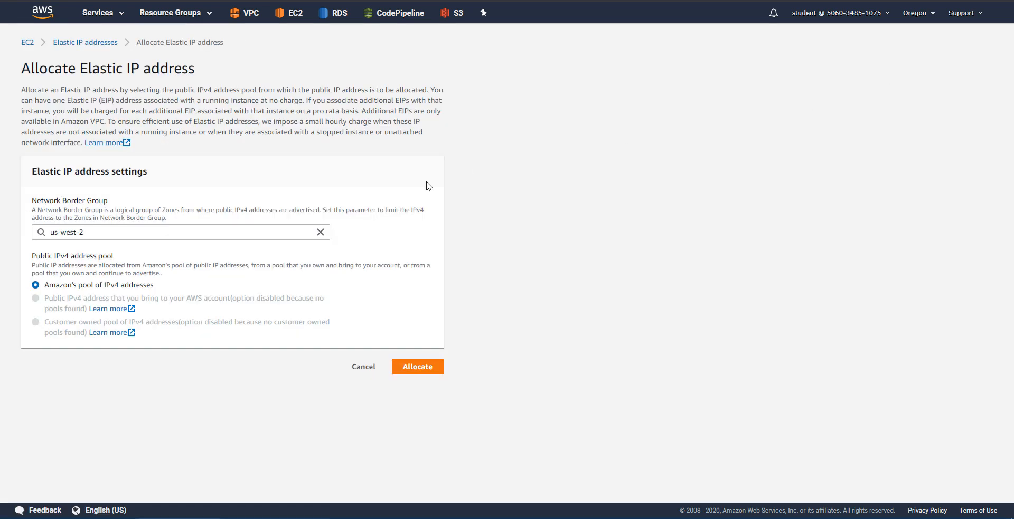
click(417, 366)
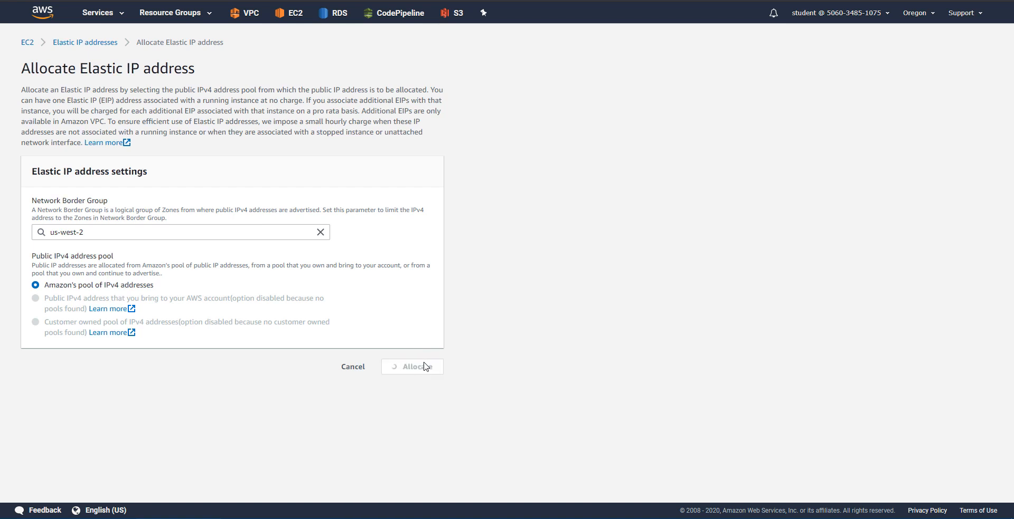
- Associate the Elastic IP with ApiServer on private IP 10.201.0.12
click(417, 367)
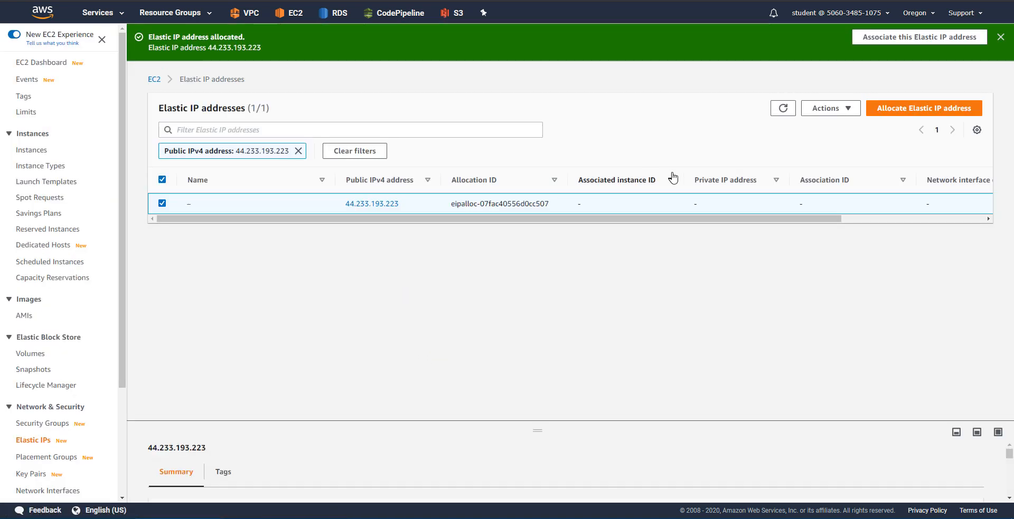
mouse_move(840, 118)
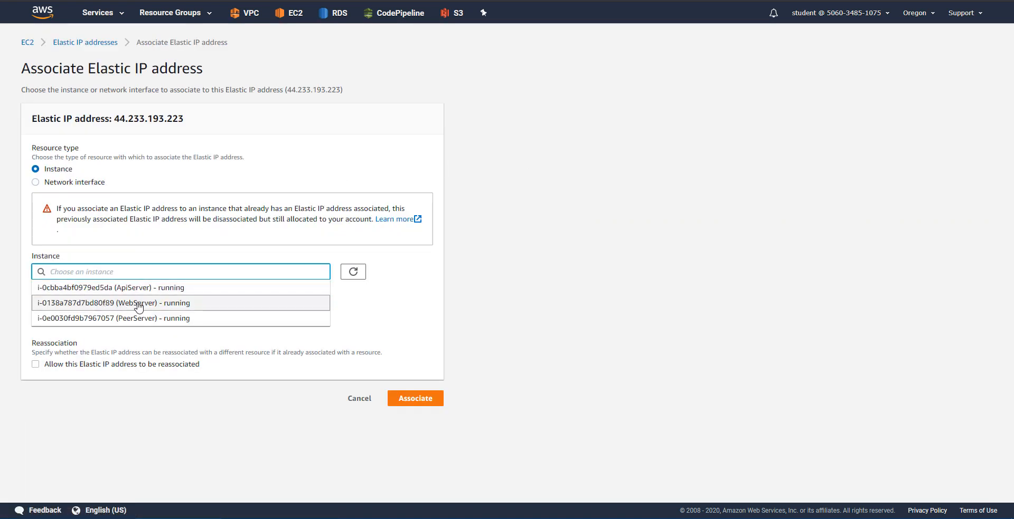
click(107, 287)
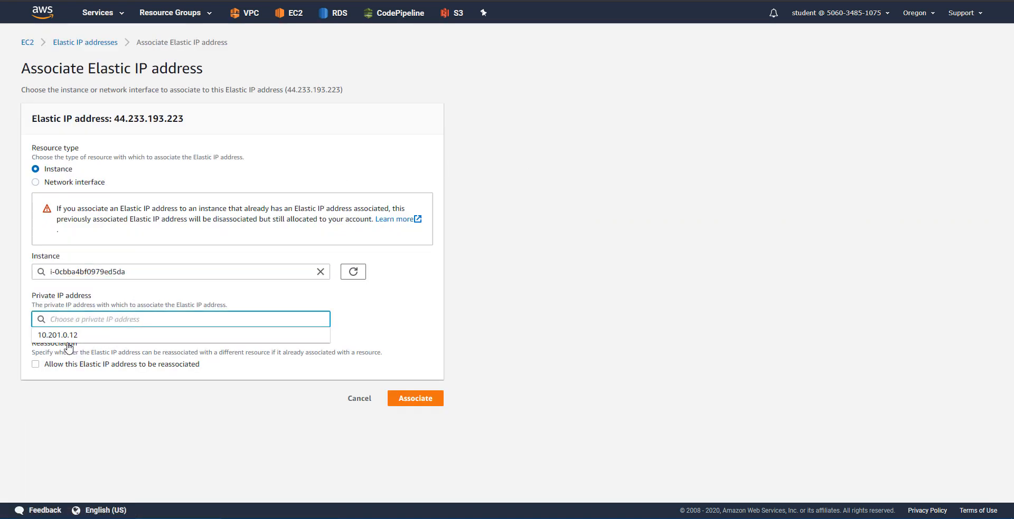
click(57, 335)
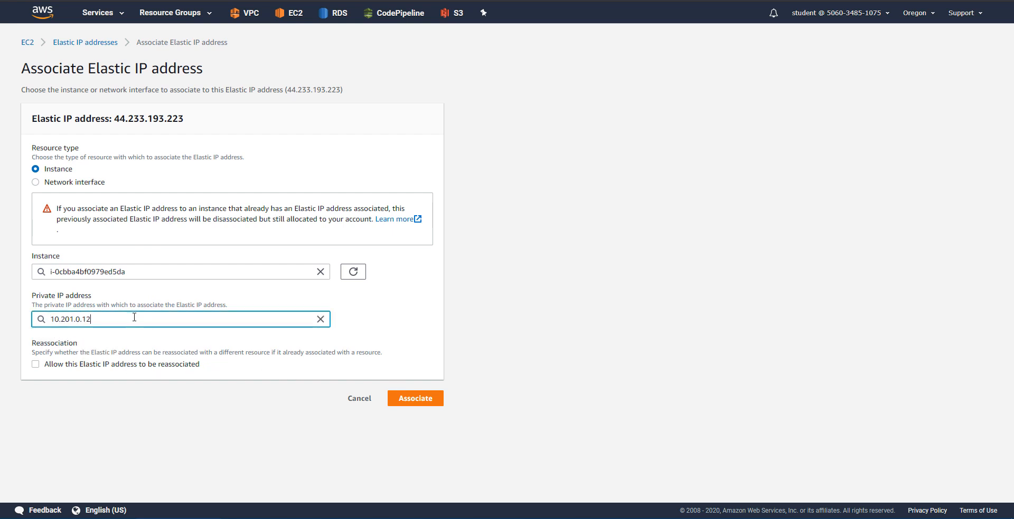
click(415, 398)
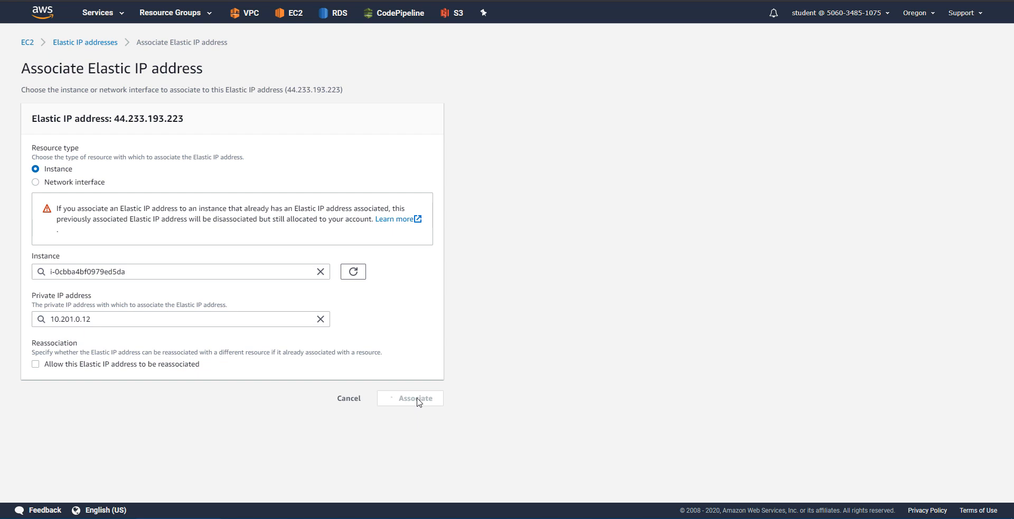
click(410, 398)
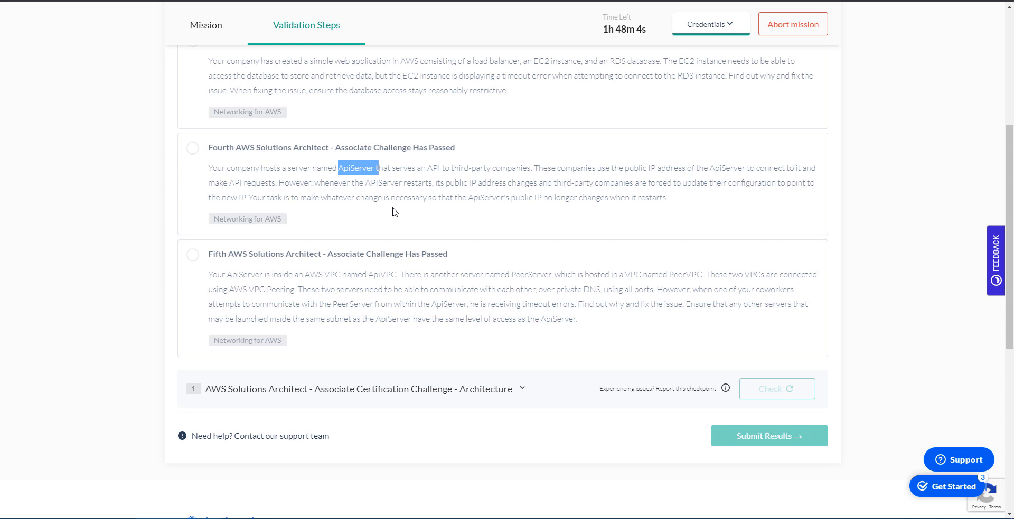
mouse_move(298, 277)
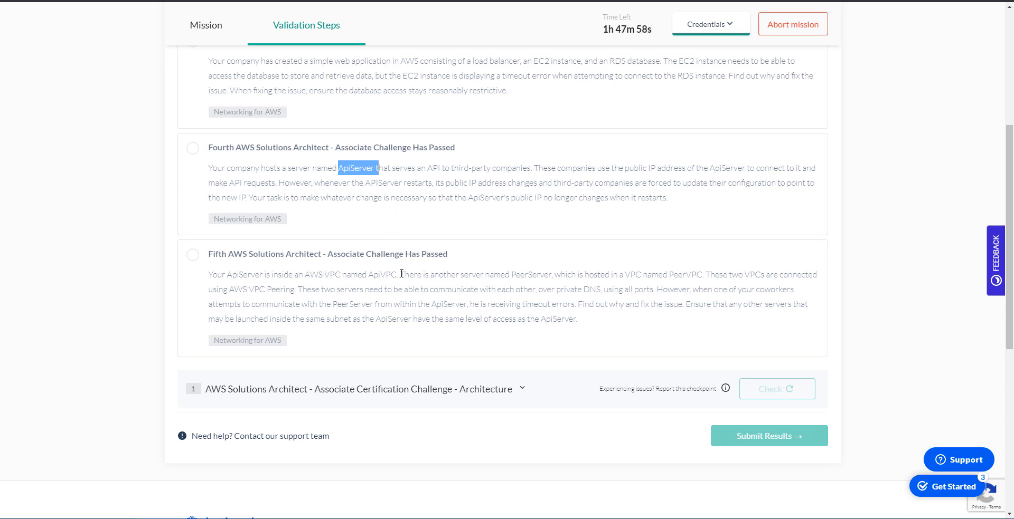
mouse_move(558, 273)
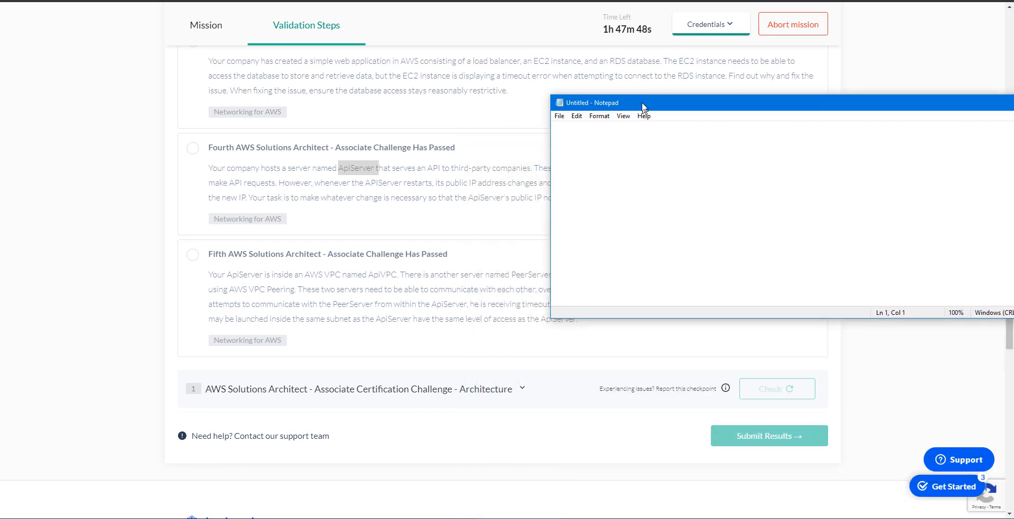
- Raise the Notepad window and type an ApiVPC heading with -vpcID and -vpcCIDR lines
drag(643, 102, 604, 47)
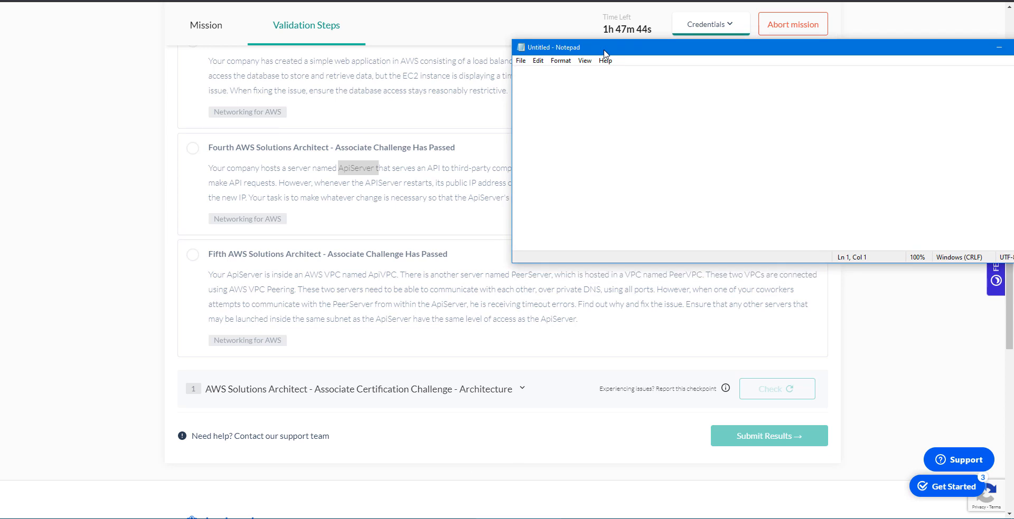
mouse_move(366, 248)
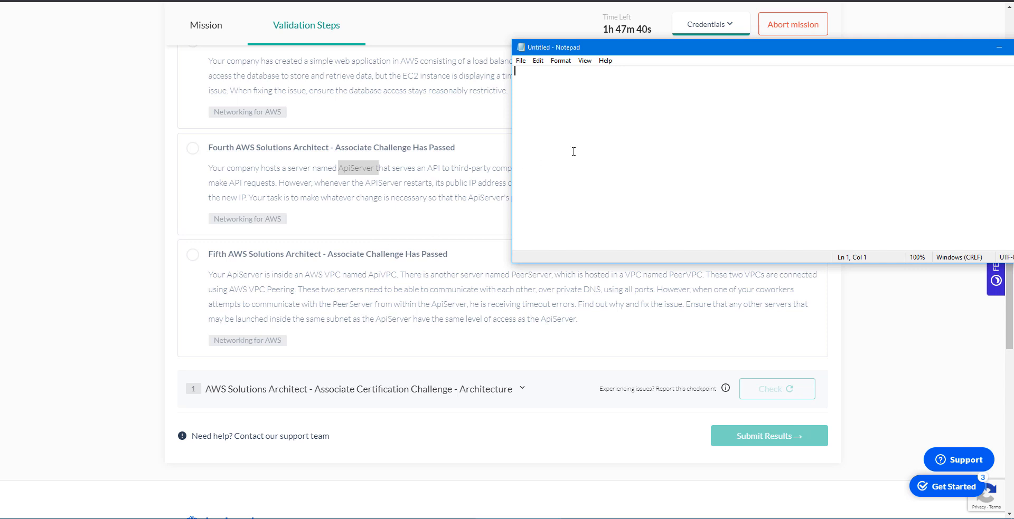
text(ApiVPC)
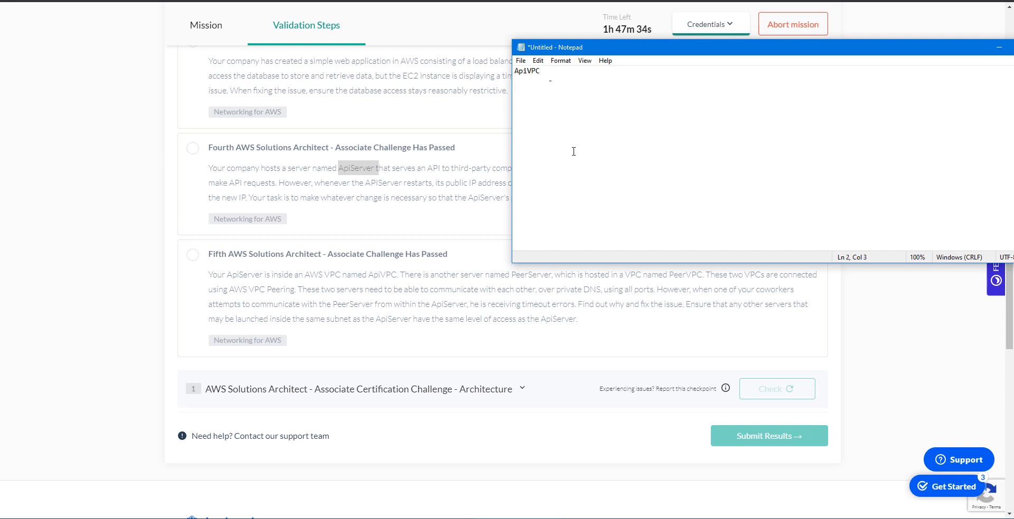
text(-vpcID)
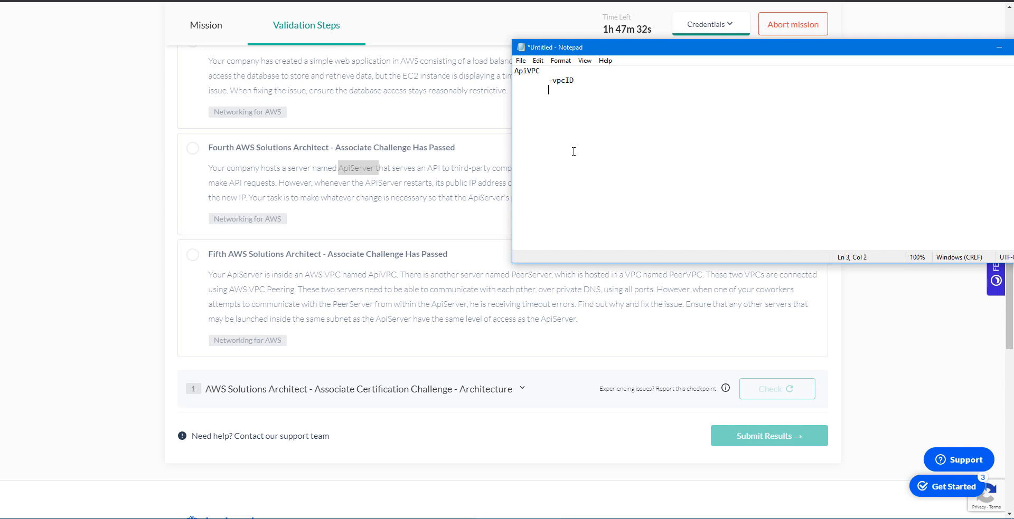
text(-vpcCIR)
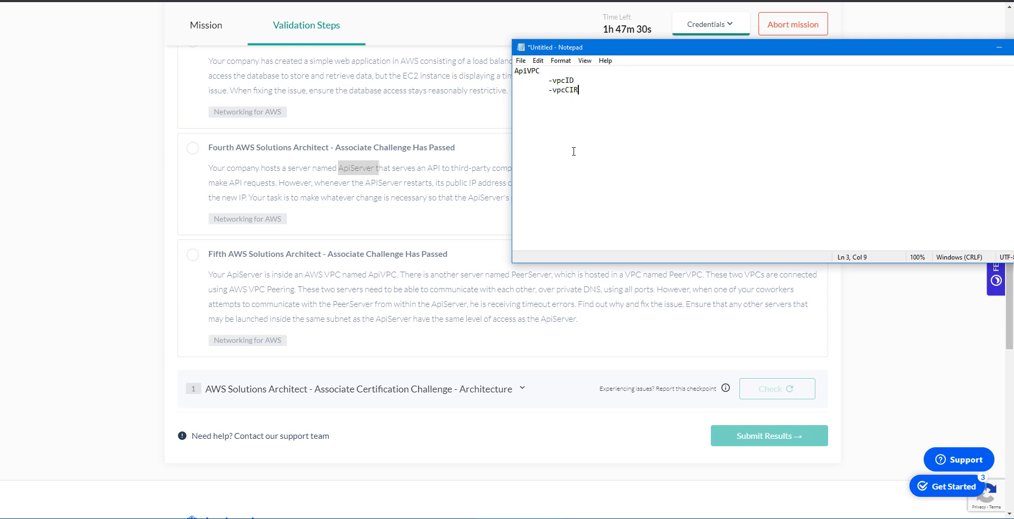
text(R)
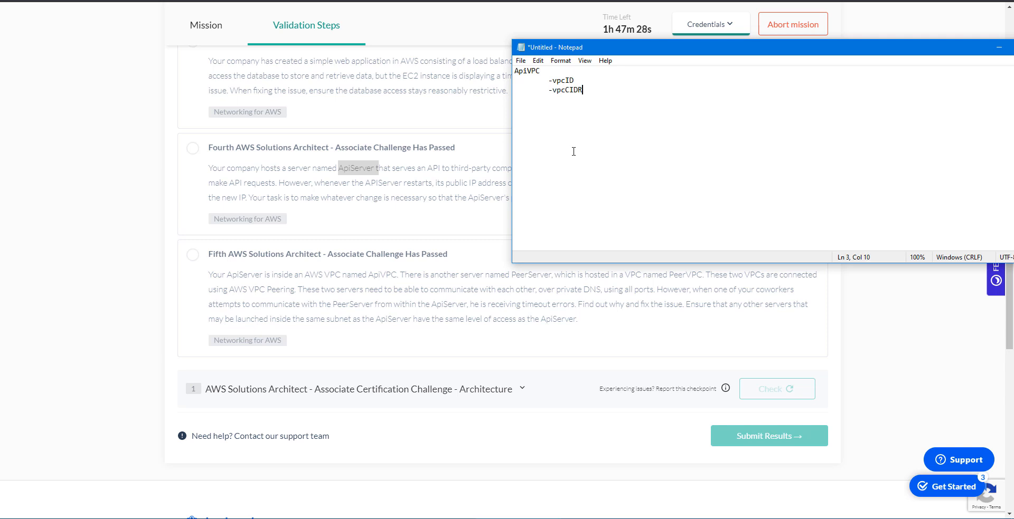
key(Enter)
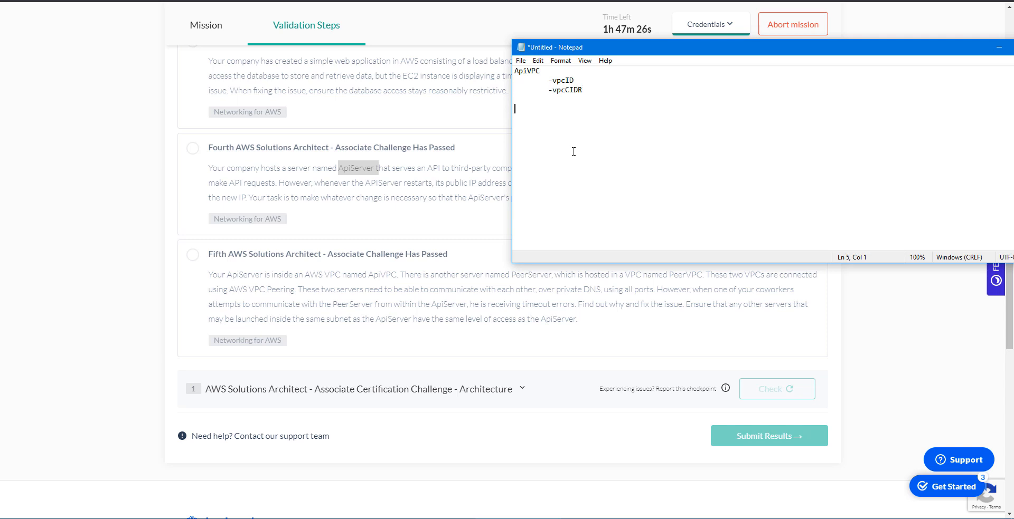
- Add a PeerVPC heading with -vpcID and -vpcCIDR lines below it
text(PeerVPC)
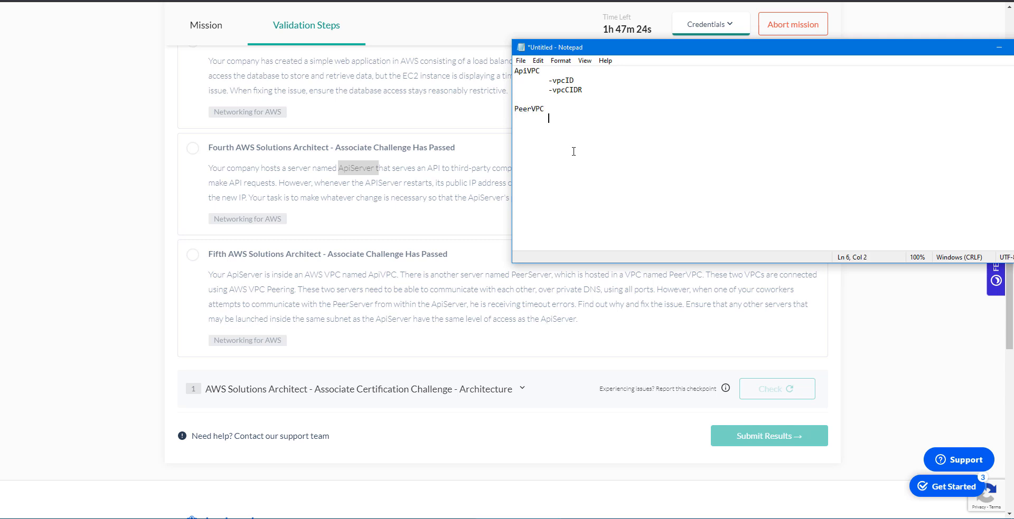
text(-vpcI)
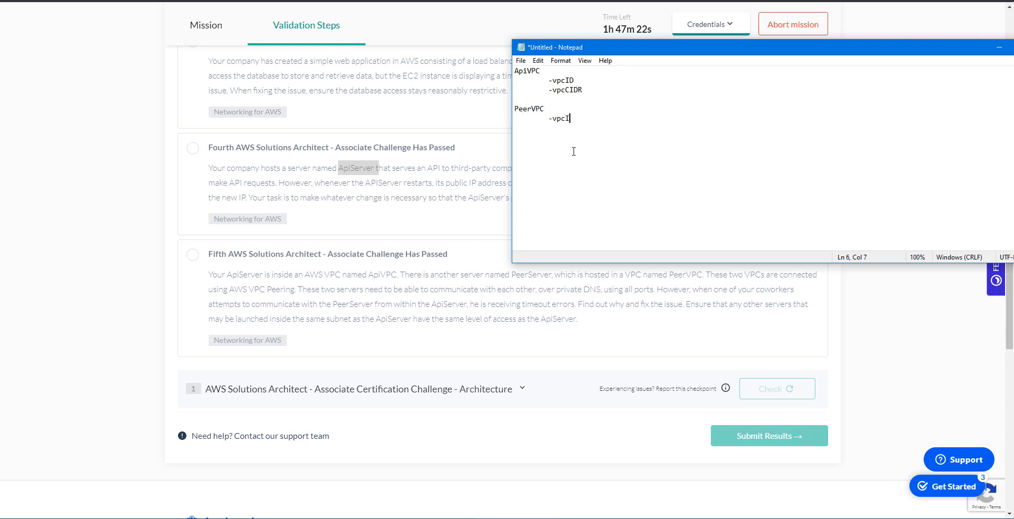
text(D)
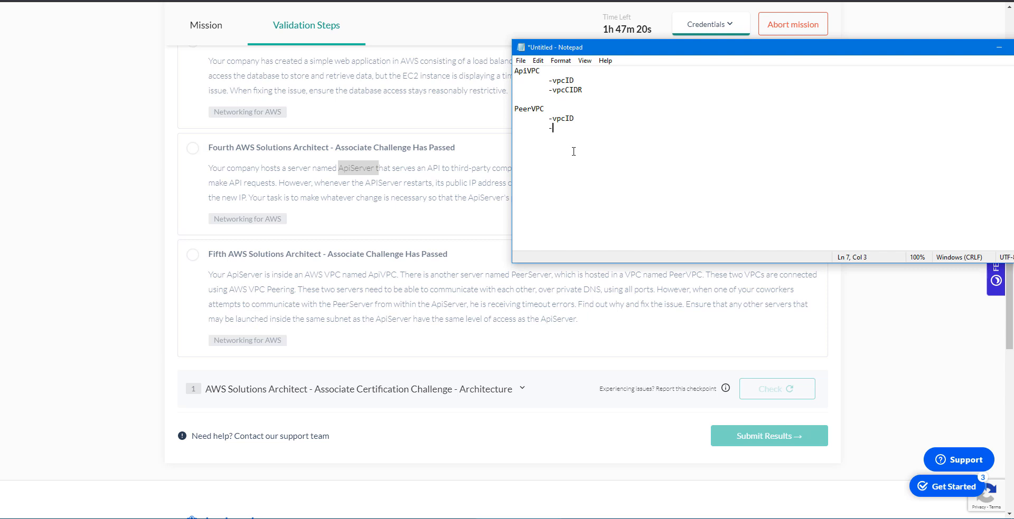
text(vocC)
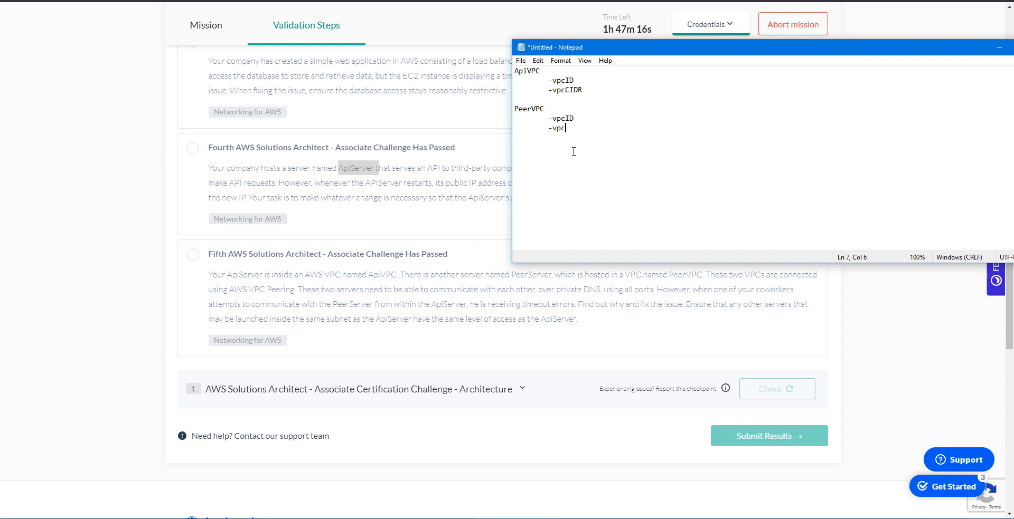
text(CIDR)
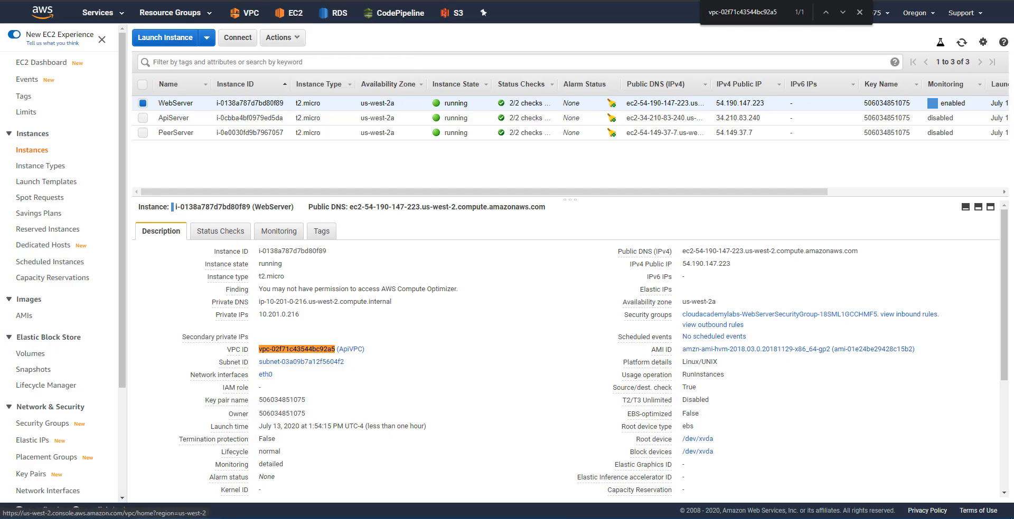
click(305, 349)
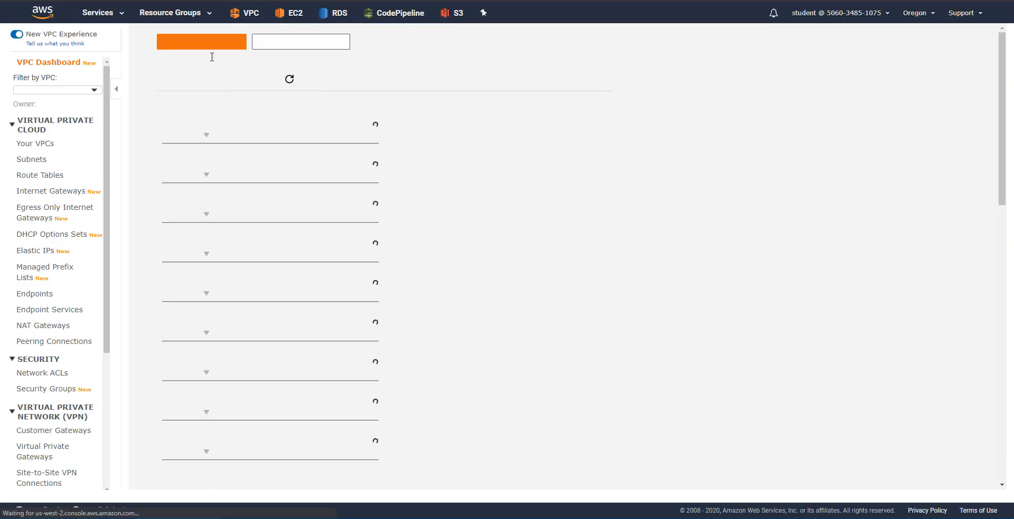
click(35, 141)
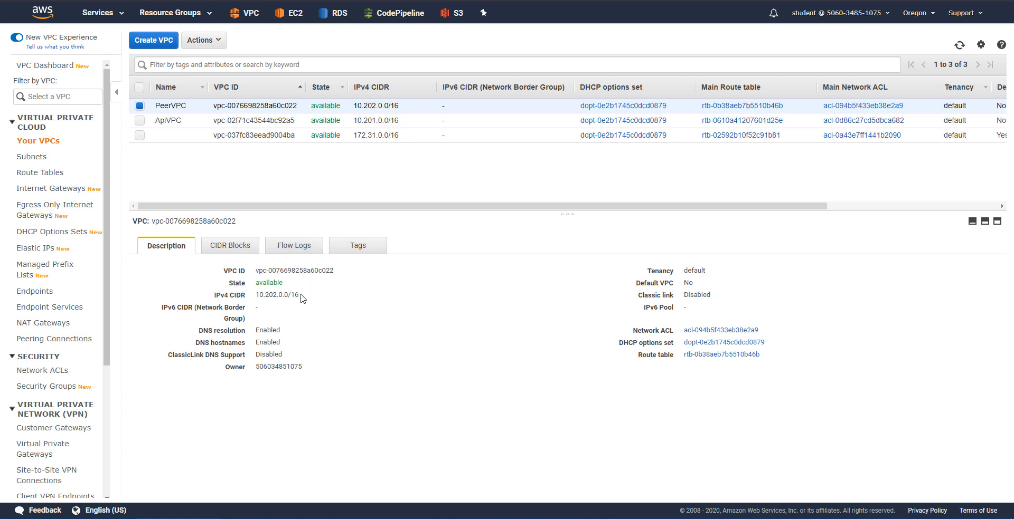
double_click(289, 295)
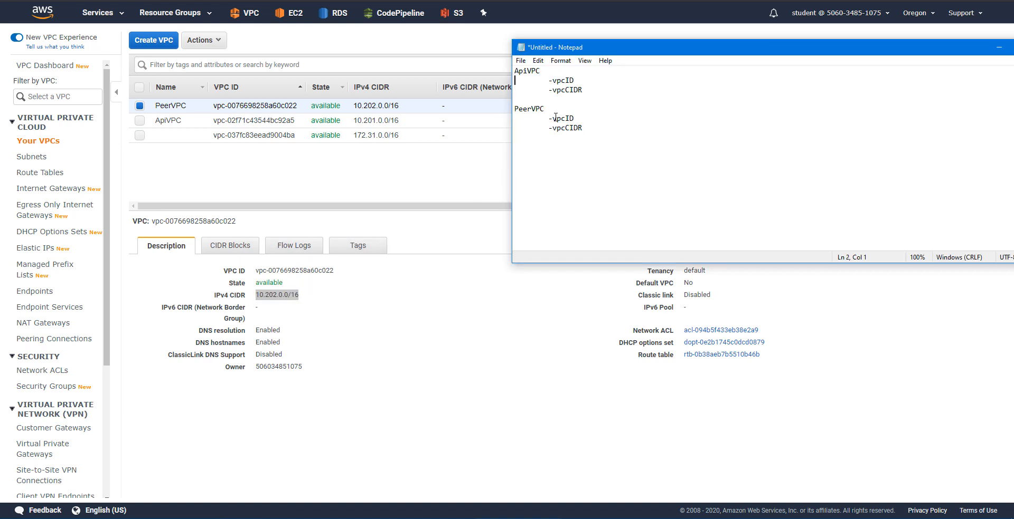
text(-)
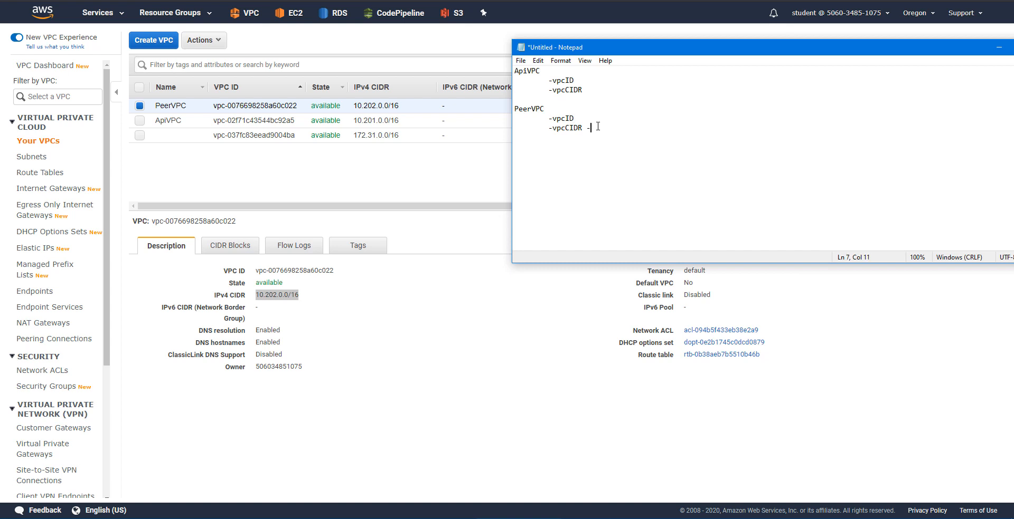
text(10.202.0.0/16)
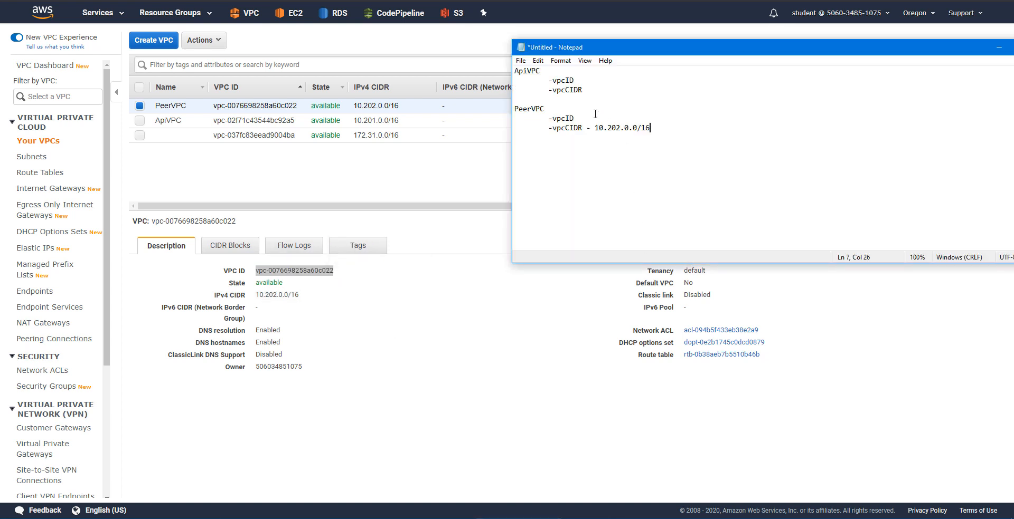
text(: vpc0076698258a60c022)
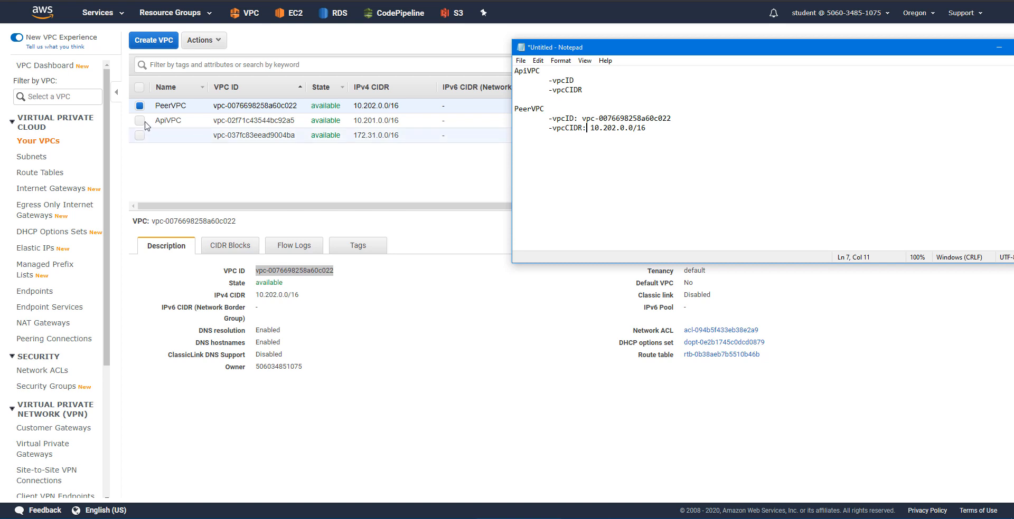
- Record ApiVPC's CIDR 10.201.0.0/16 from its VPC details
click(170, 121)
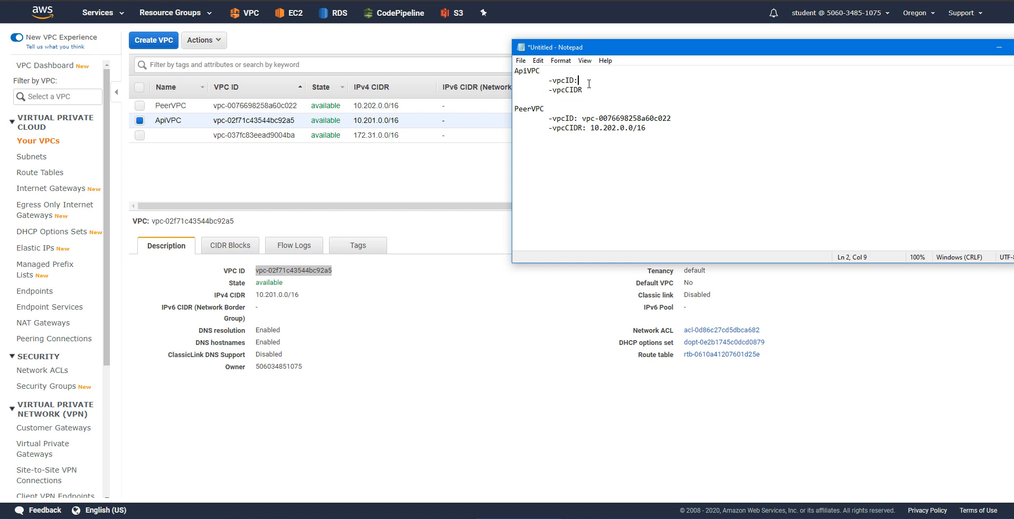
double_click(277, 295)
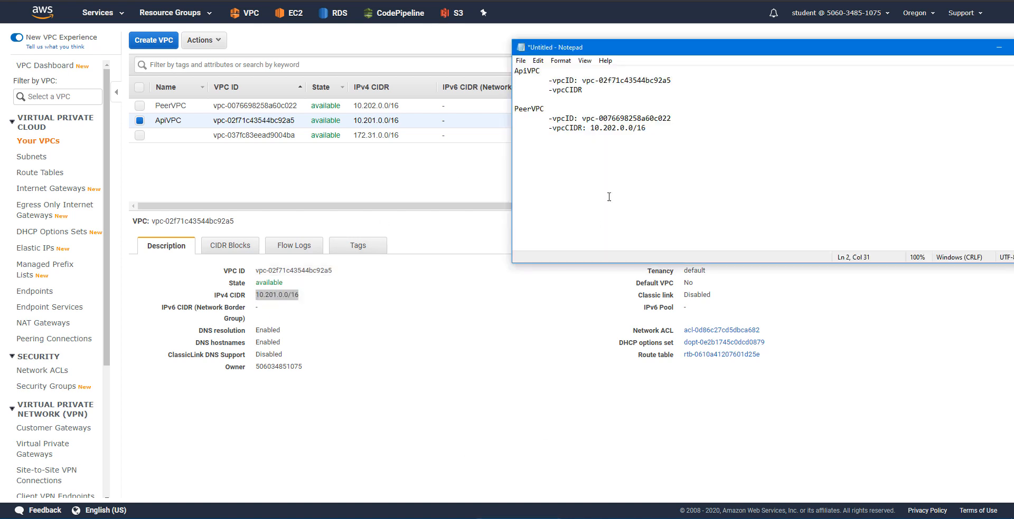
text(10.201.0.0/16)
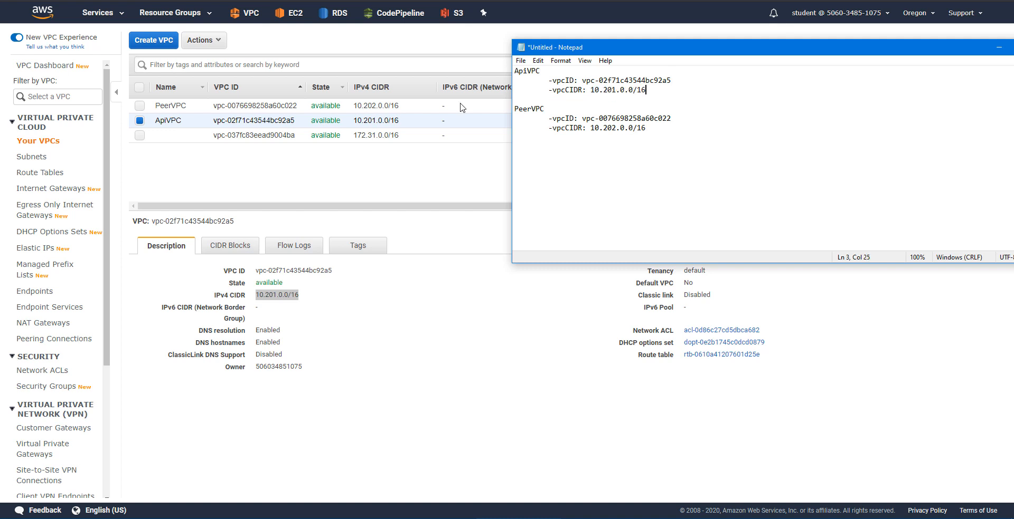
click(139, 121)
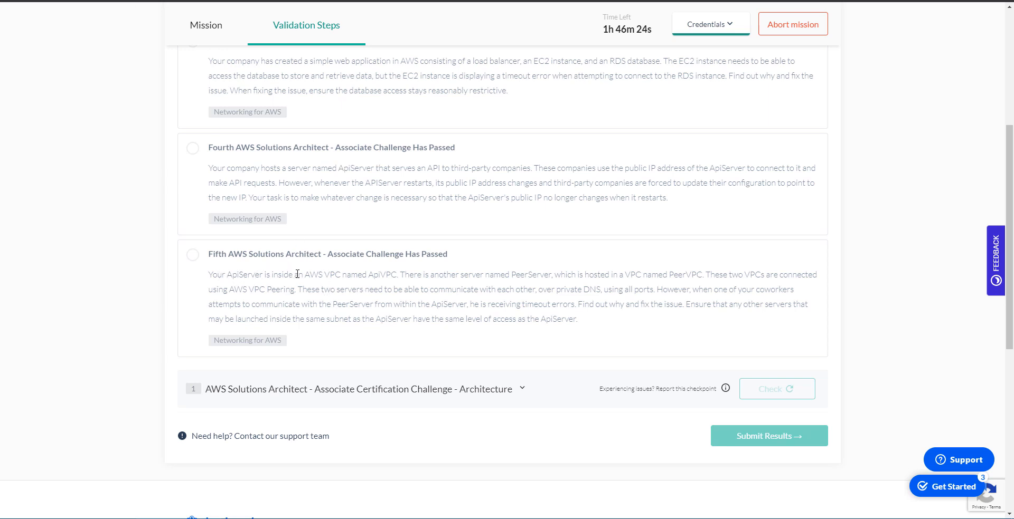
double_click(381, 274)
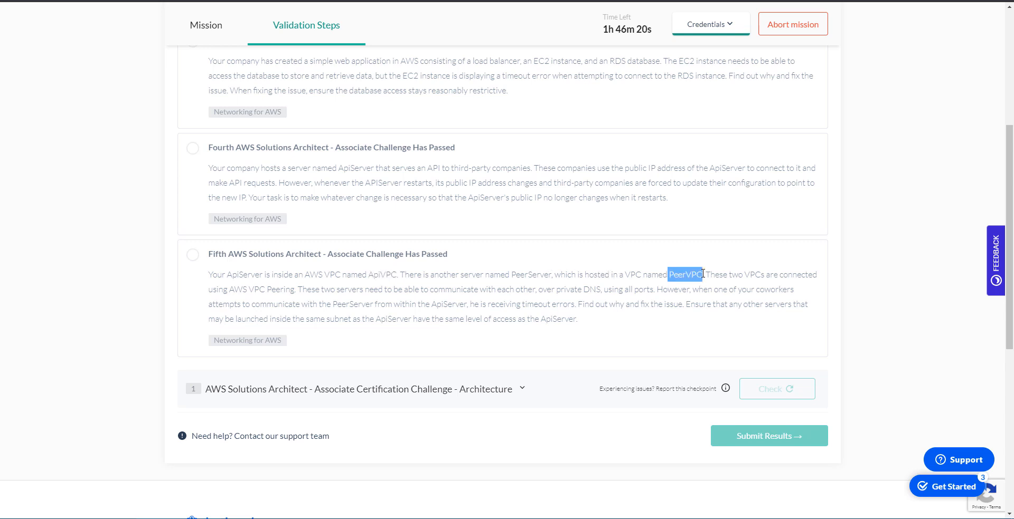
double_click(244, 274)
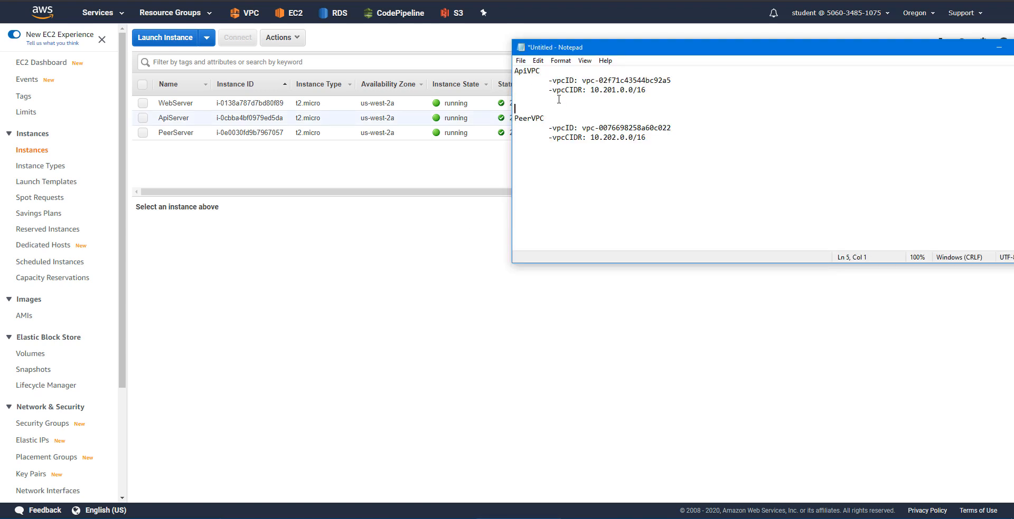
- Type an ApiServer heading with -subnet, -SG: and IP Address placeholder lines
text(A)
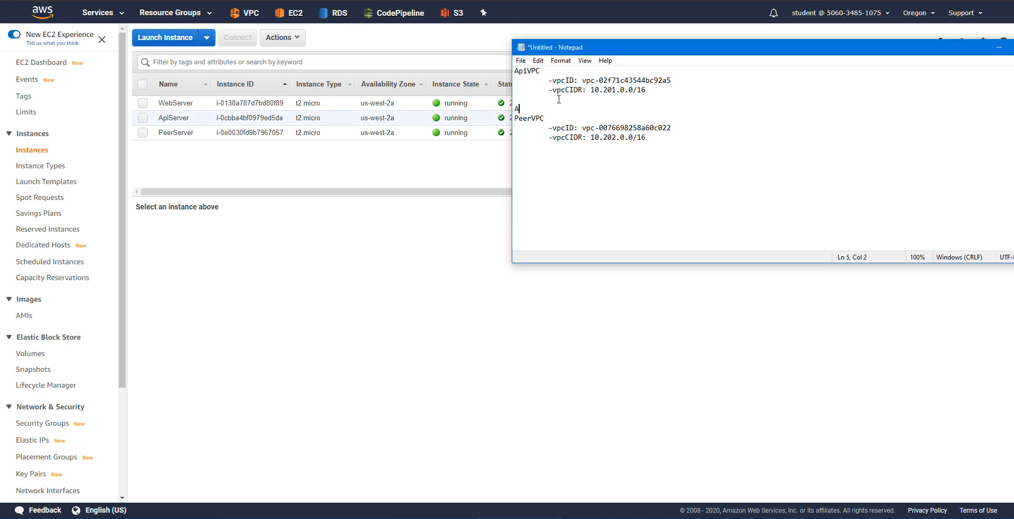
text(piServer)
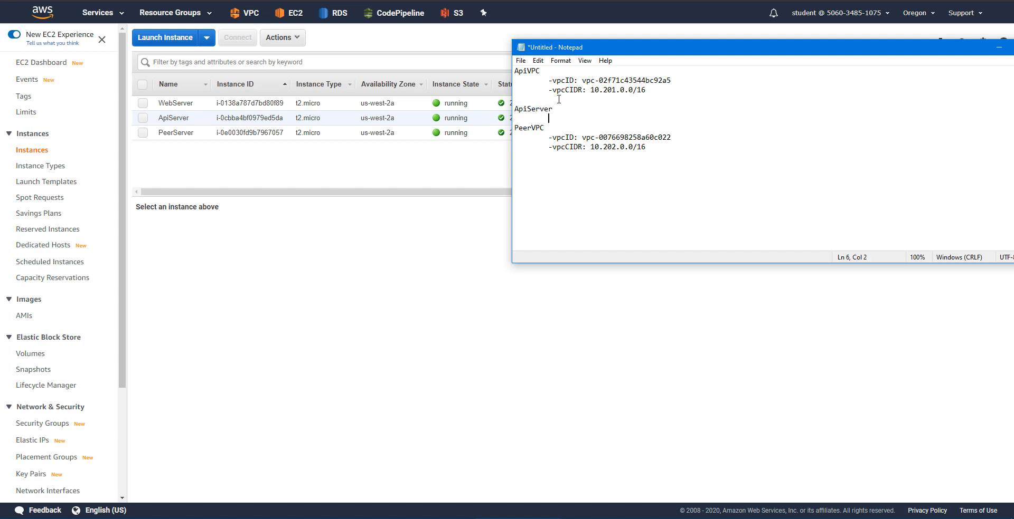
text(-s)
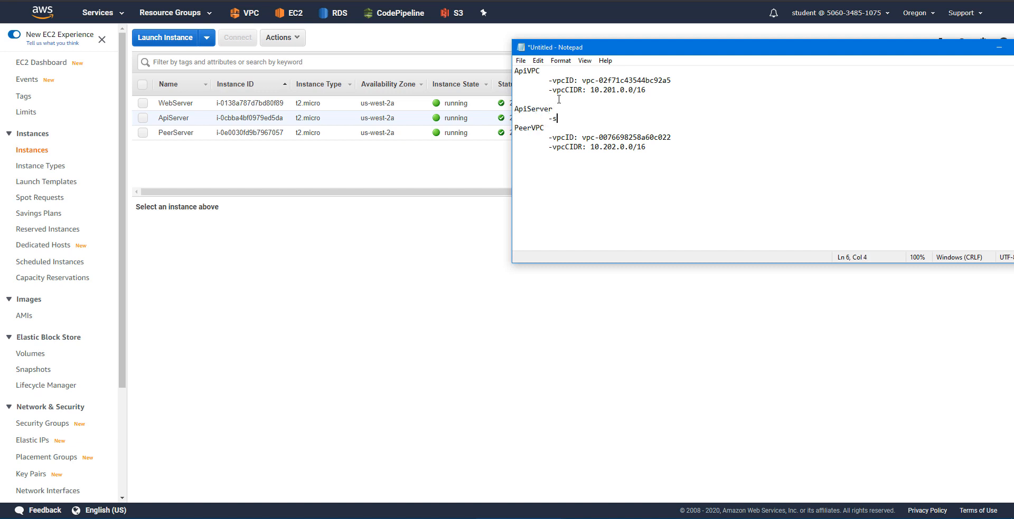
text(ubnet:)
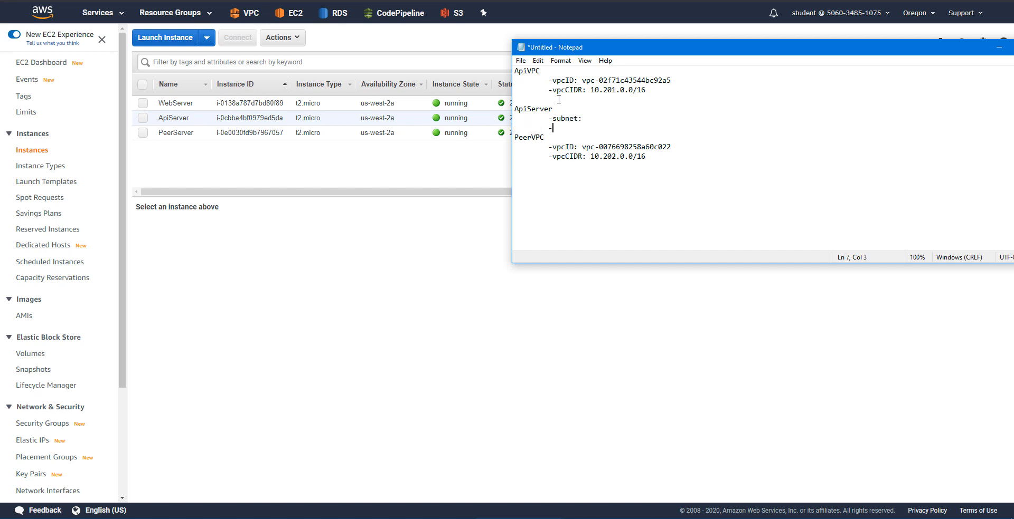
text(-SG:)
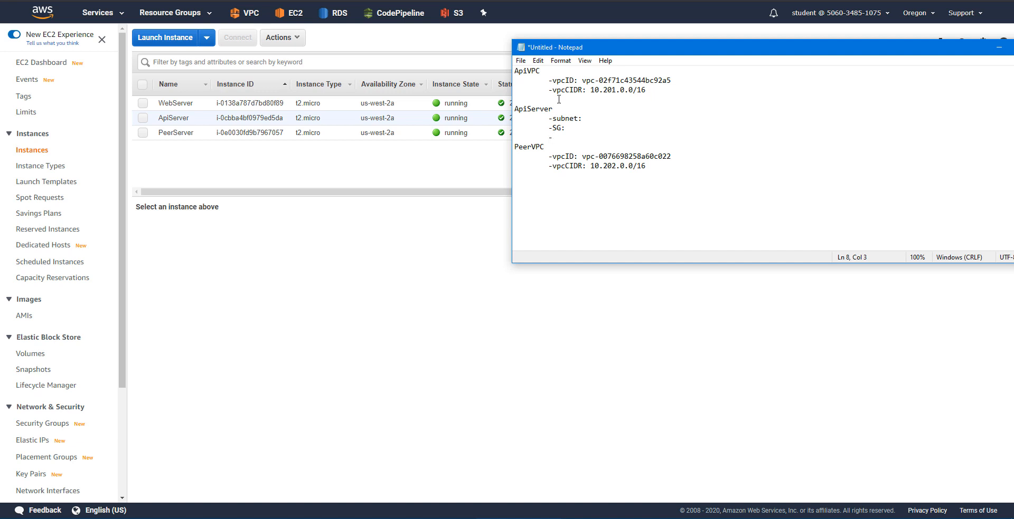
text(IP Address)
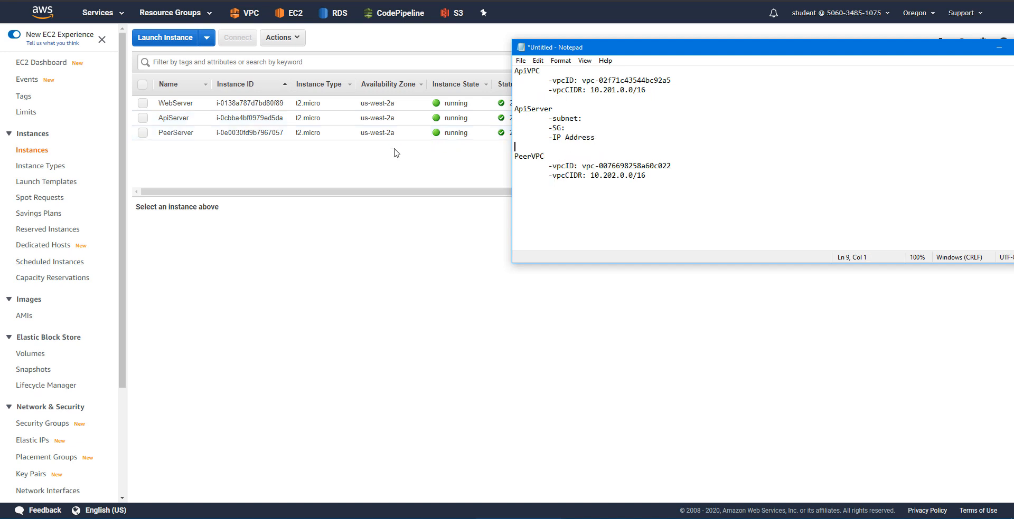
- Note ApiServer's subnet-03a09b7a12f5604f2 and security group sg-01cb05d35a10487dc
click(173, 118)
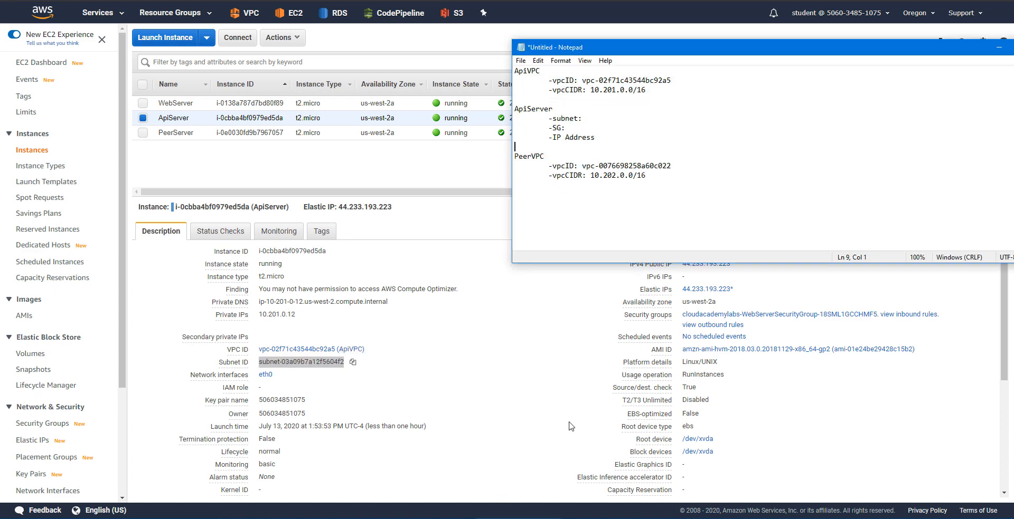
text(subnet-03a09b7a12f5604f2)
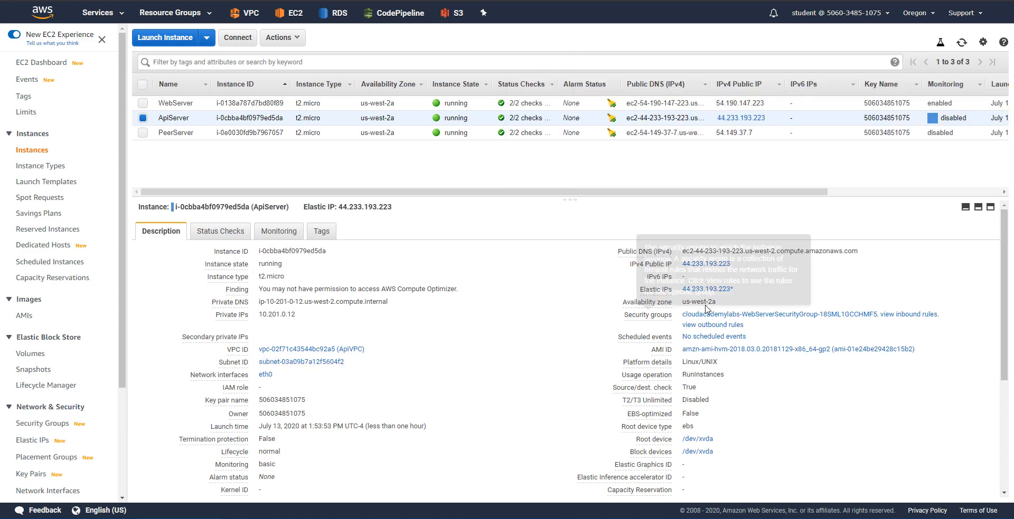
click(302, 315)
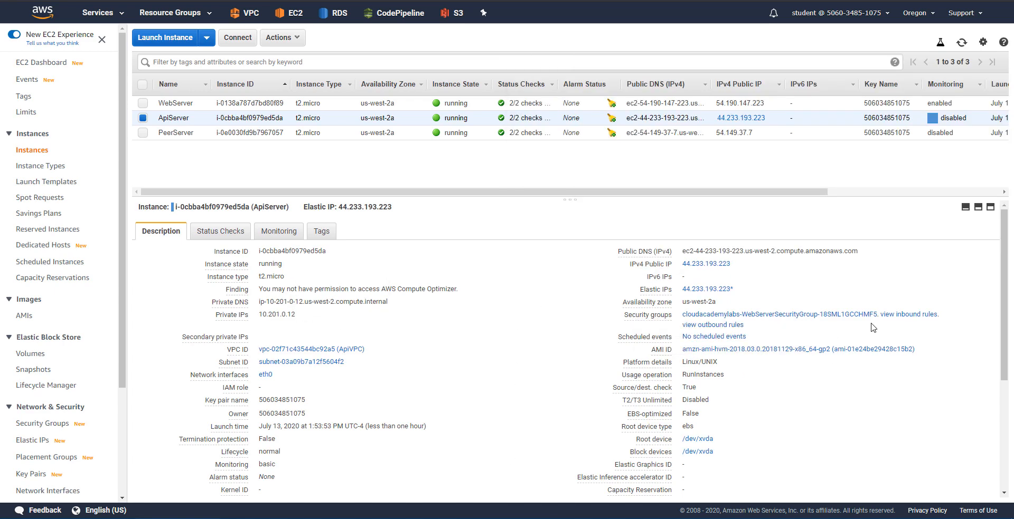
mouse_move(343, 6)
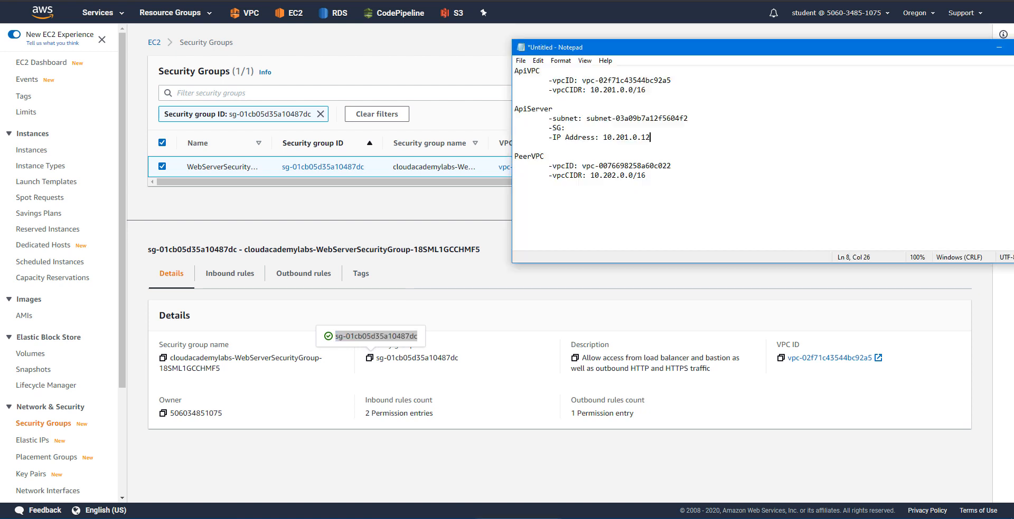
text(sg-01cb05d35a10487dc)
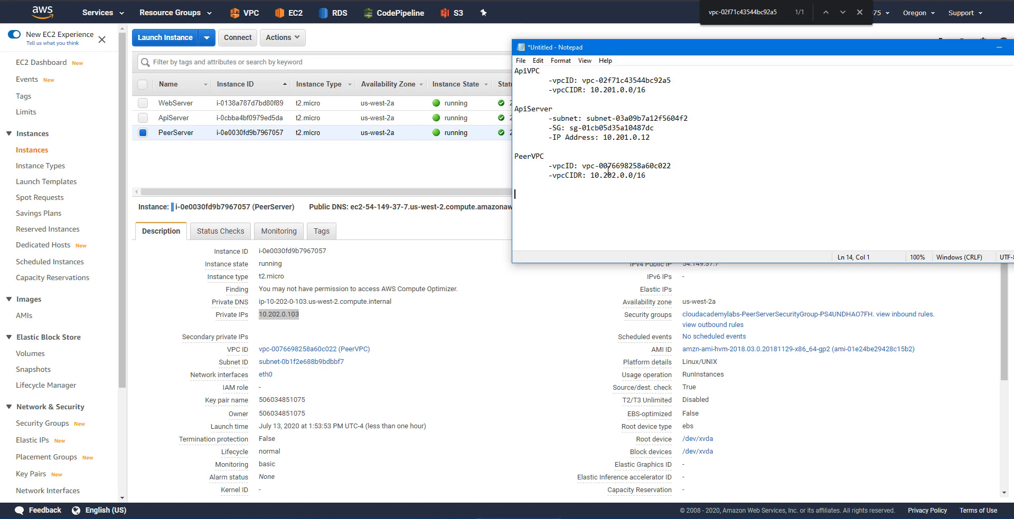
- Type a PeerServer heading with SG and IP Address 10.202.0.103 lines
text(P)
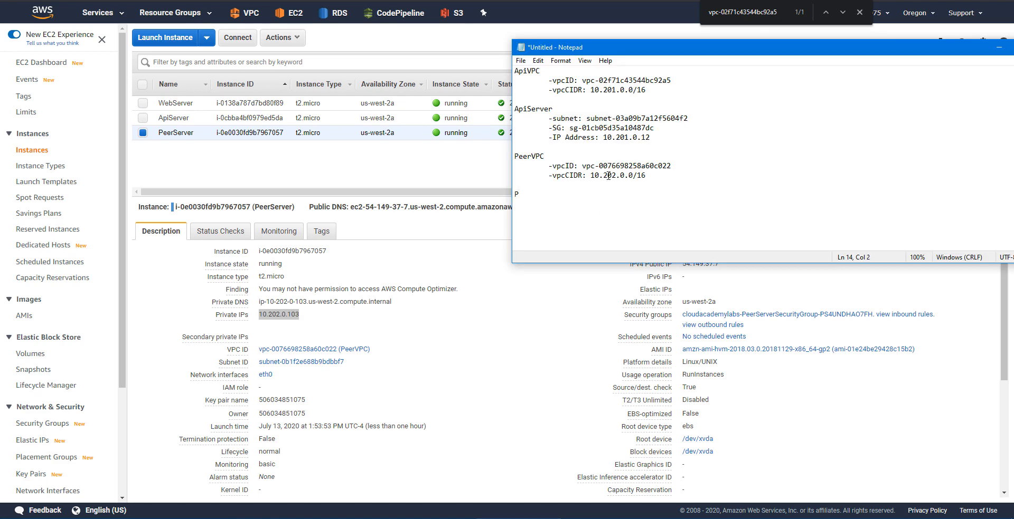
text(eerServer)
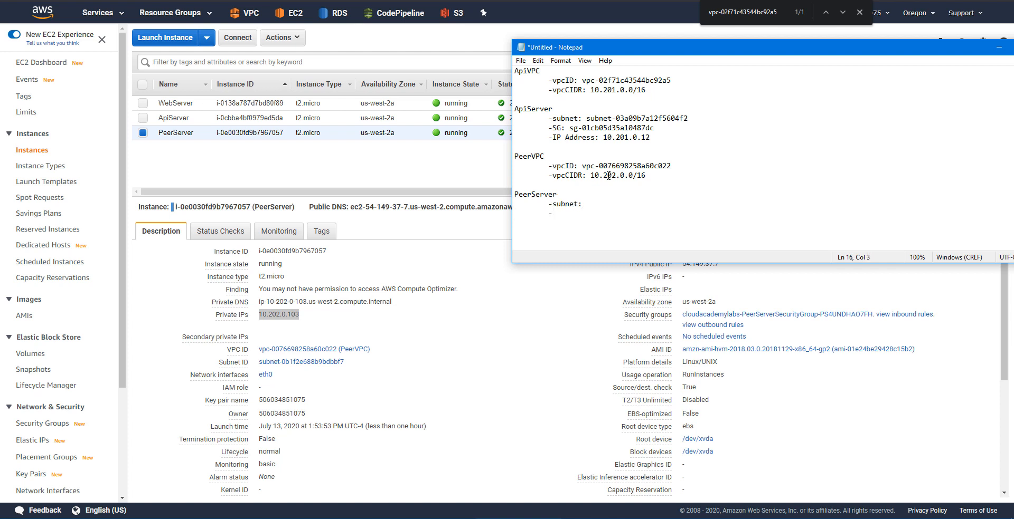
text(-SG:)
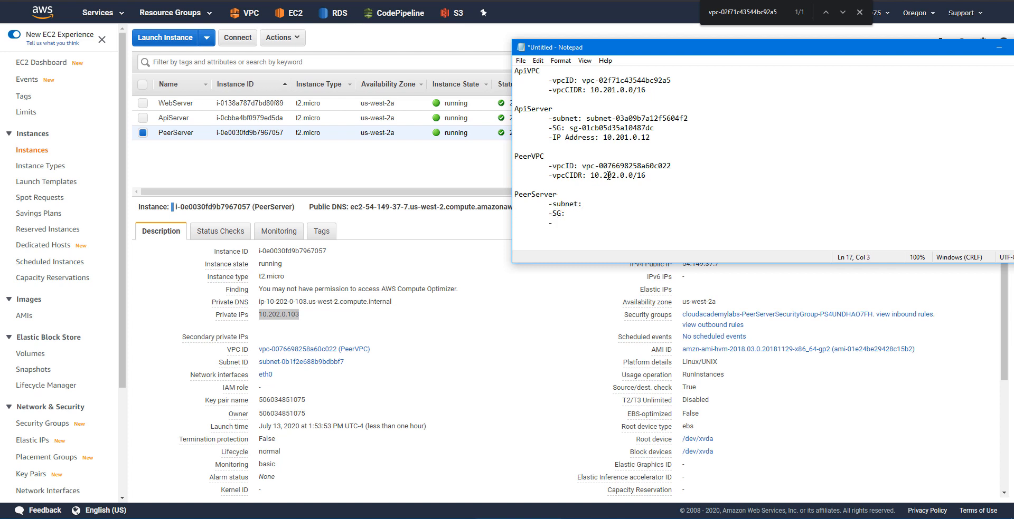
text(IP Address)
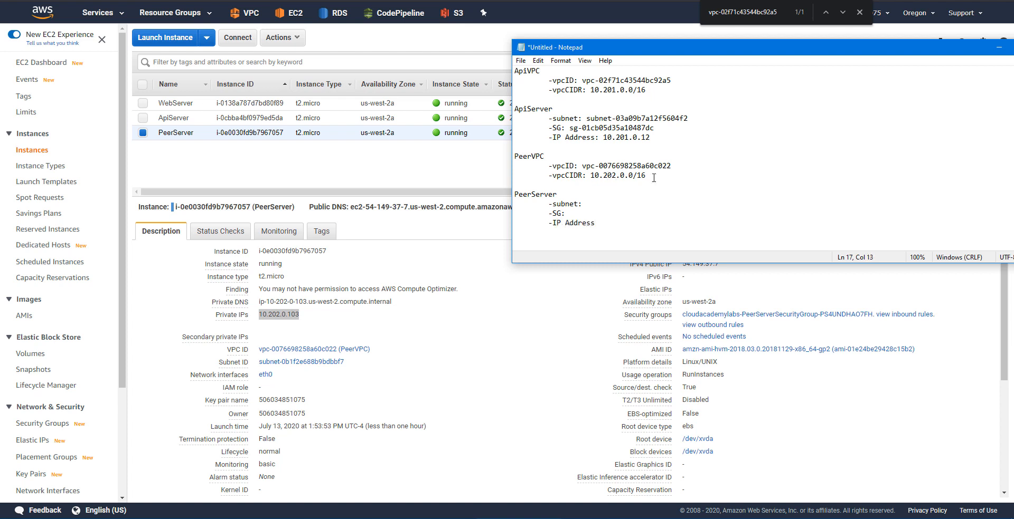
text(10.202.0.103)
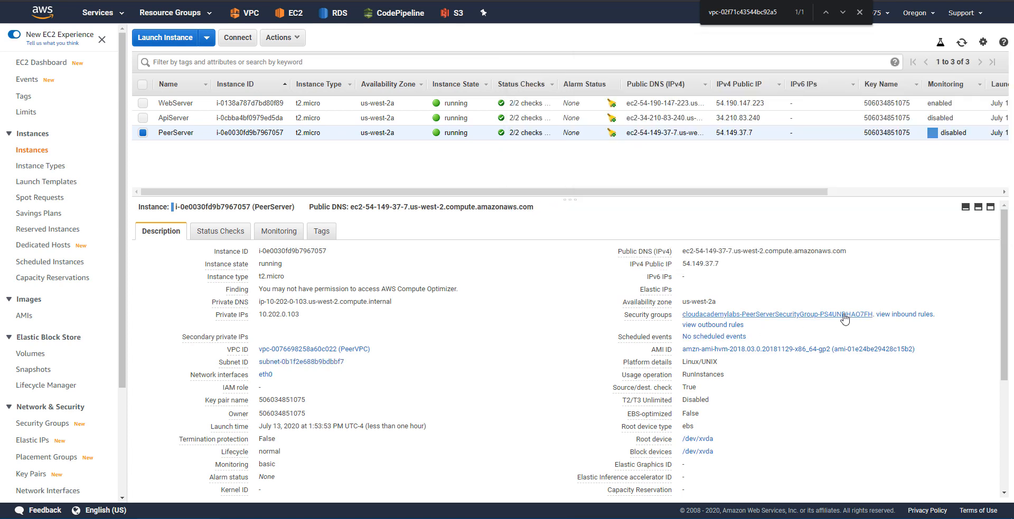
- Copy PeerServer's security group ID sg-0b5be59594d5f8ac9 into the notes
click(769, 315)
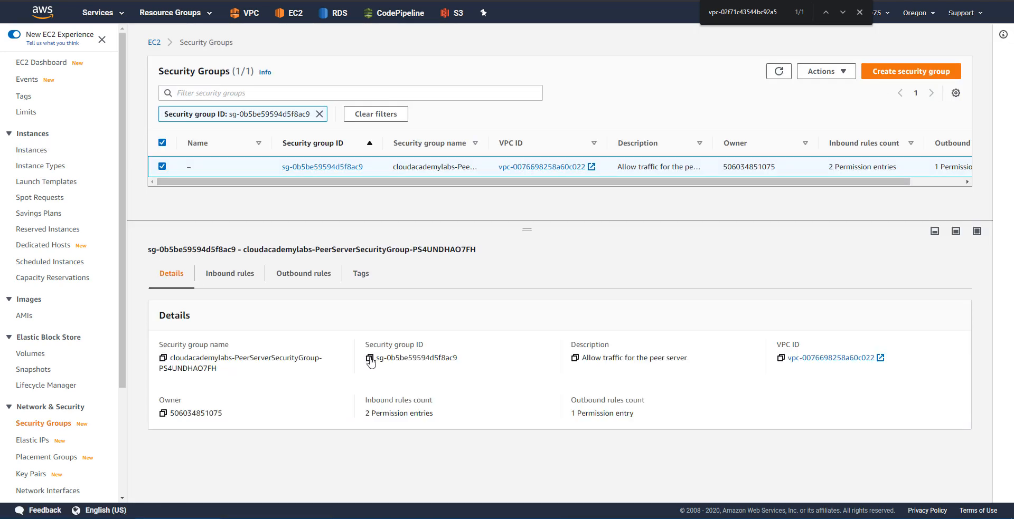
click(369, 358)
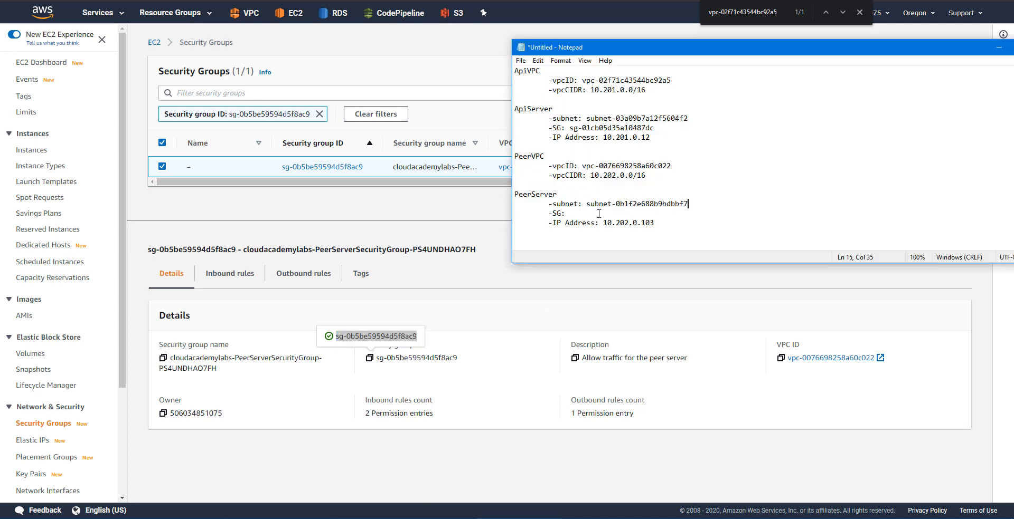
text(sg-0b5be59594d5f8ac9)
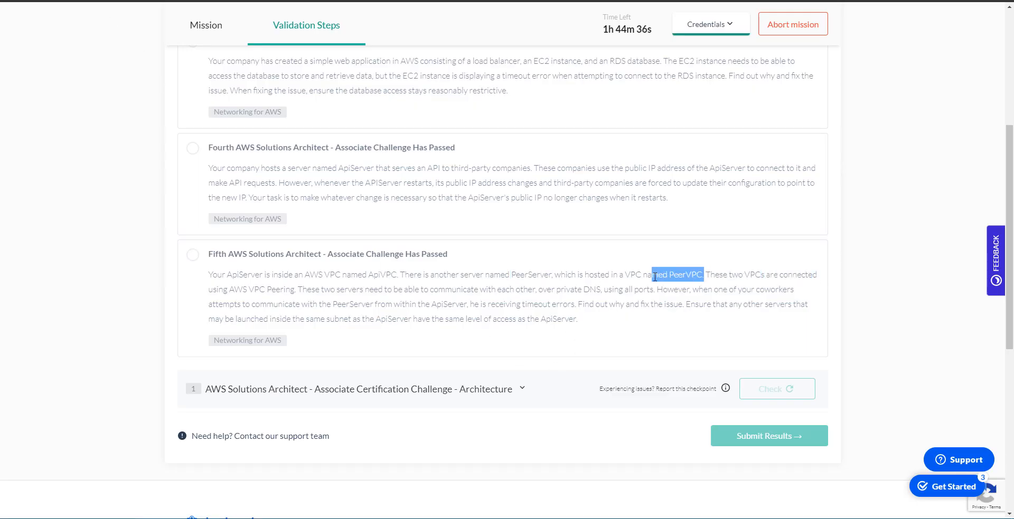
- Highlight the PeerVPC name in the fifth challenge text
drag(702, 275, 294, 290)
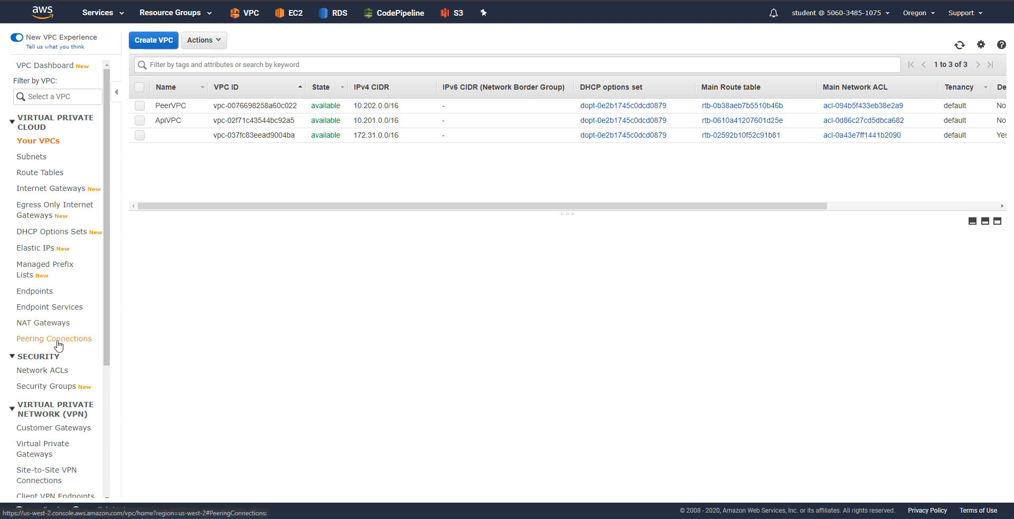
- Select the pcx peering connection between ApiVPC and PeerVPC to view its details
click(59, 339)
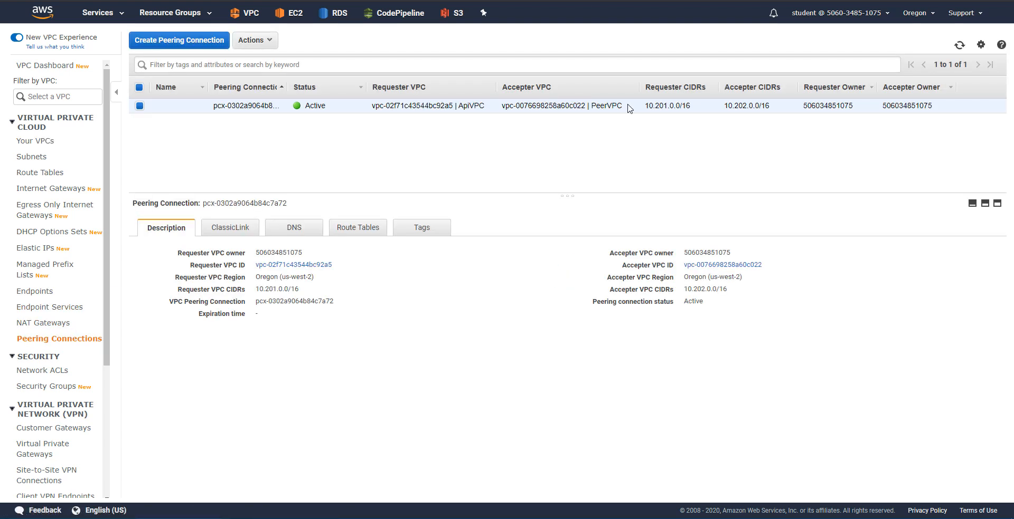
mouse_move(475, 117)
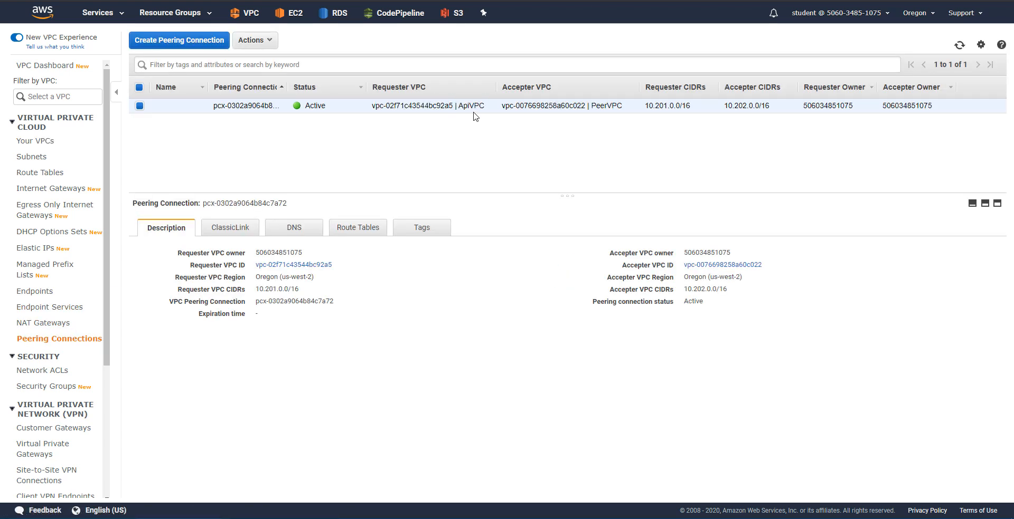
double_click(606, 105)
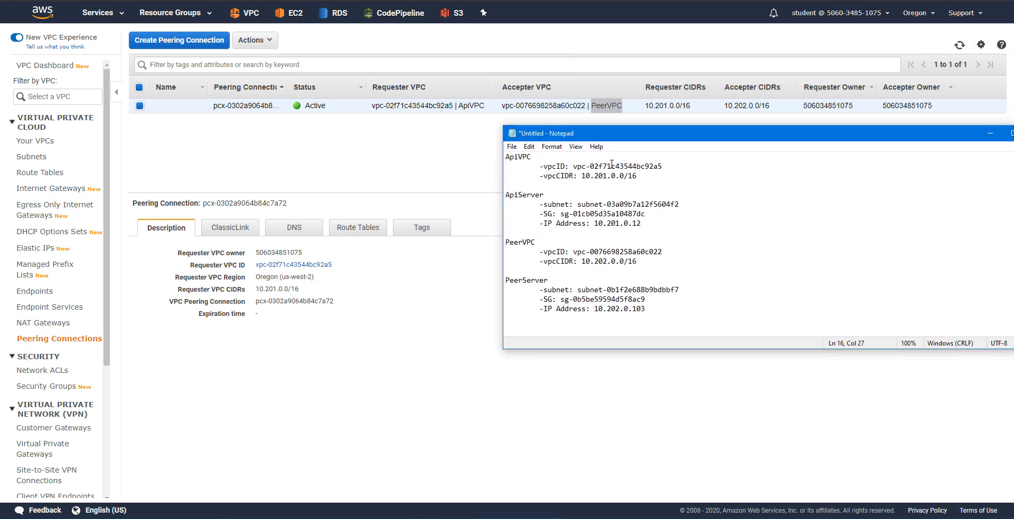
click(636, 261)
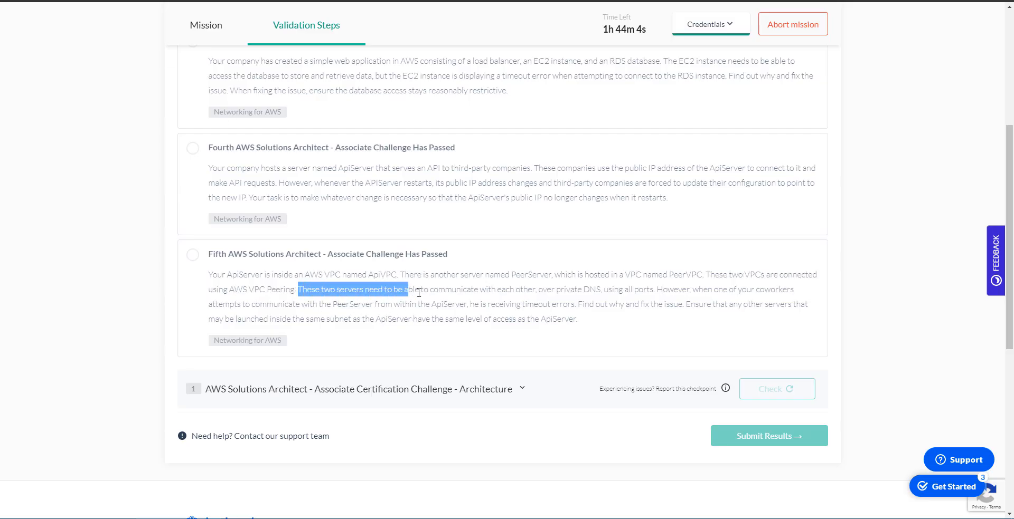
drag(407, 289, 593, 289)
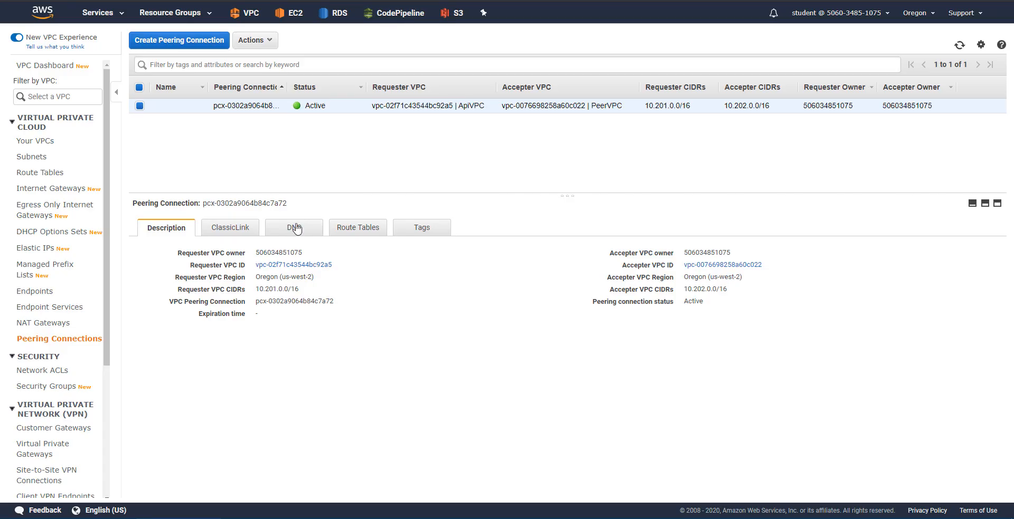
- Enable DNS resolution for both VPCs on the peering connection's DNS tab and save
click(294, 228)
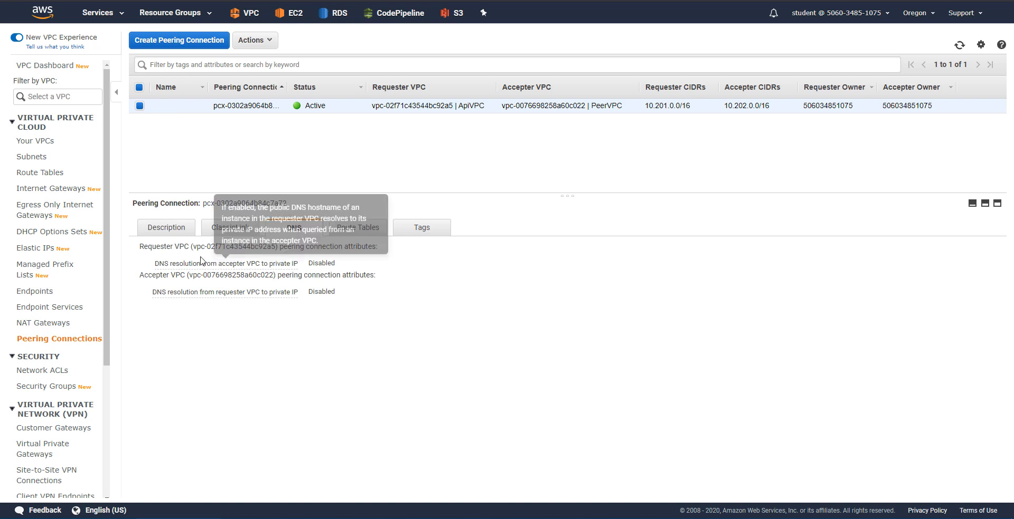
double_click(225, 263)
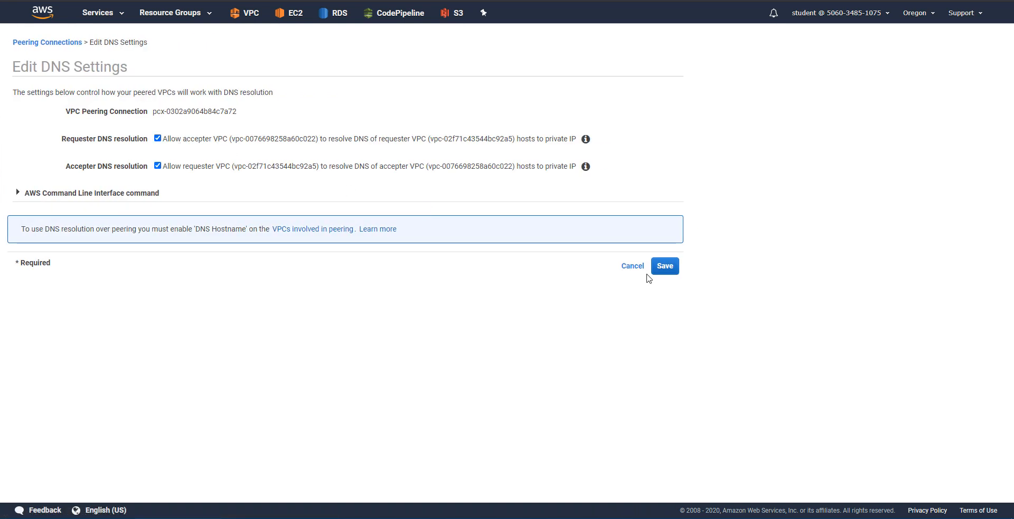
click(664, 266)
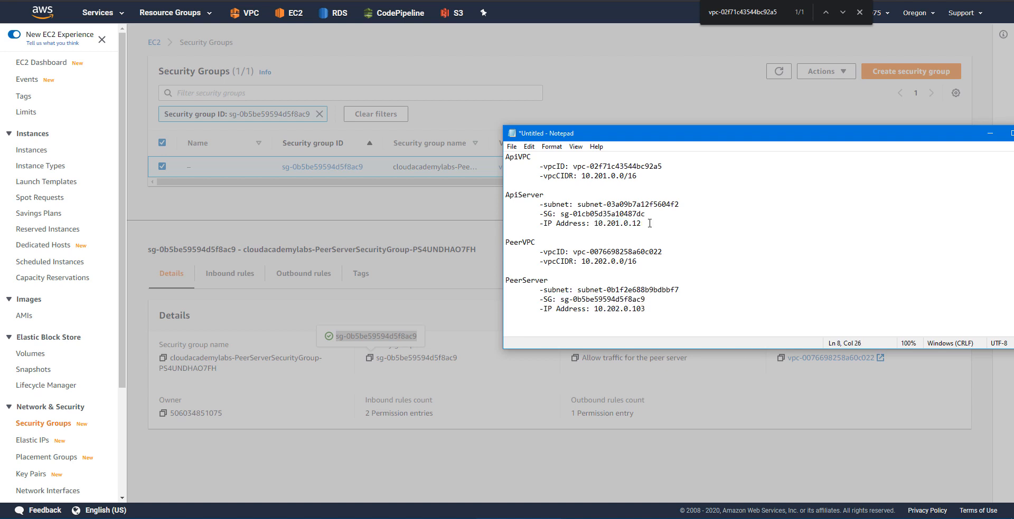
- Append /24 to ApiServer's 10.201.0.12 and PeerServer's 10.202.0.103 in the notes
text(/)
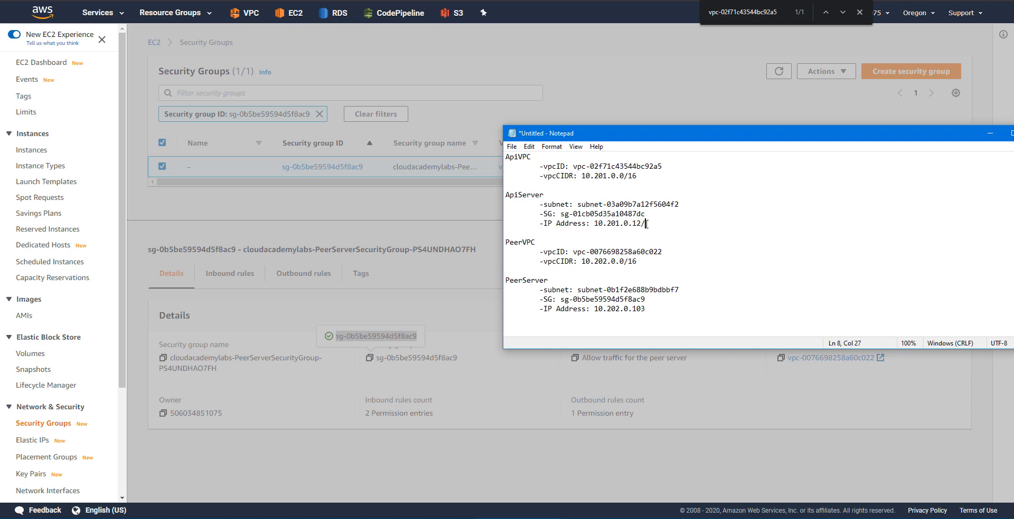
text(24)
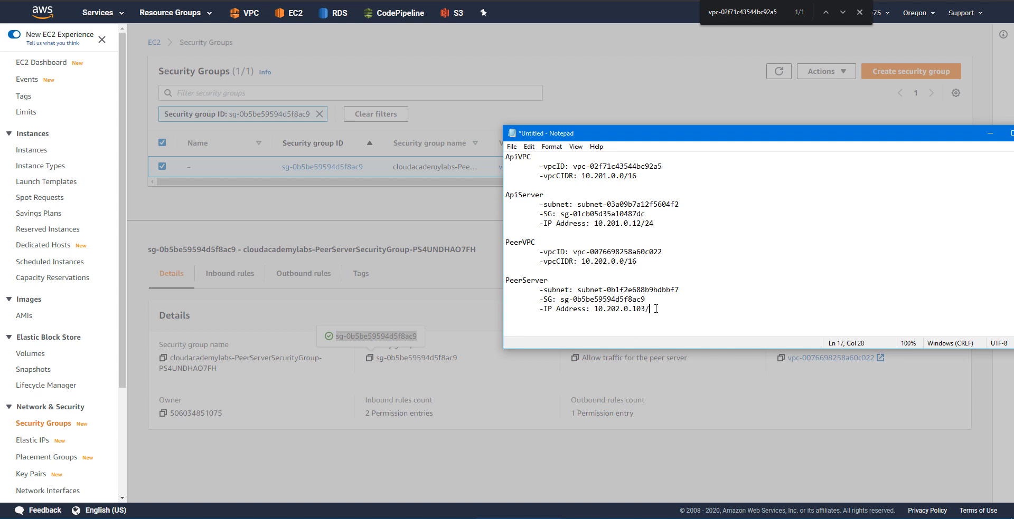
text(24)
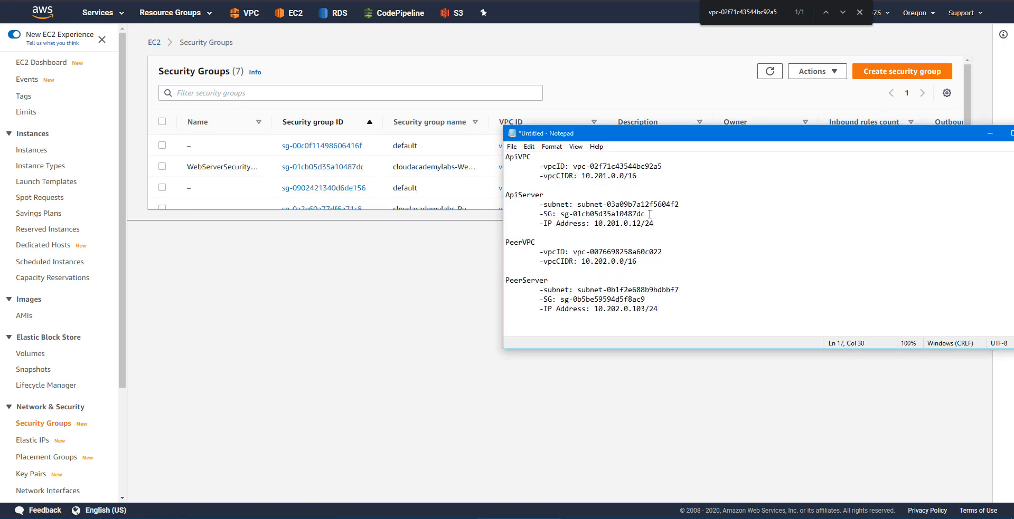
- Open Edit inbound rules for security group sg-01cb05d35a10487dc
double_click(600, 214)
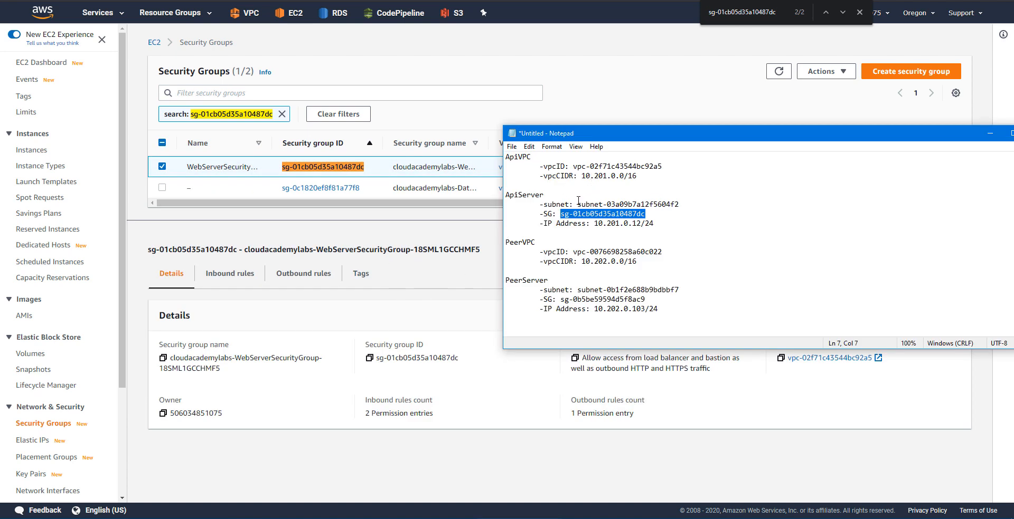
mouse_move(432, 285)
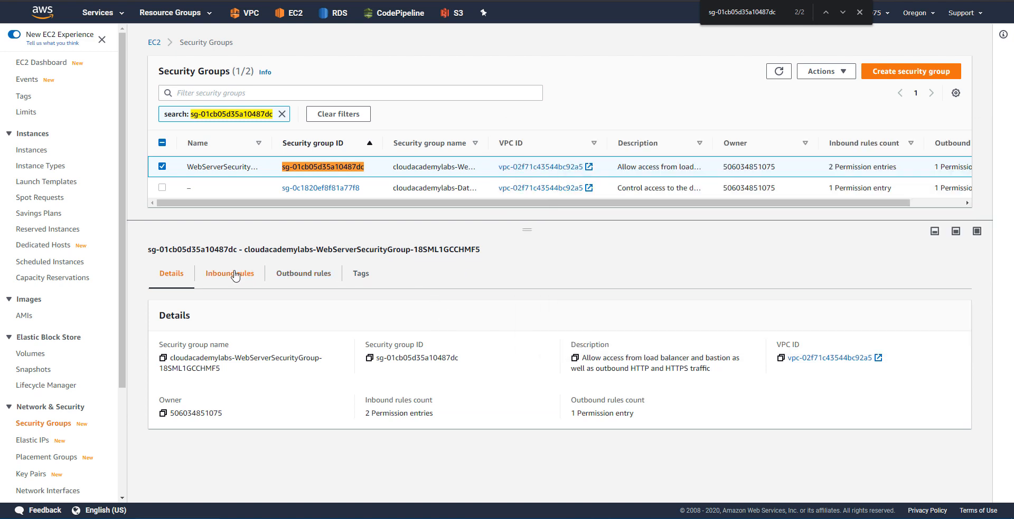
click(228, 274)
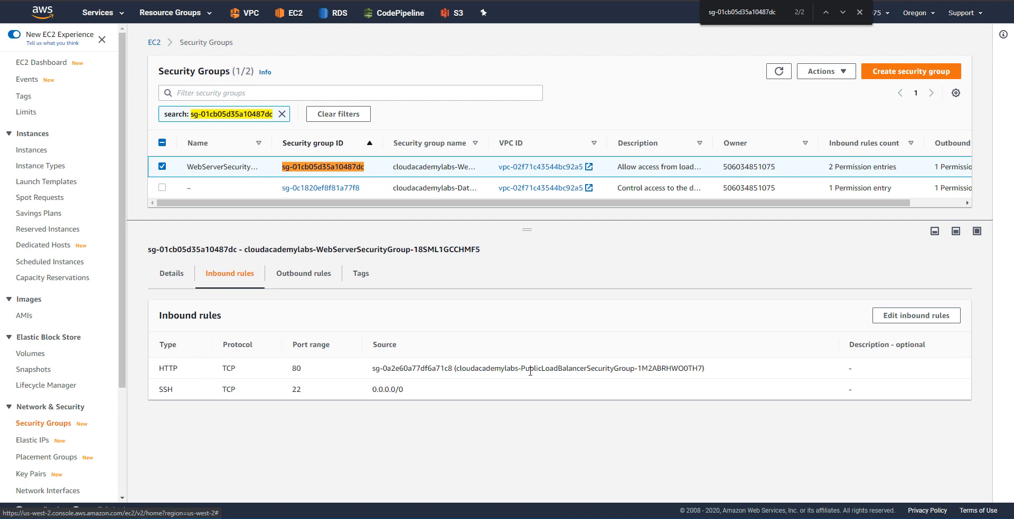
drag(518, 368, 633, 368)
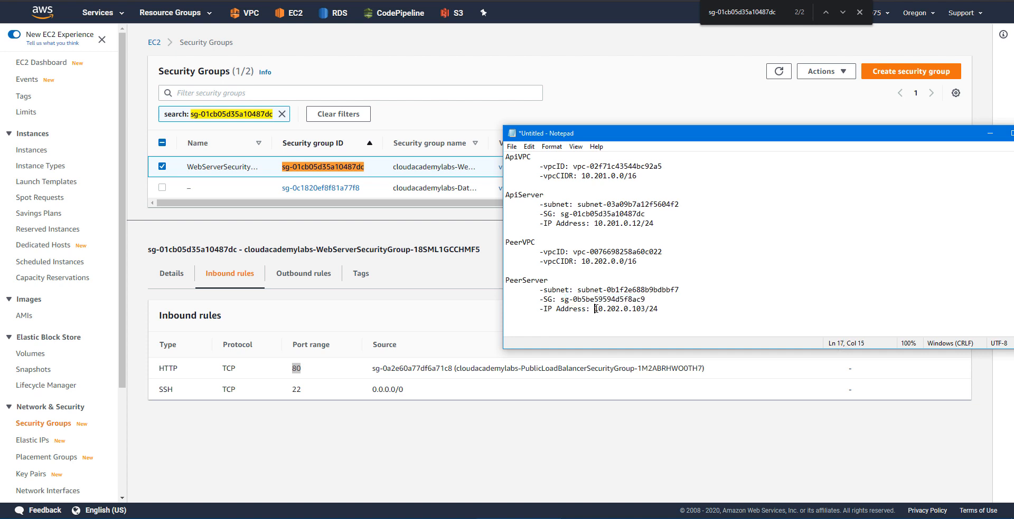
double_click(604, 309)
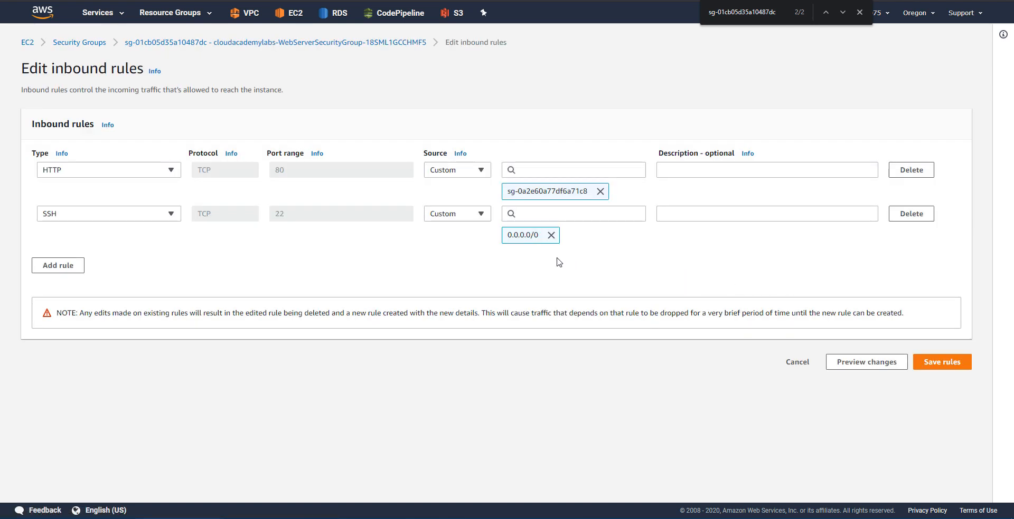
- Add and save an inbound rule allowing all traffic from 10.202.0.0/24
click(58, 265)
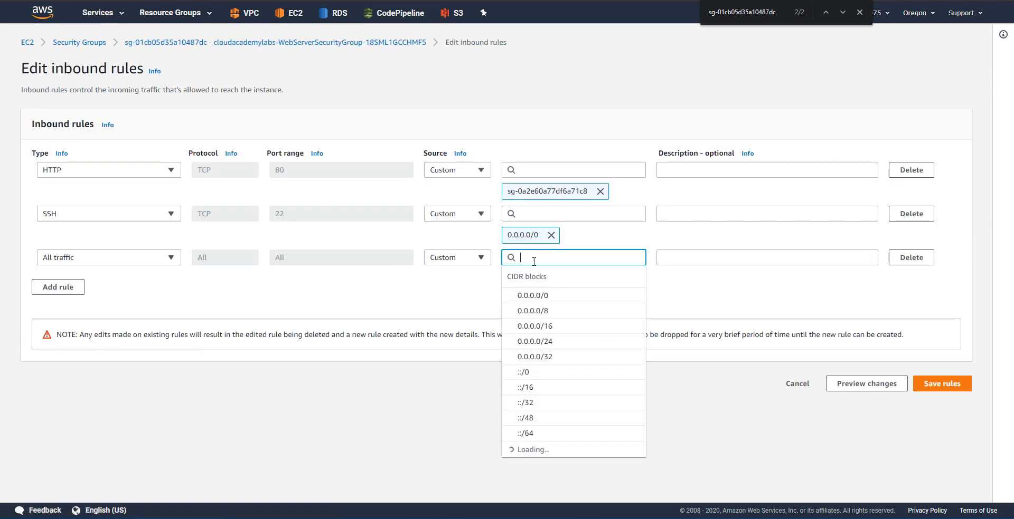
text(10.202.0.0/)
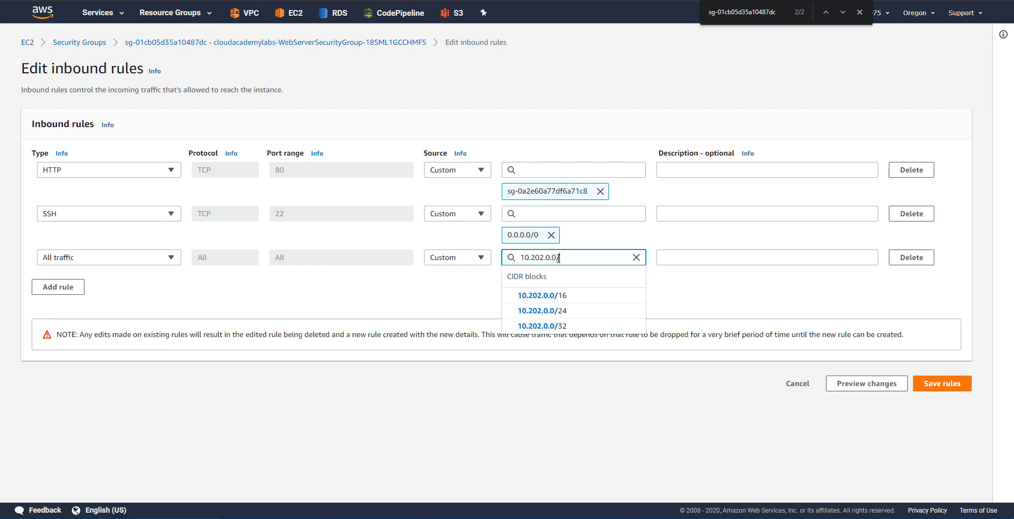
click(537, 311)
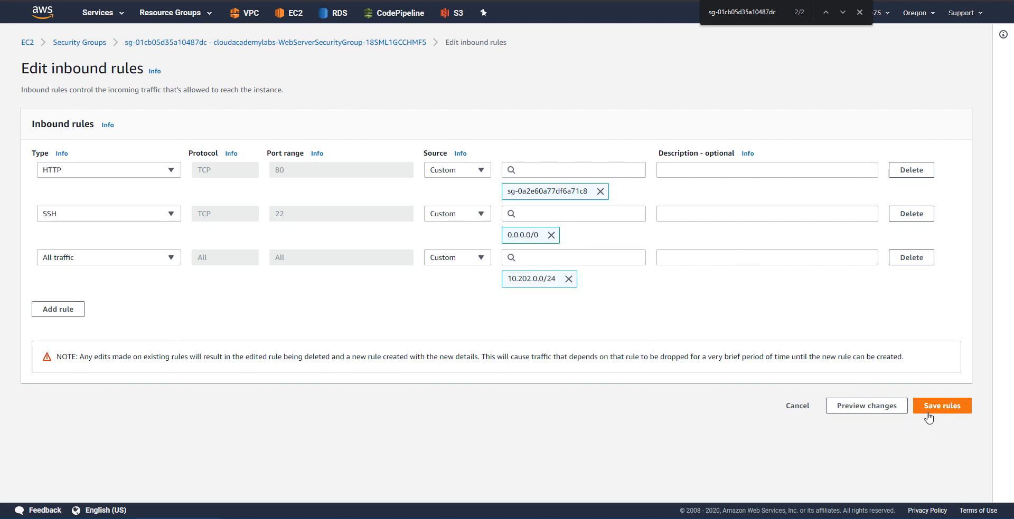
click(941, 406)
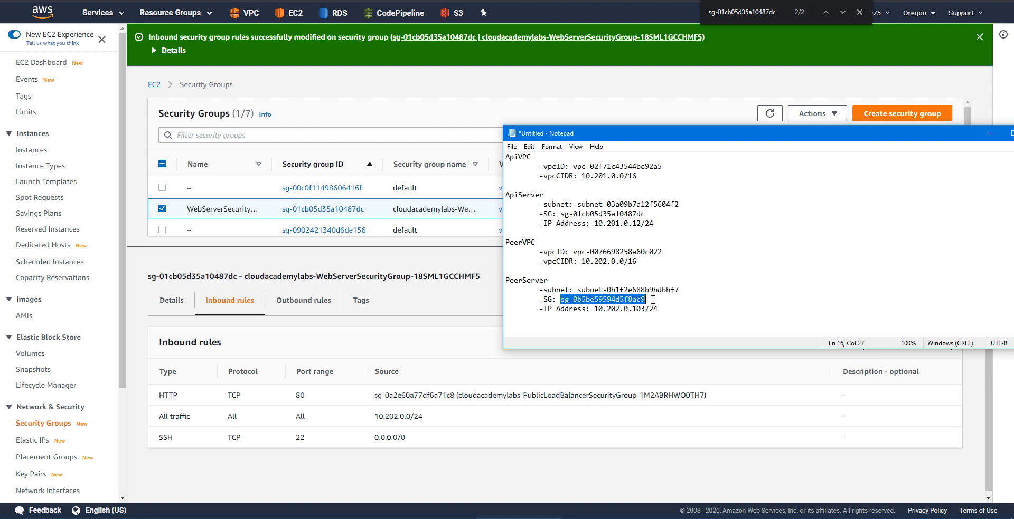
- Look up security group sg-0b5be59594d5f8ac9 and view its inbound rules for 10.202.0.0/16 and 10.201.0.0/16
click(349, 135)
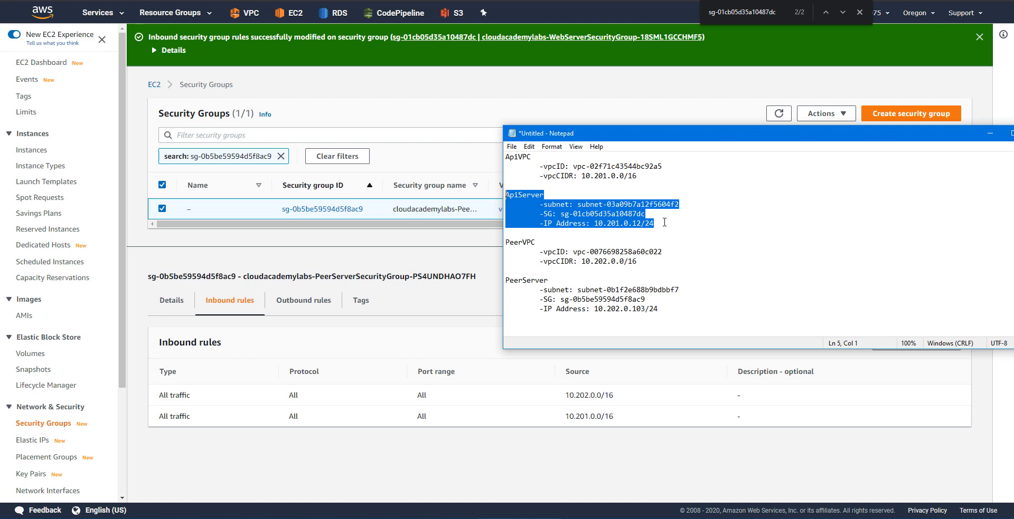
click(639, 223)
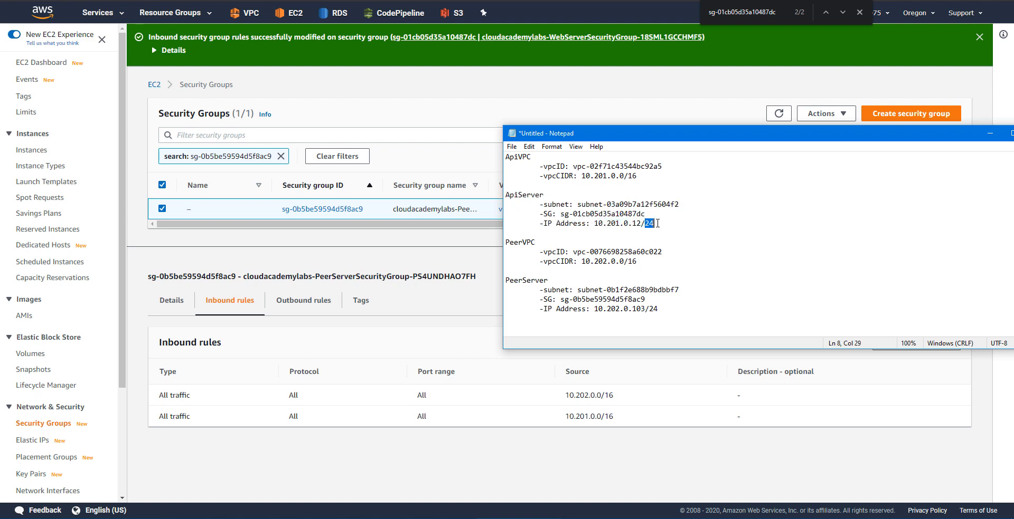
mouse_move(599, 404)
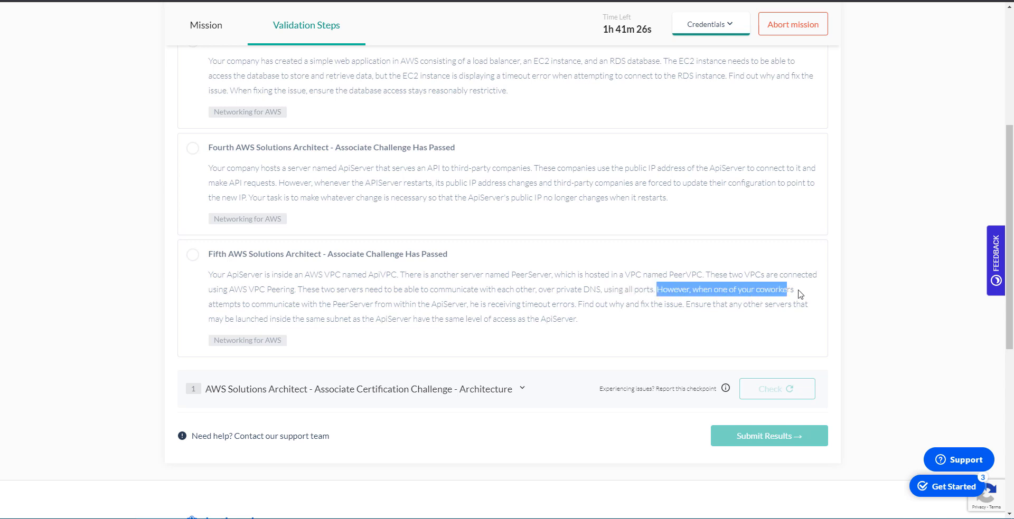
drag(790, 290, 475, 304)
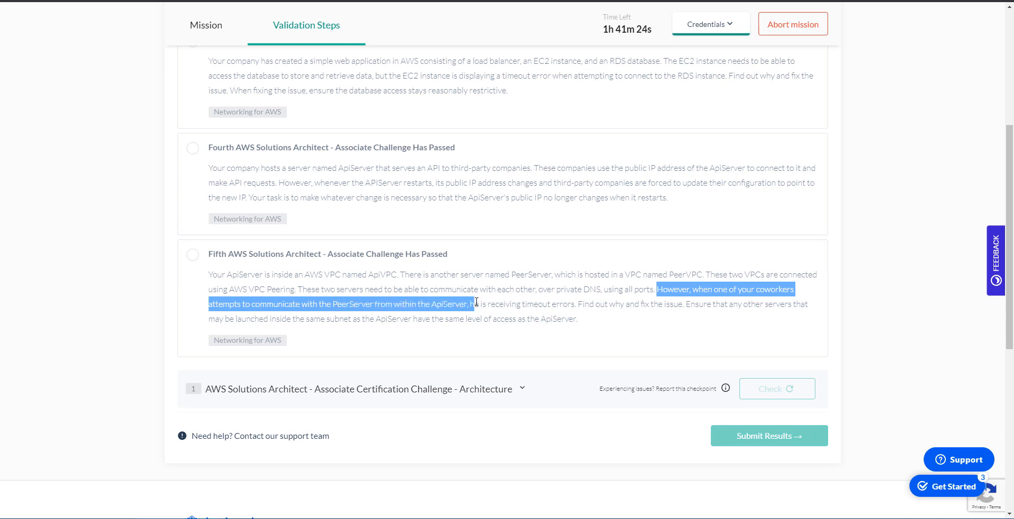
click(576, 304)
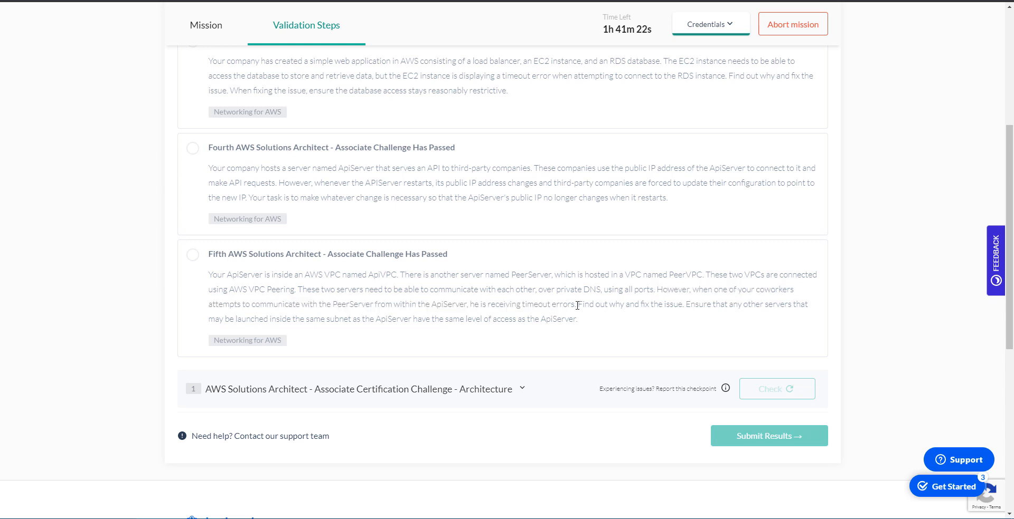
drag(576, 304, 619, 304)
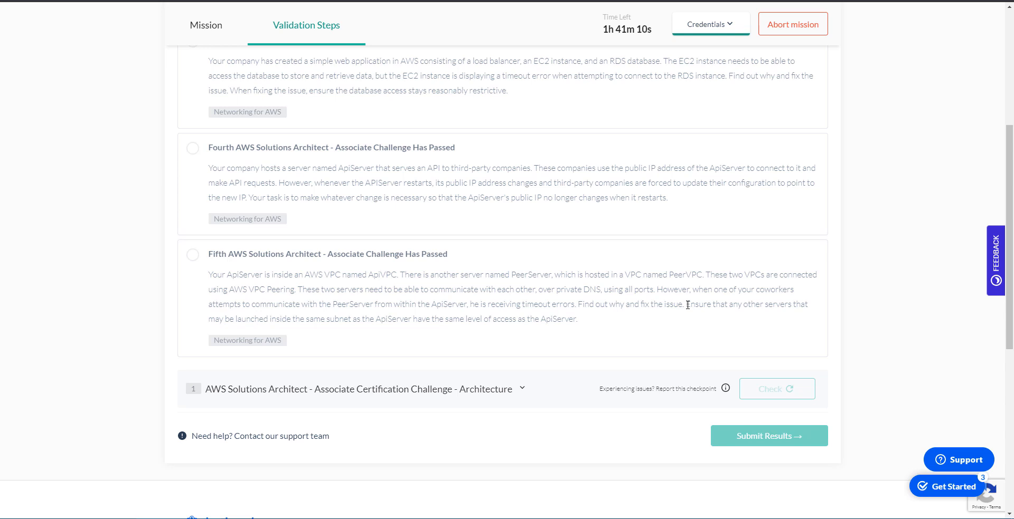
drag(686, 303, 806, 304)
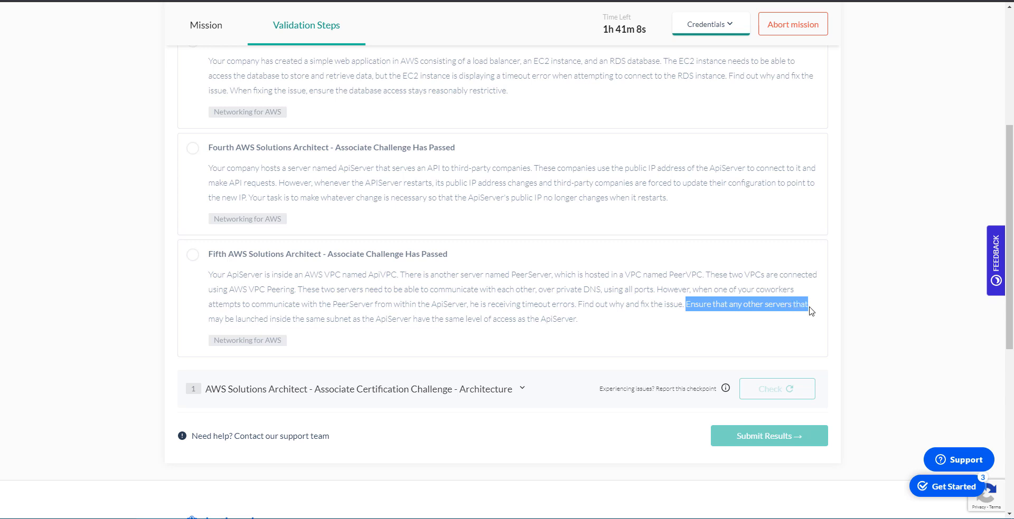
drag(807, 303, 313, 319)
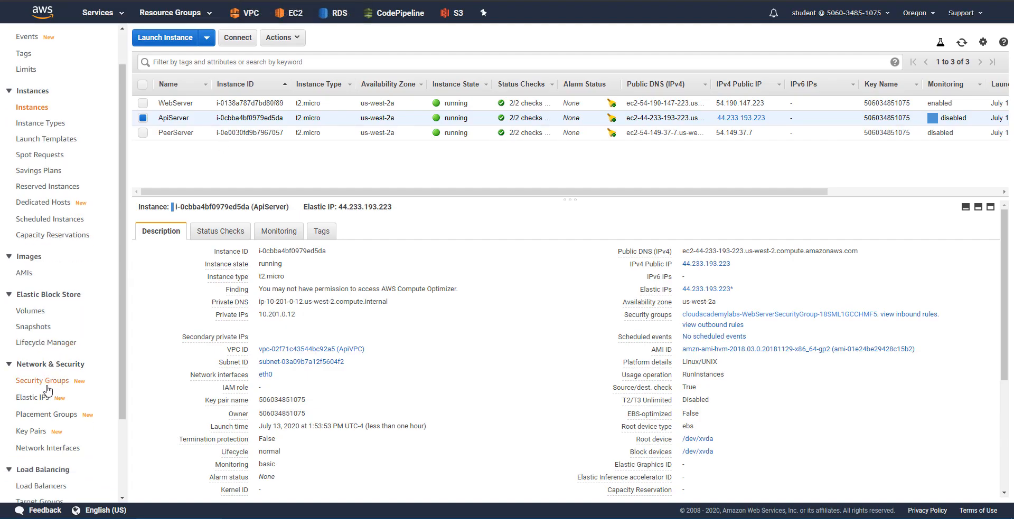
- Filter the Network ACLs list by the ApiServer subnet subnet-03a09b7a12f5604f2
scroll(down, 3)
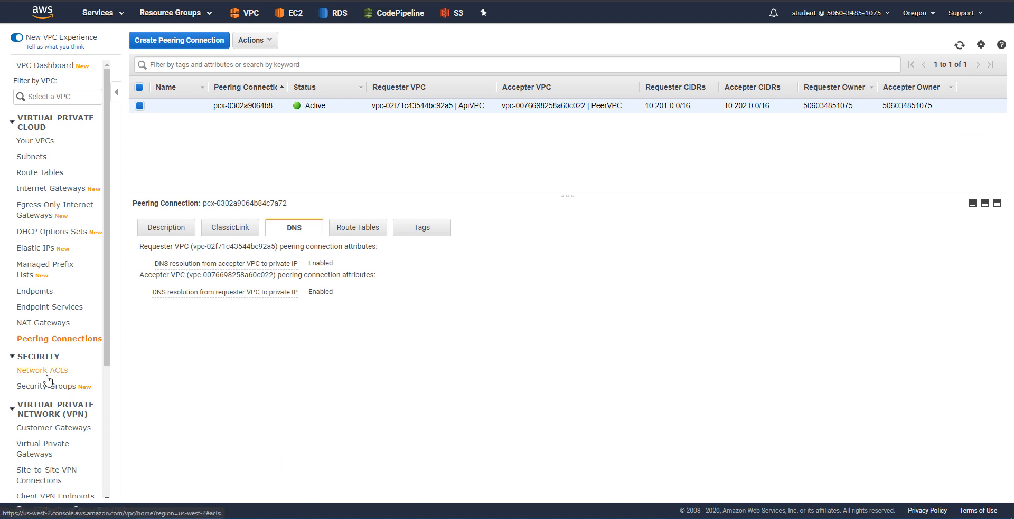
click(41, 370)
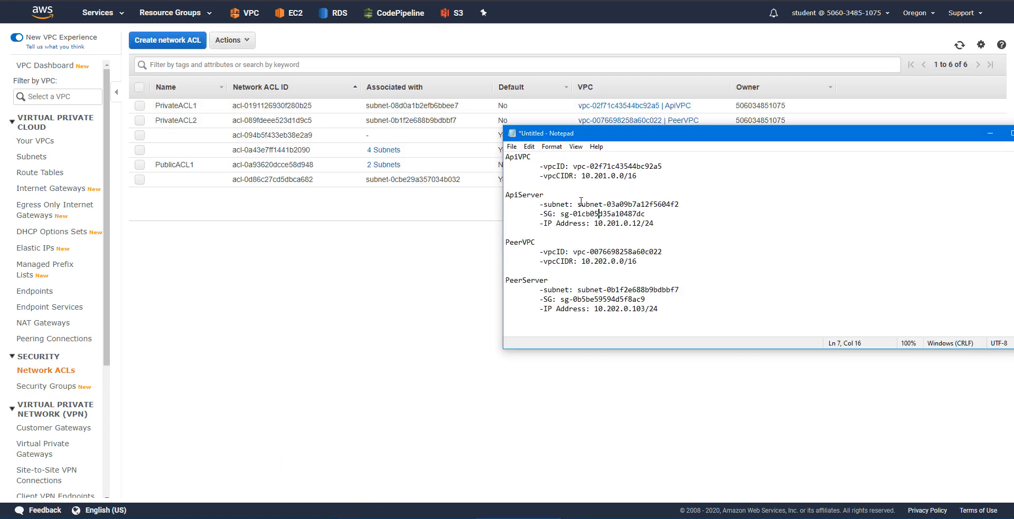
double_click(629, 204)
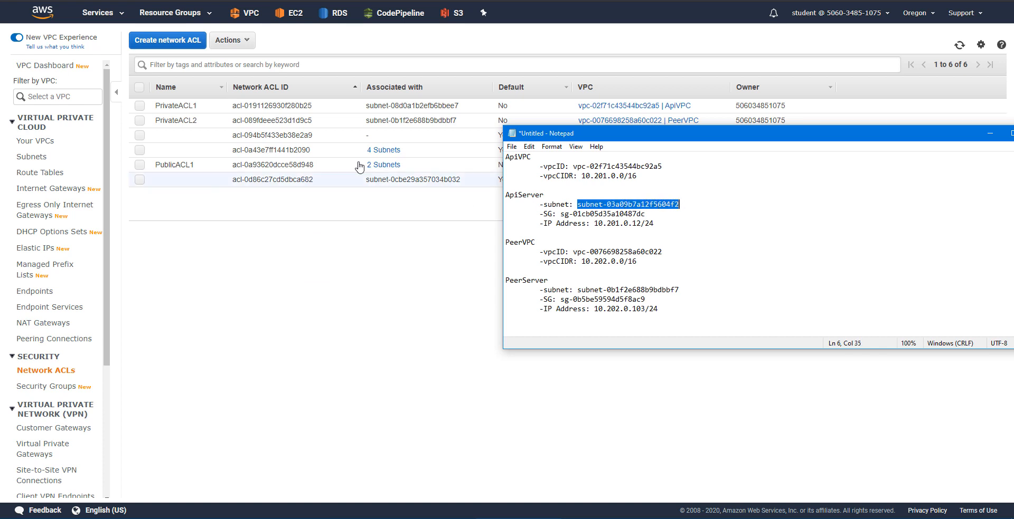
text(subnet-03a09b7a12f5604f2)
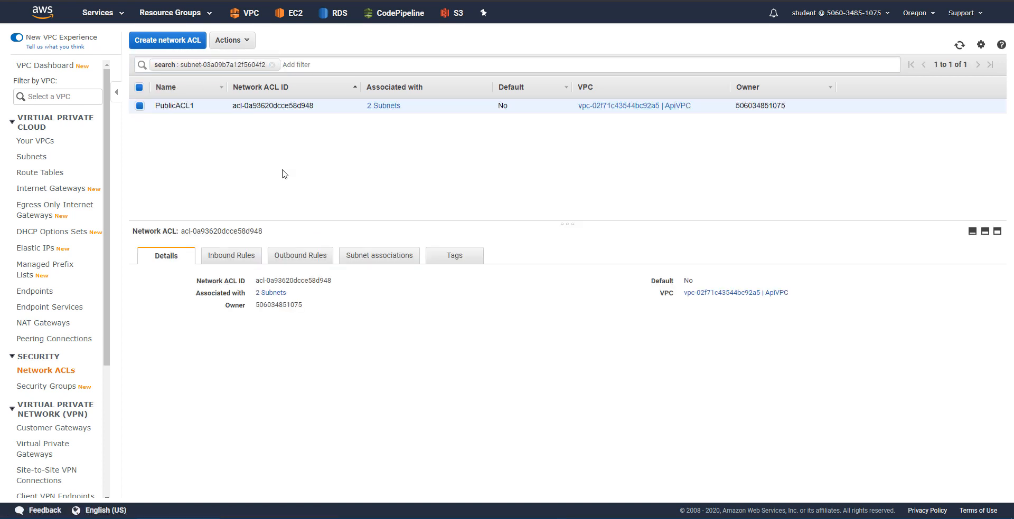
- Check PublicACL1's subnet associations and all-traffic inbound and outbound rules, then clear the filter
click(379, 255)
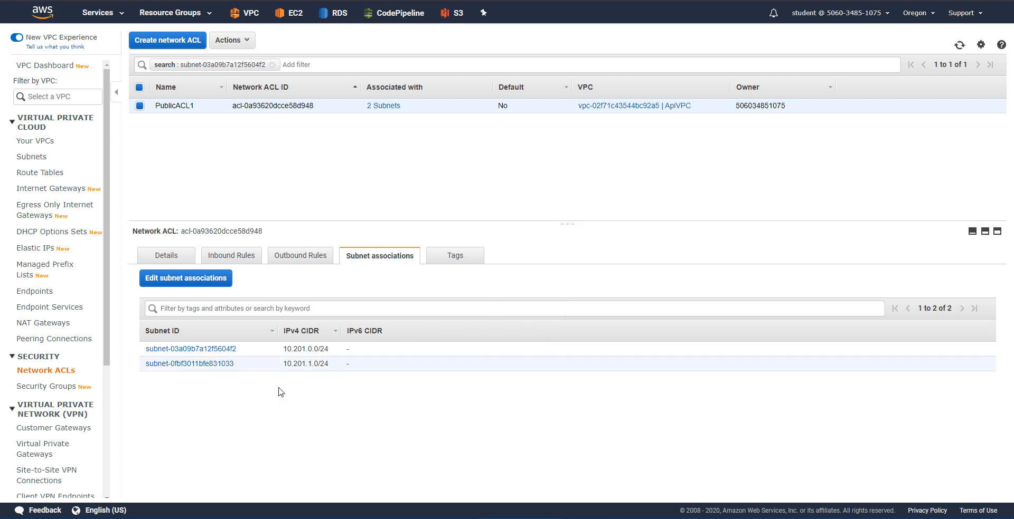
click(231, 255)
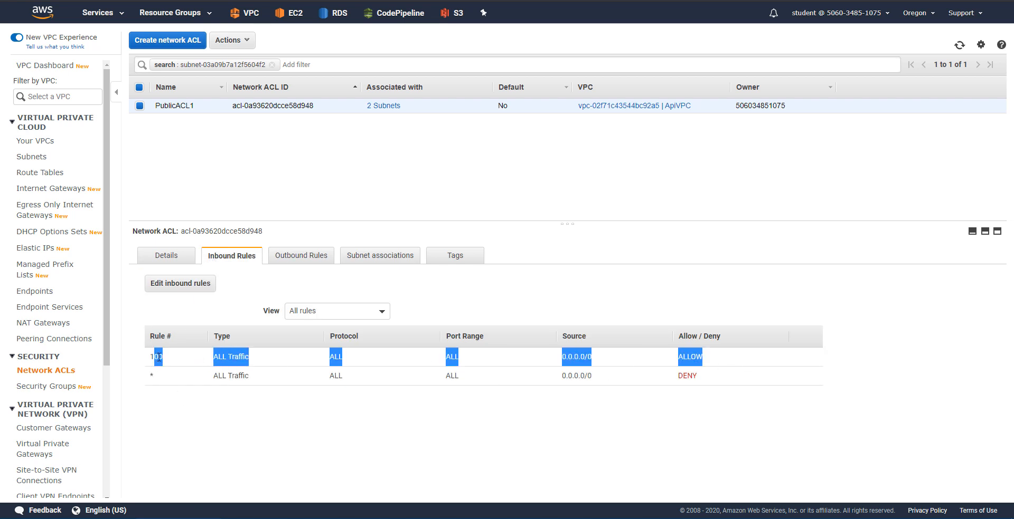
click(300, 255)
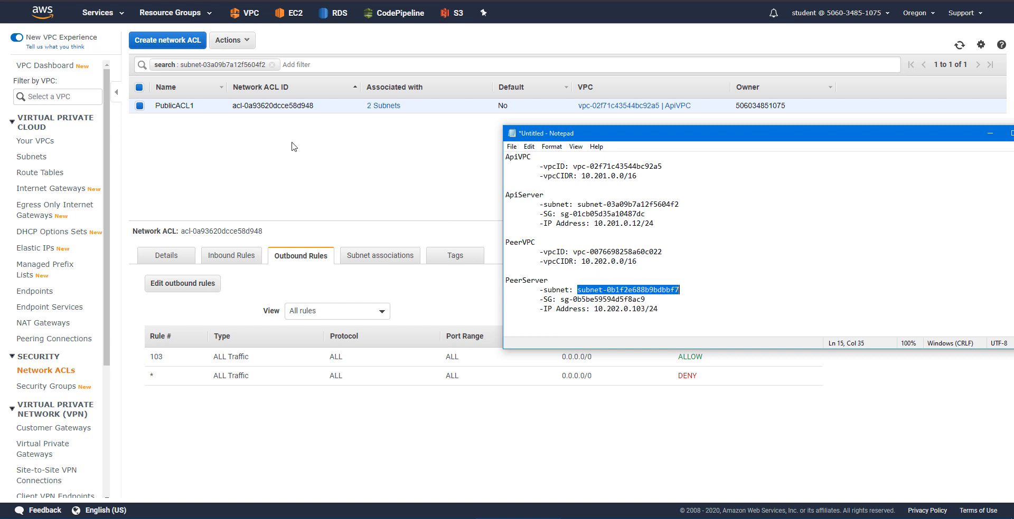
click(273, 64)
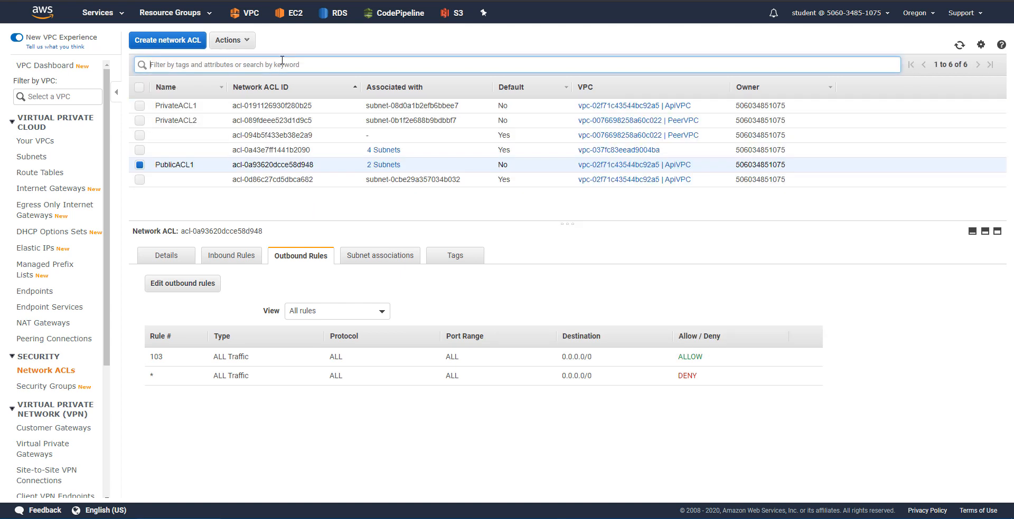
- Filter ACLs by subnet-0b1f2e688b9bdbbf7 and start editing PrivateACL2's deny-only inbound rules
text(subnet-0b1f2e688b9bdbbf7)
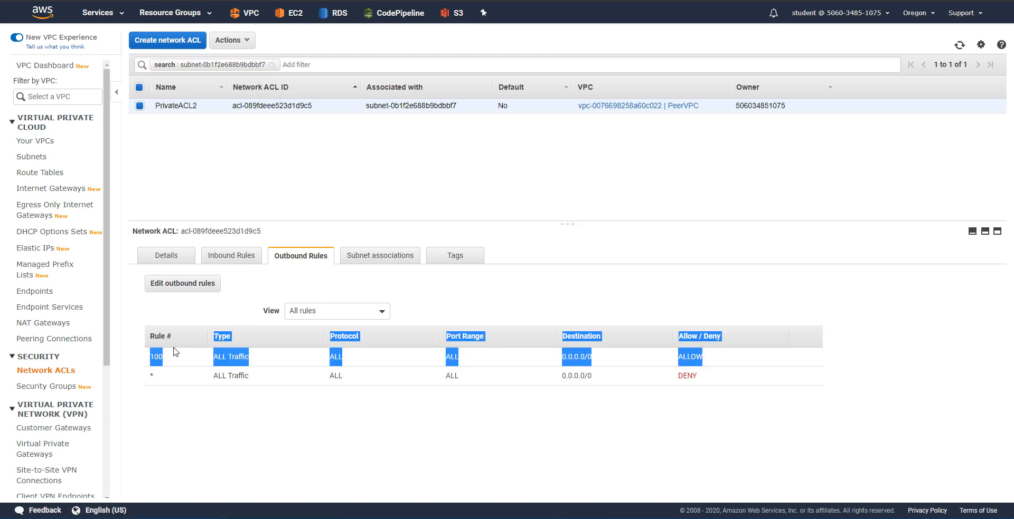
click(231, 255)
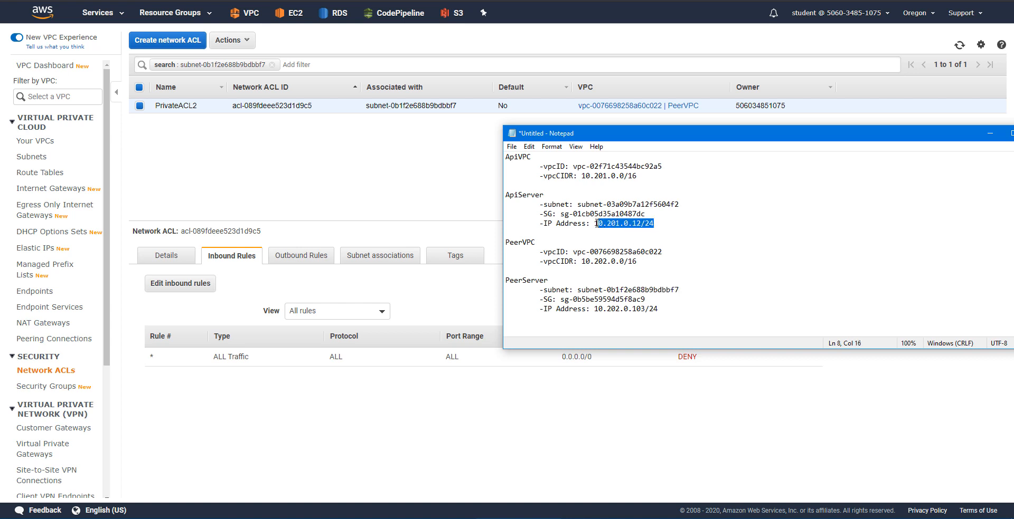
click(179, 283)
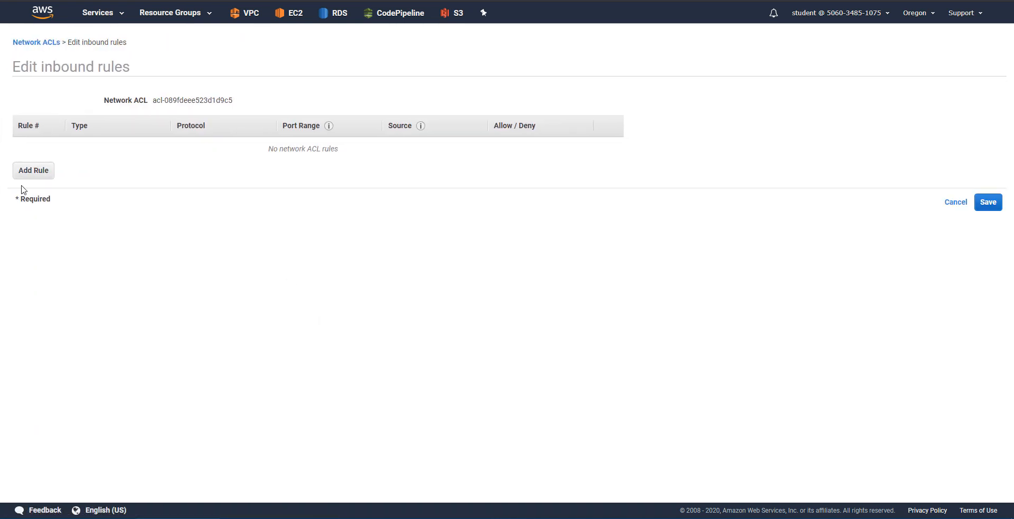
- Add inbound rule 100 of type All traffic, allowing 10.201.0.0/24
click(32, 170)
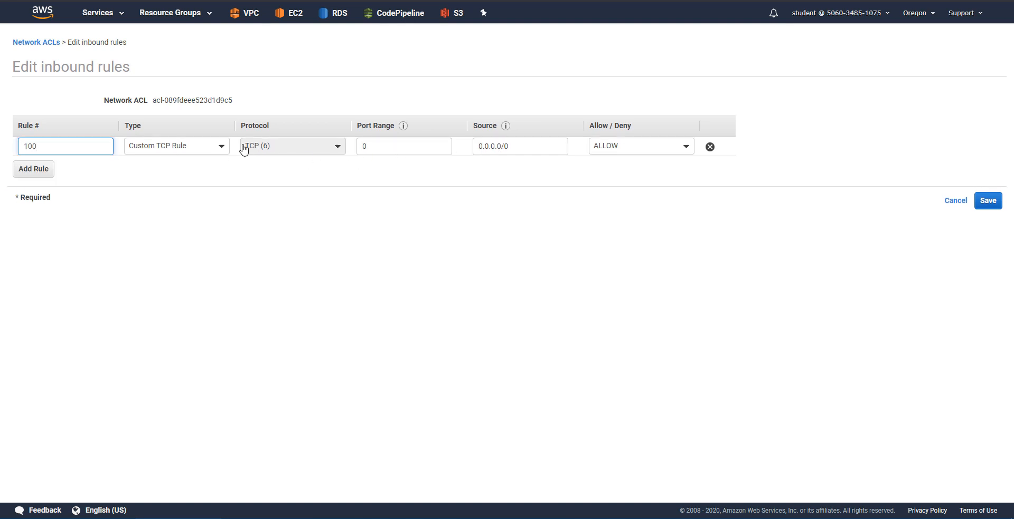
click(176, 145)
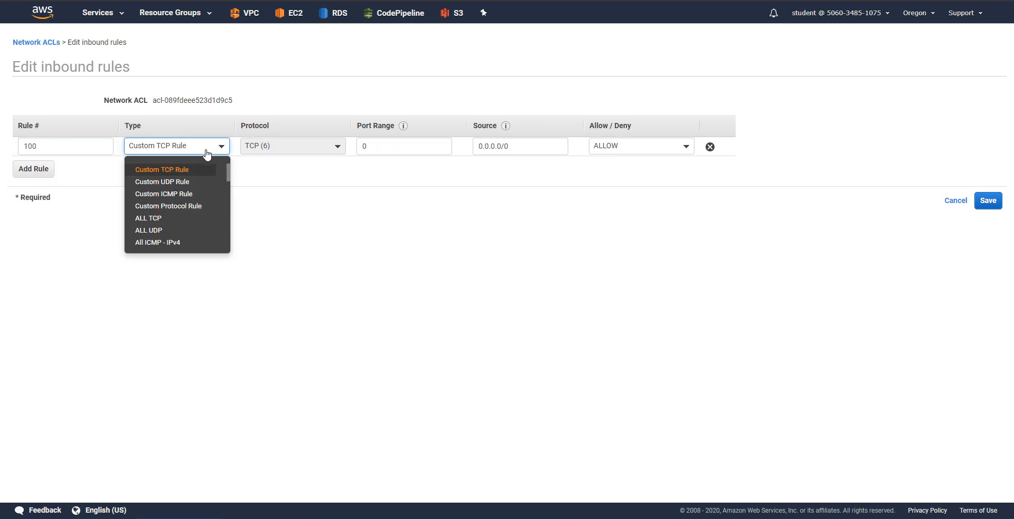
mouse_move(147, 218)
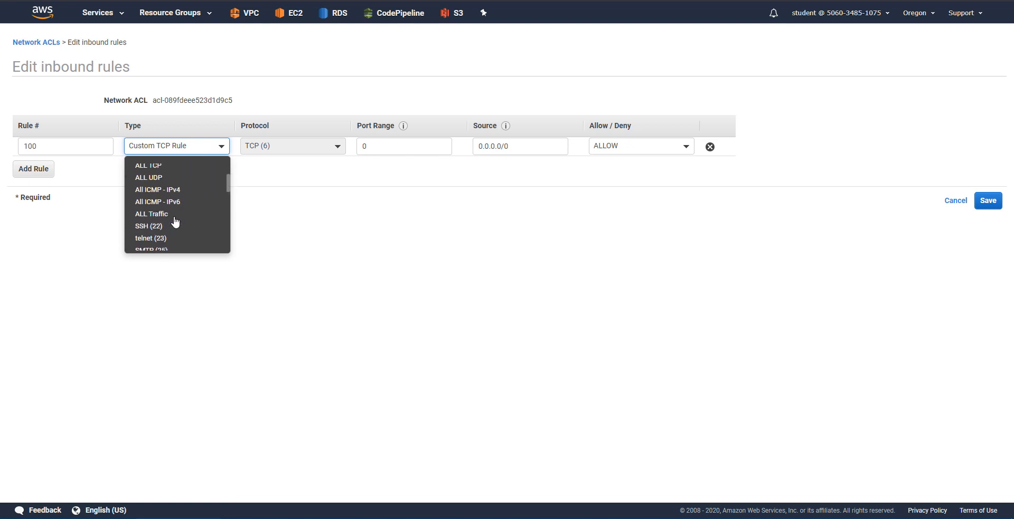
click(151, 214)
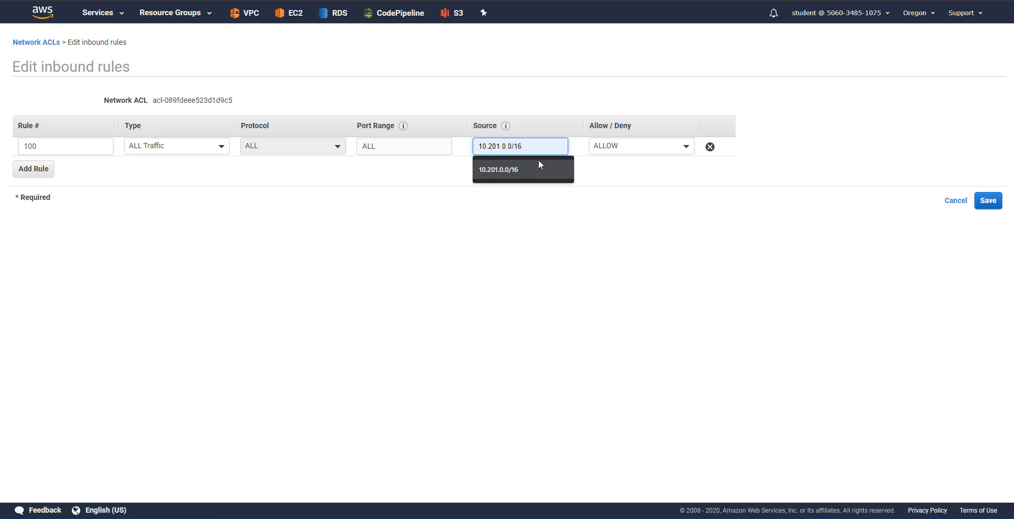
key(BackSpace)
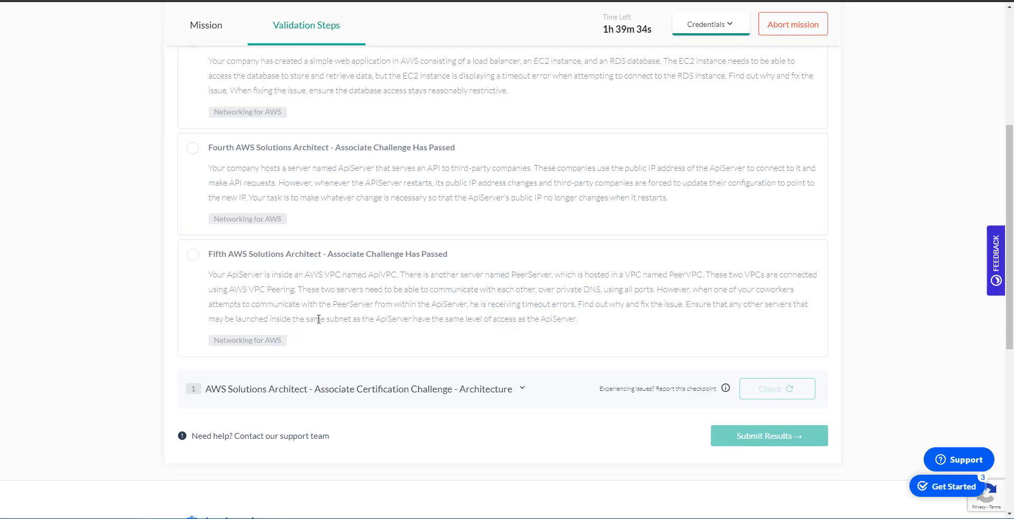
double_click(334, 320)
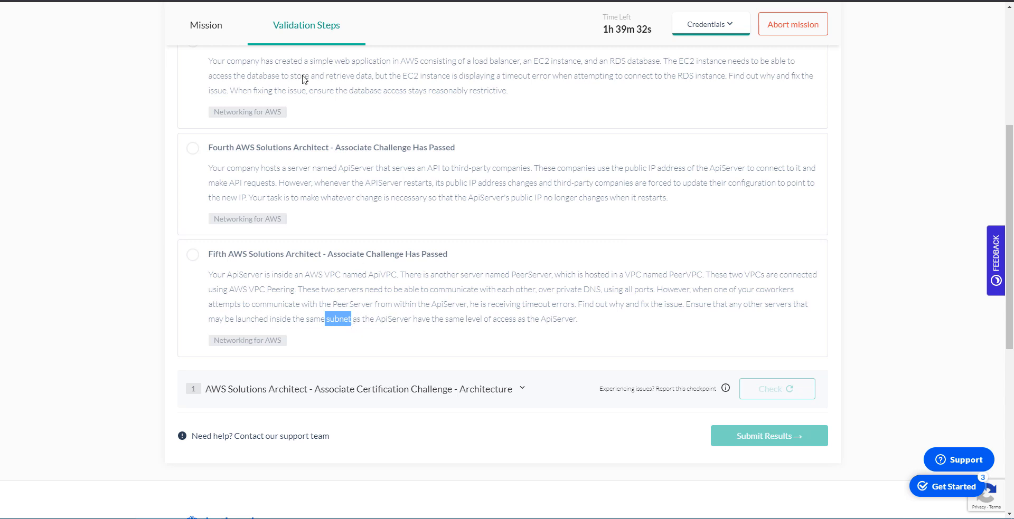
mouse_move(218, 4)
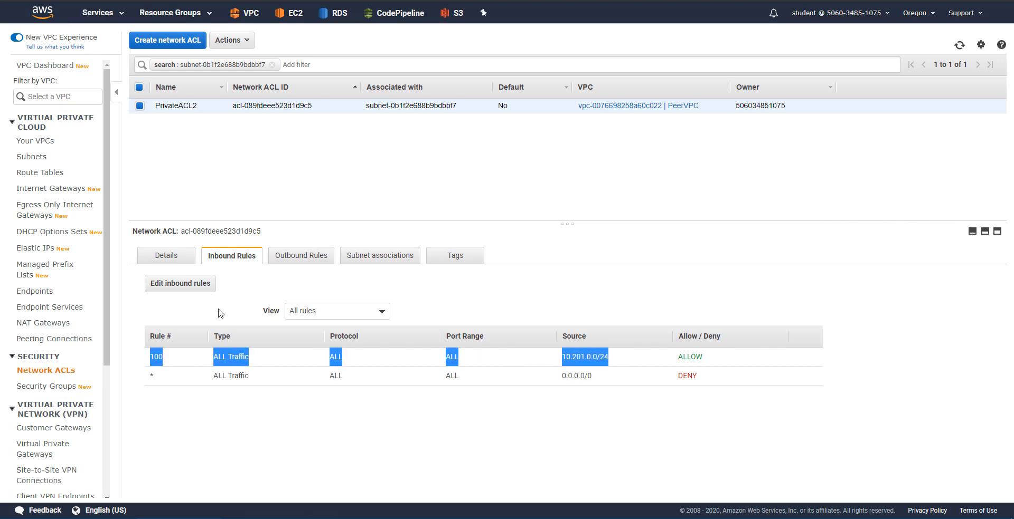
click(300, 255)
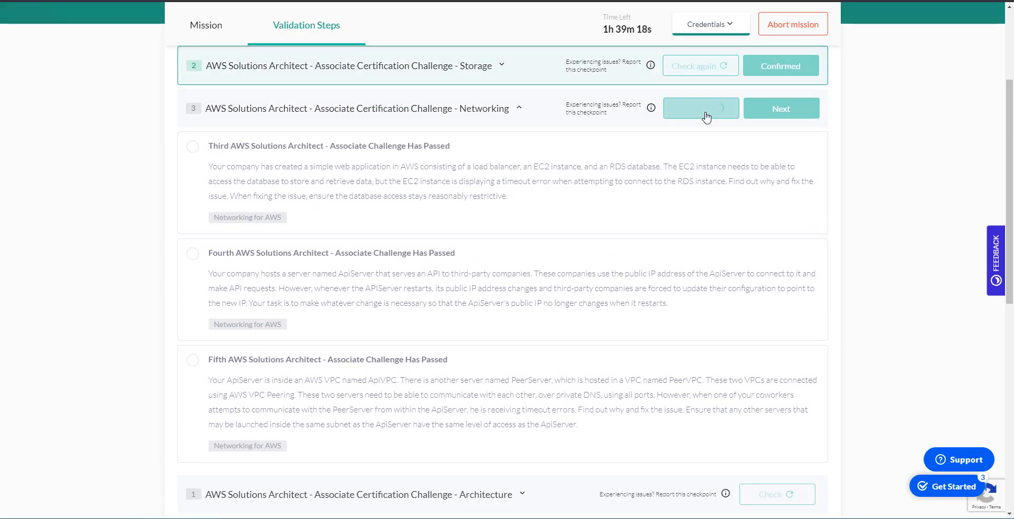
- Run the Networking checkpoint check, confirm every challenge passed, and continue to Architecture
click(700, 108)
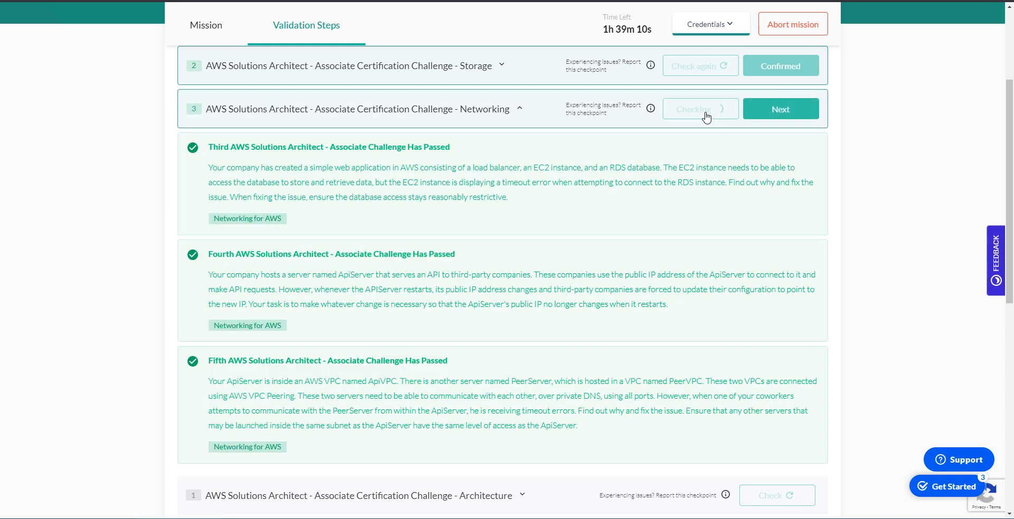
scroll(down, 3)
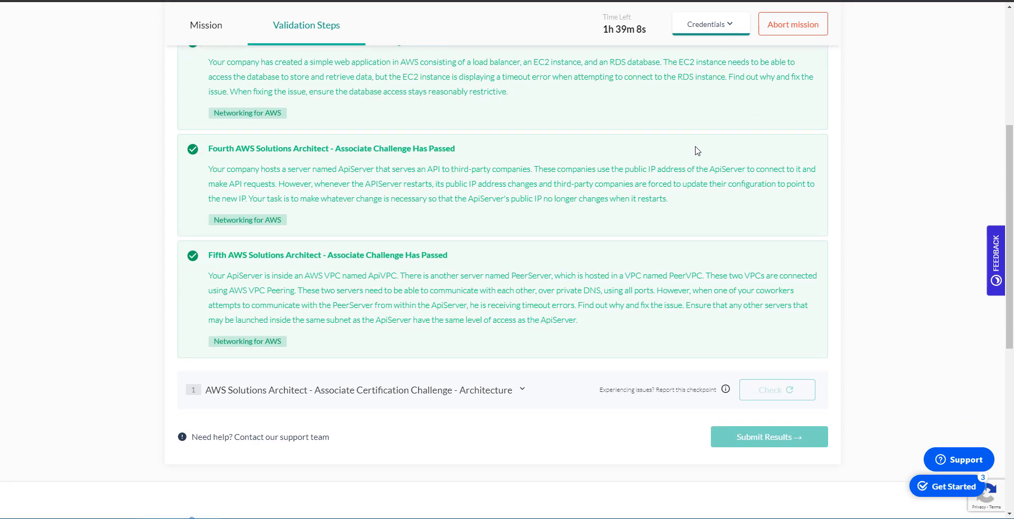
mouse_move(517, 395)
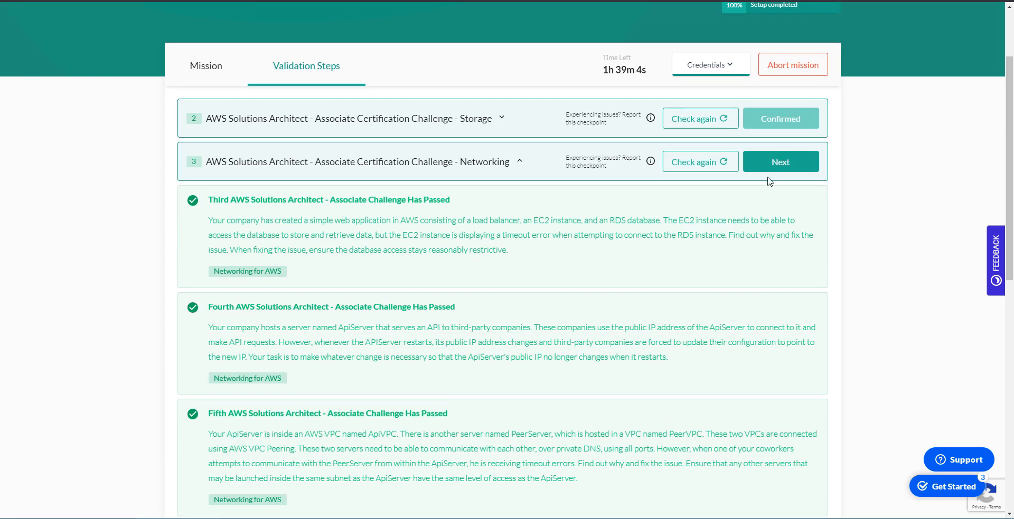
click(780, 161)
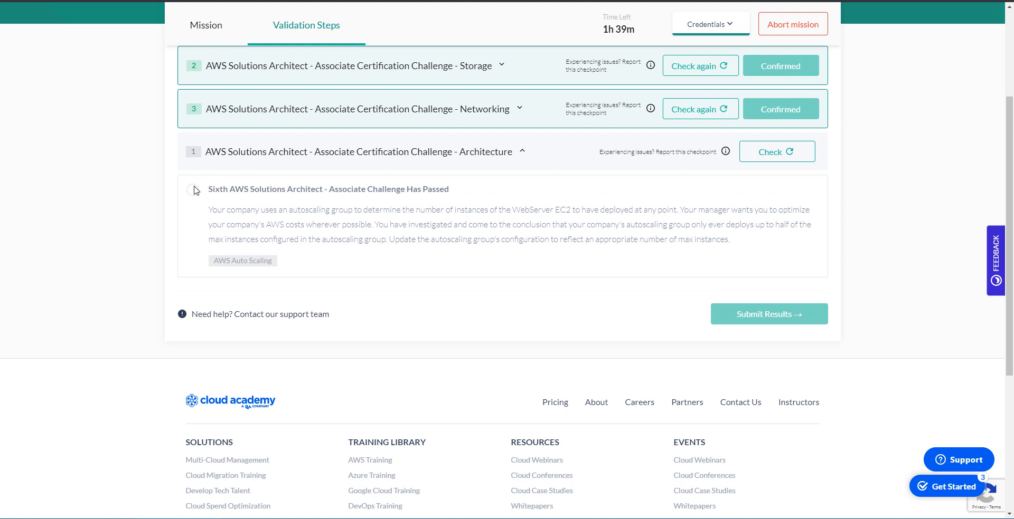
mouse_move(485, 151)
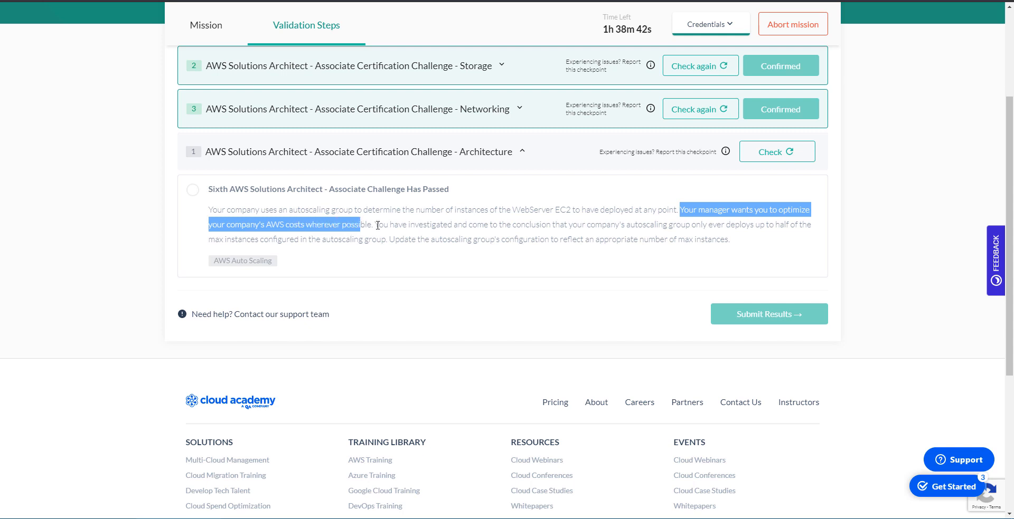
- Read the sixth challenge, highlighting sentences on cost optimisation and deploying only half the max
drag(376, 224, 511, 225)
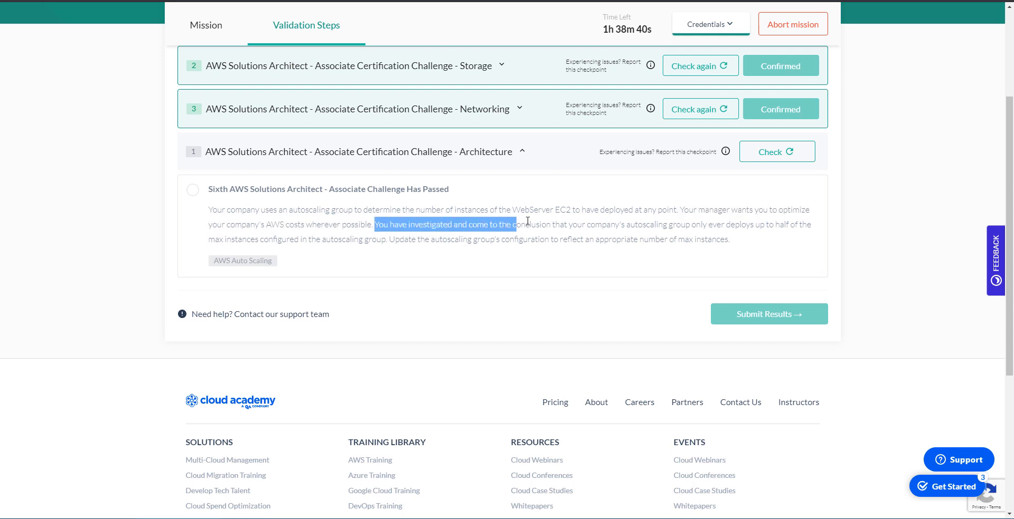
drag(509, 224, 698, 224)
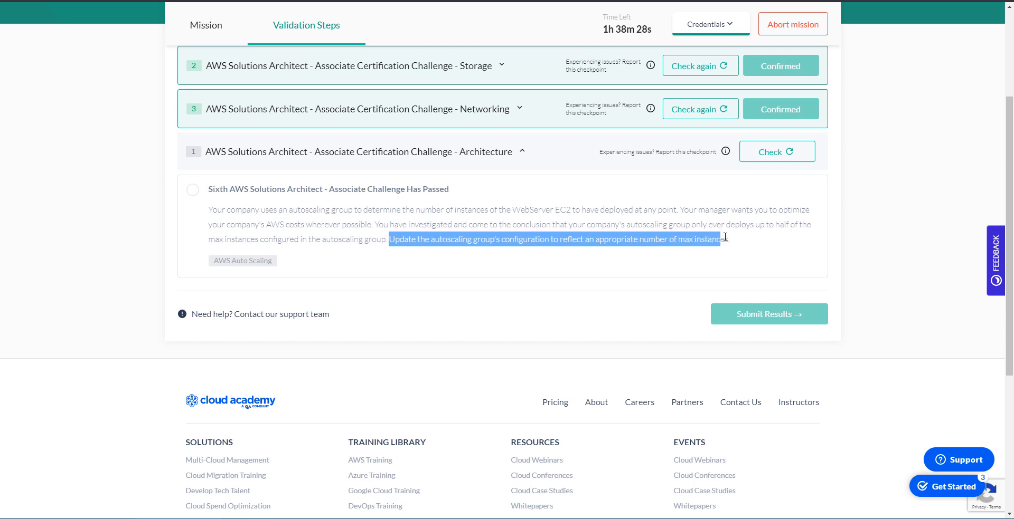
click(731, 240)
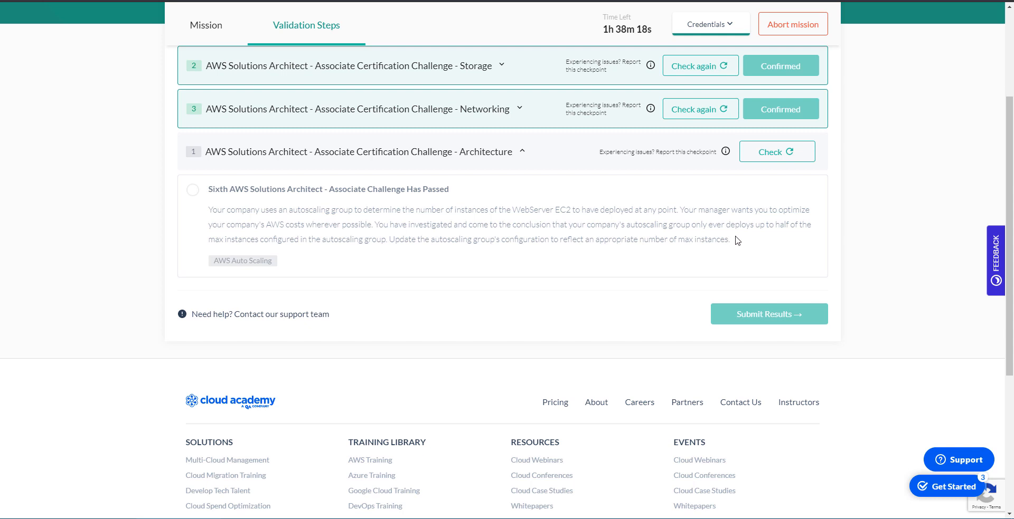
mouse_move(733, 241)
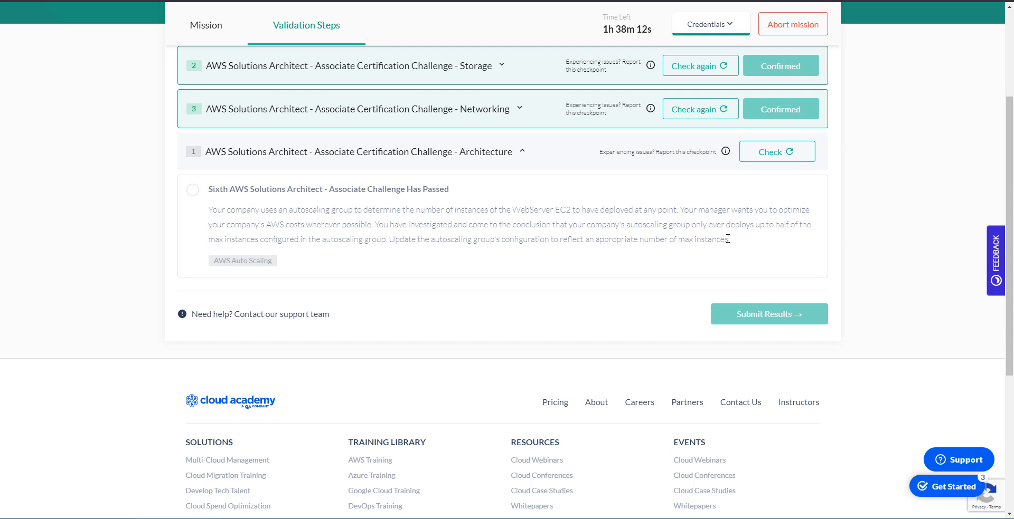
drag(676, 226, 728, 239)
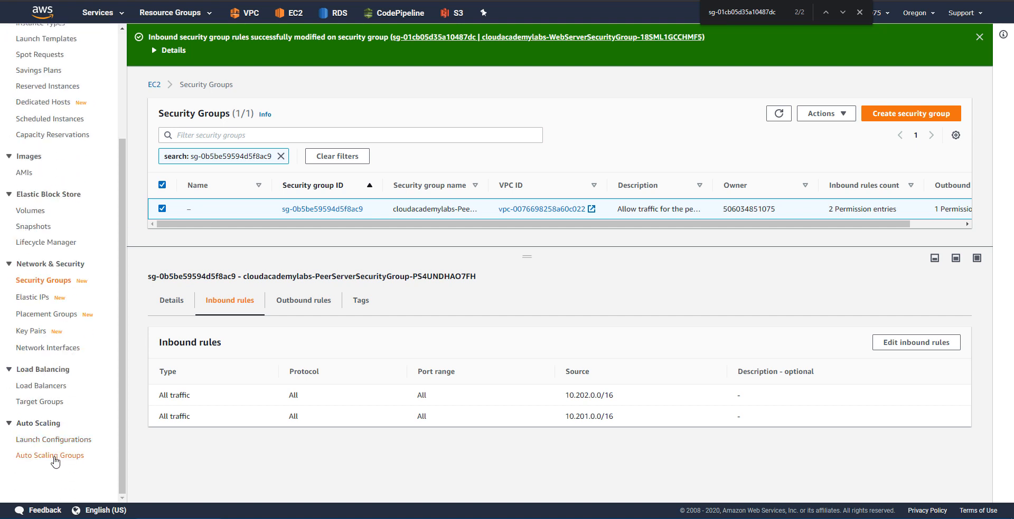
- Set the WebServerFleet group's maximum capacity to 2 and save the update
click(49, 456)
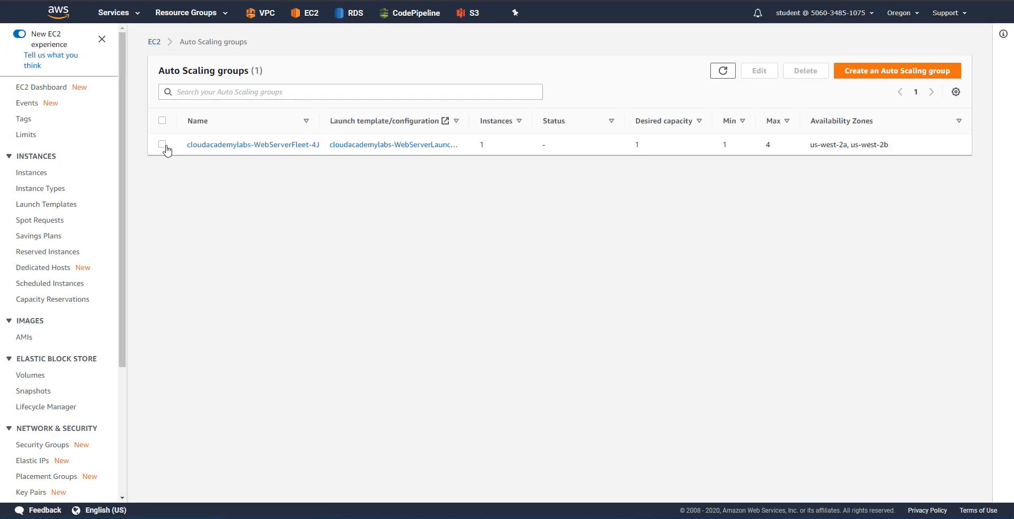
click(162, 144)
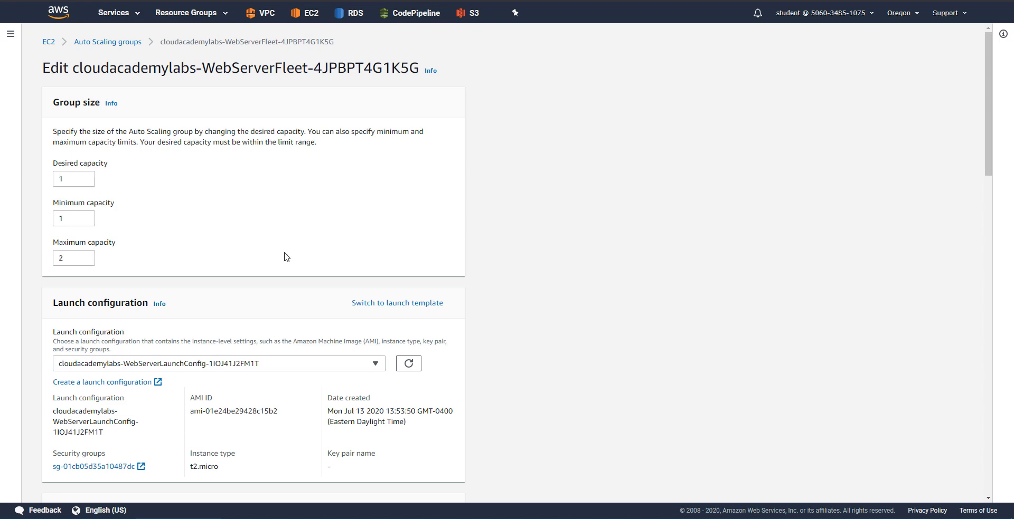
scroll(down, 3)
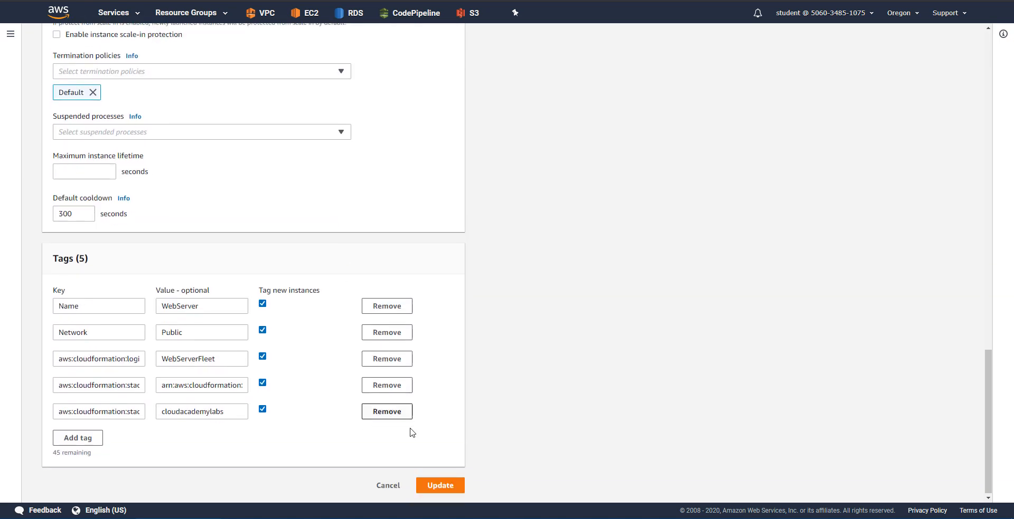
click(440, 485)
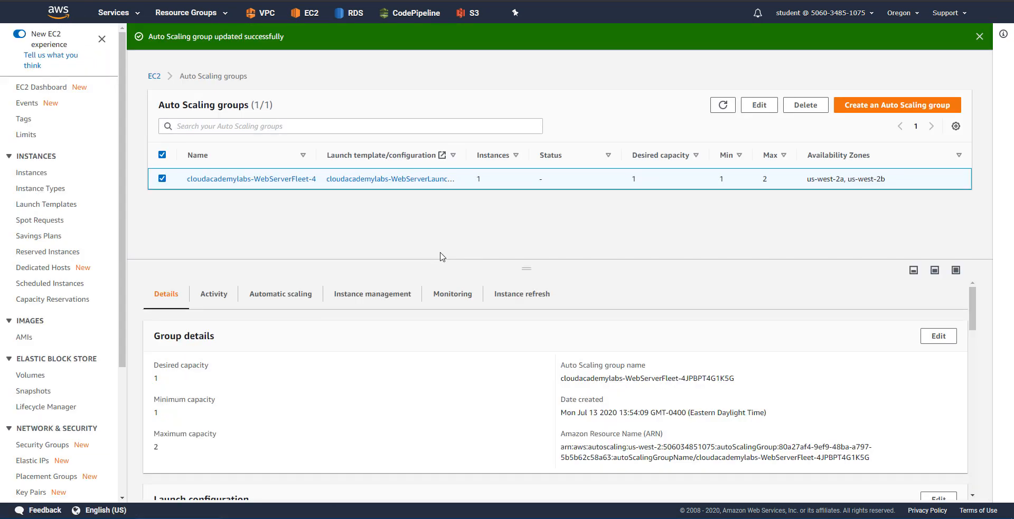
mouse_move(769, 186)
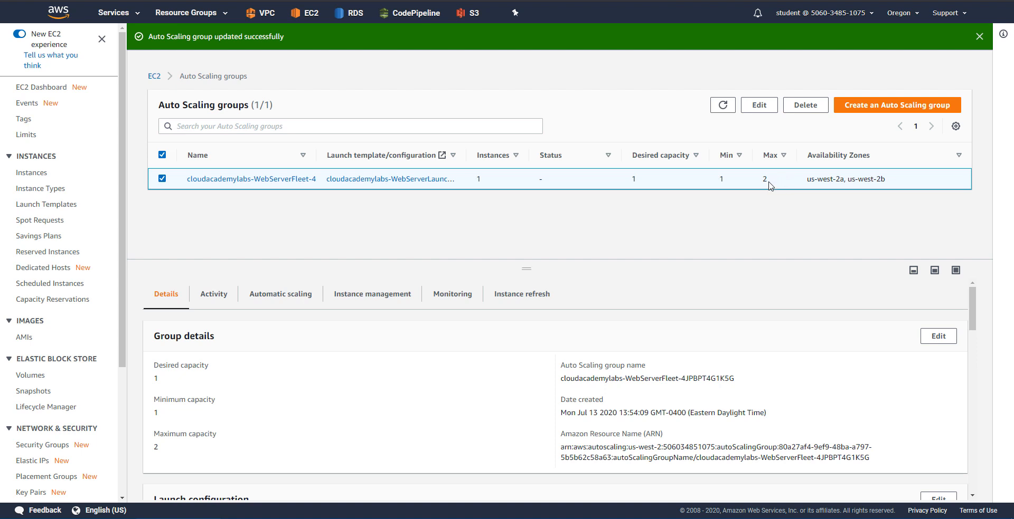
mouse_move(763, 191)
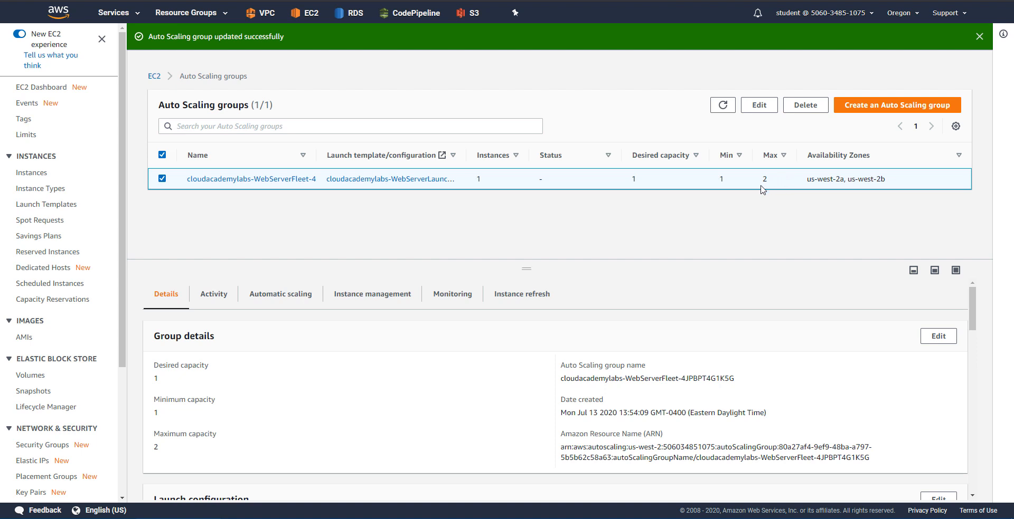
mouse_move(741, 208)
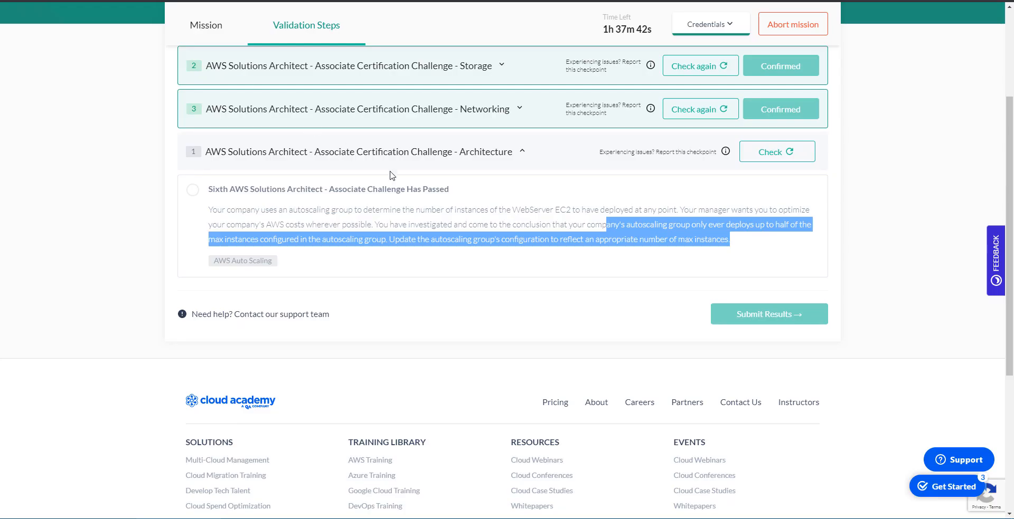
- Run the Architecture checkpoint check, then submit the lab results
click(773, 151)
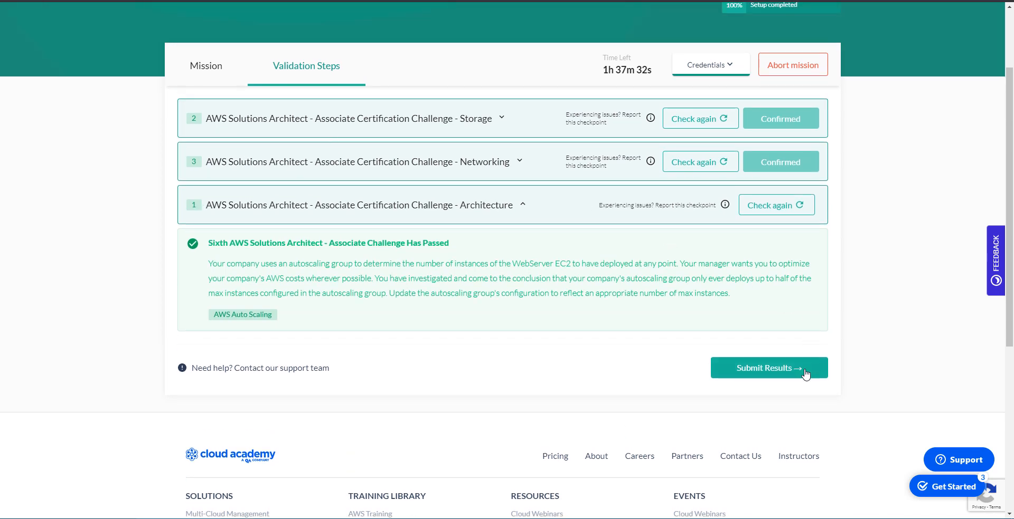
click(769, 367)
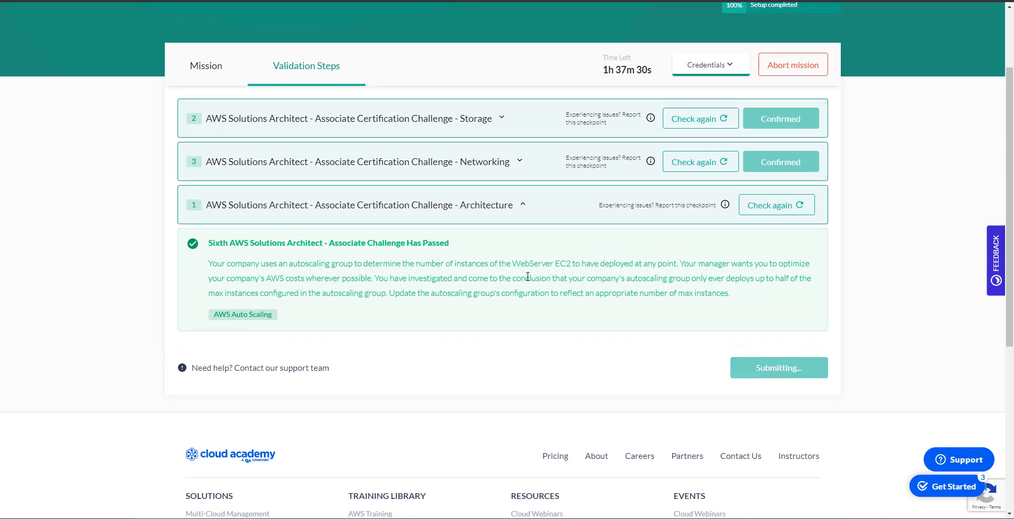